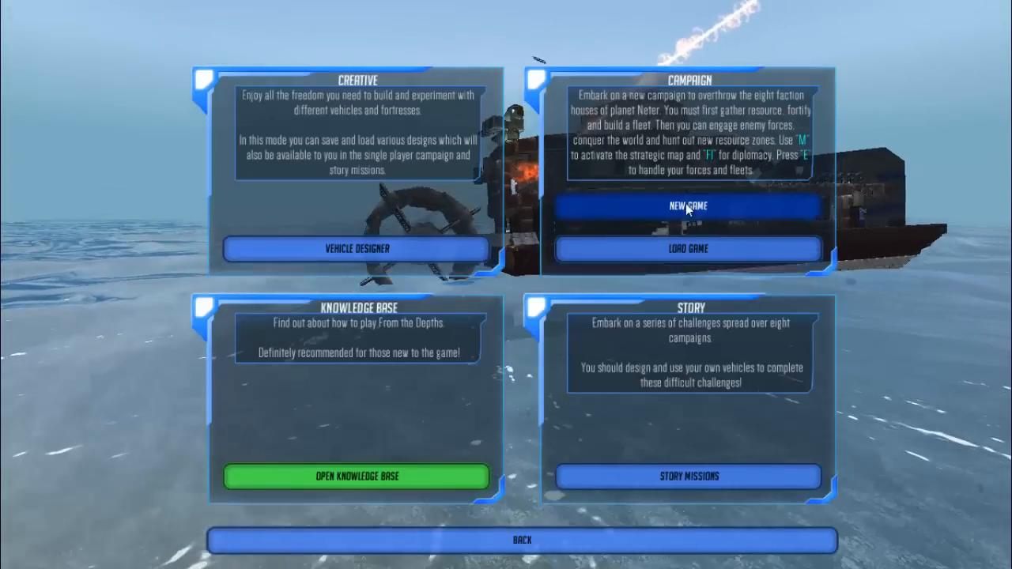
pyautogui.moveTo(486, 330)
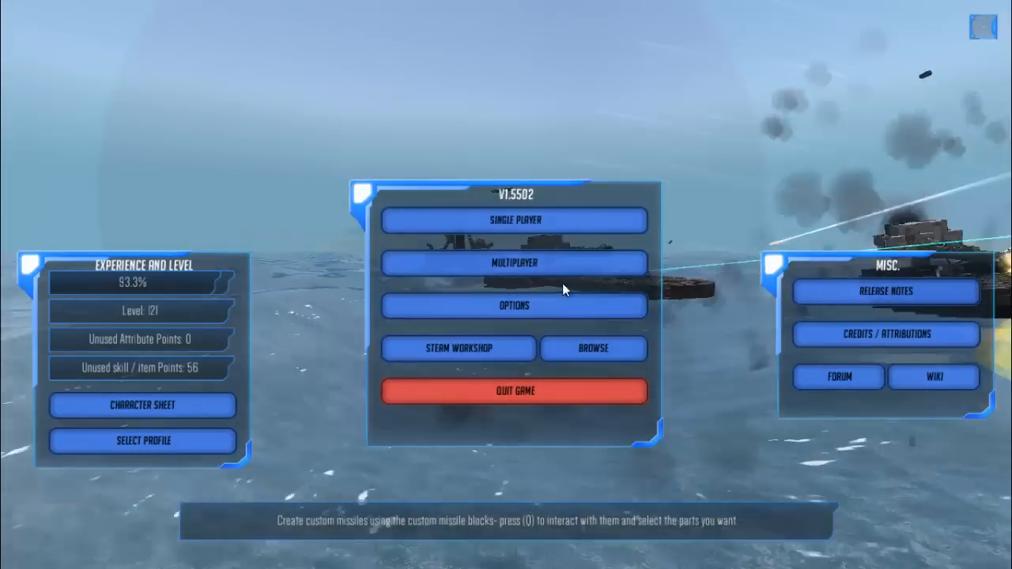
# Begin a Single Player campaign with the max blocks spawned at once set to 28000
pyautogui.click(515, 220)
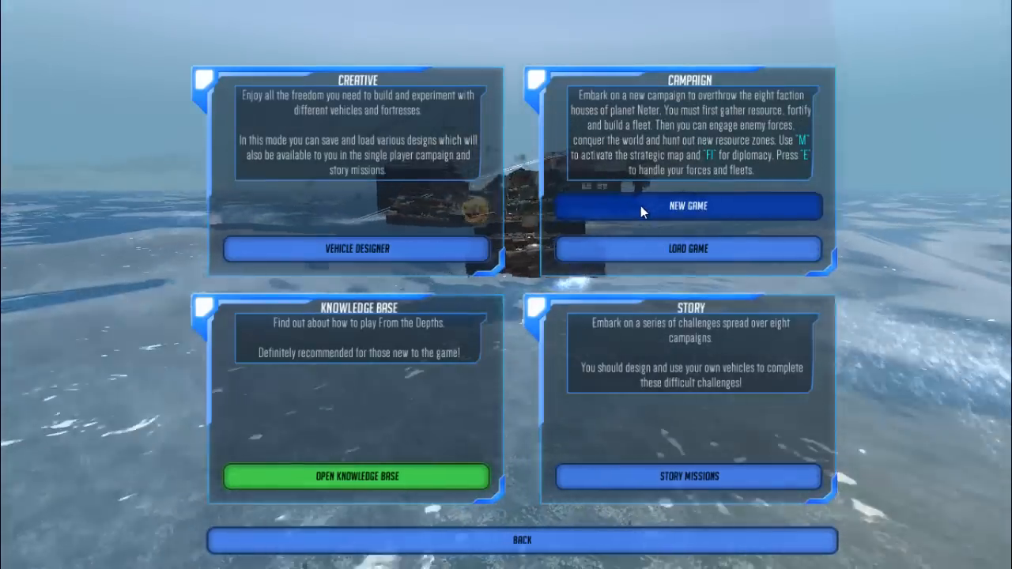
pyautogui.click(687, 206)
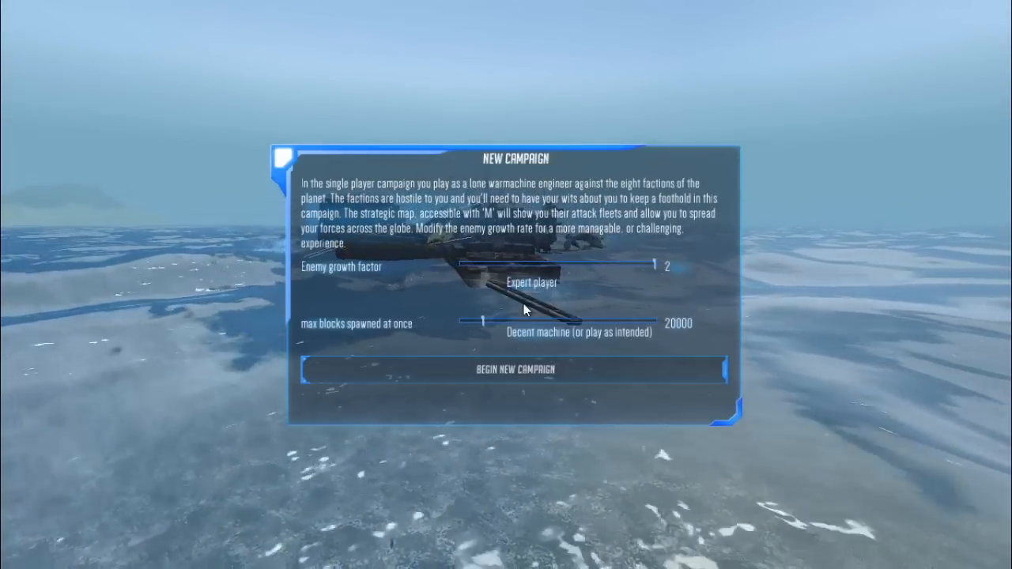
pyautogui.moveTo(481, 320); pyautogui.dragTo(490, 321)
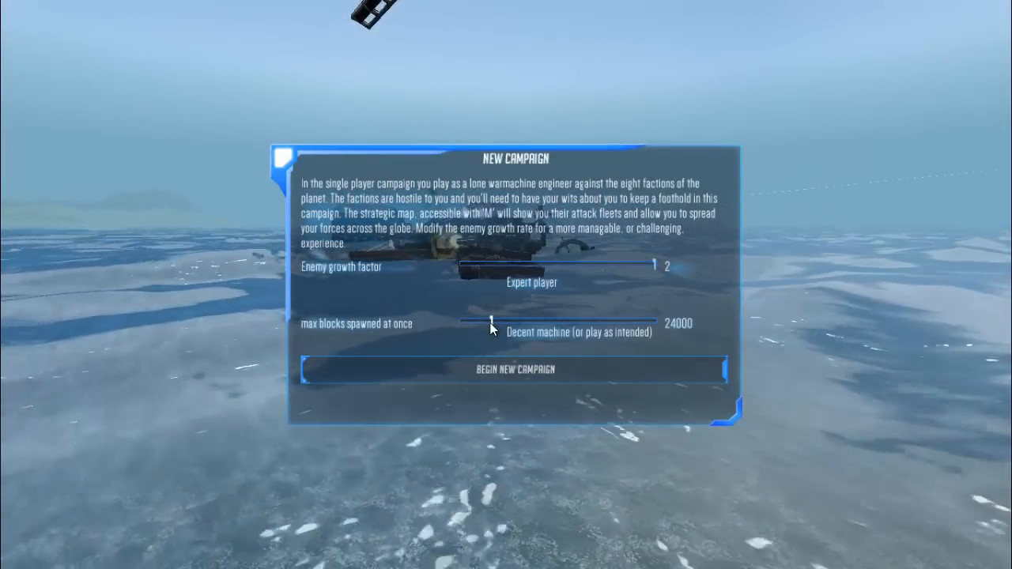
pyautogui.moveTo(490, 321); pyautogui.dragTo(502, 322)
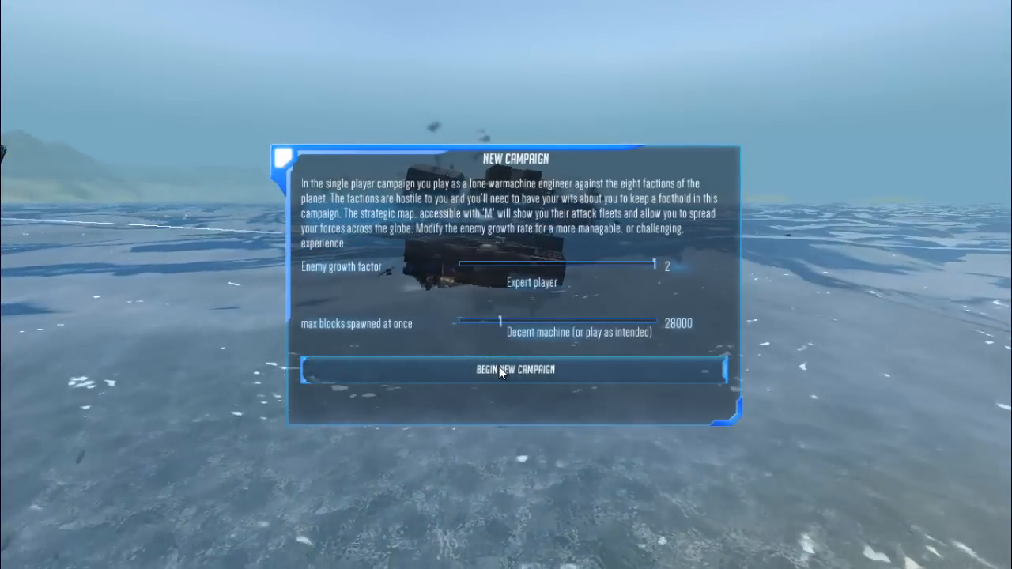
pyautogui.click(515, 371)
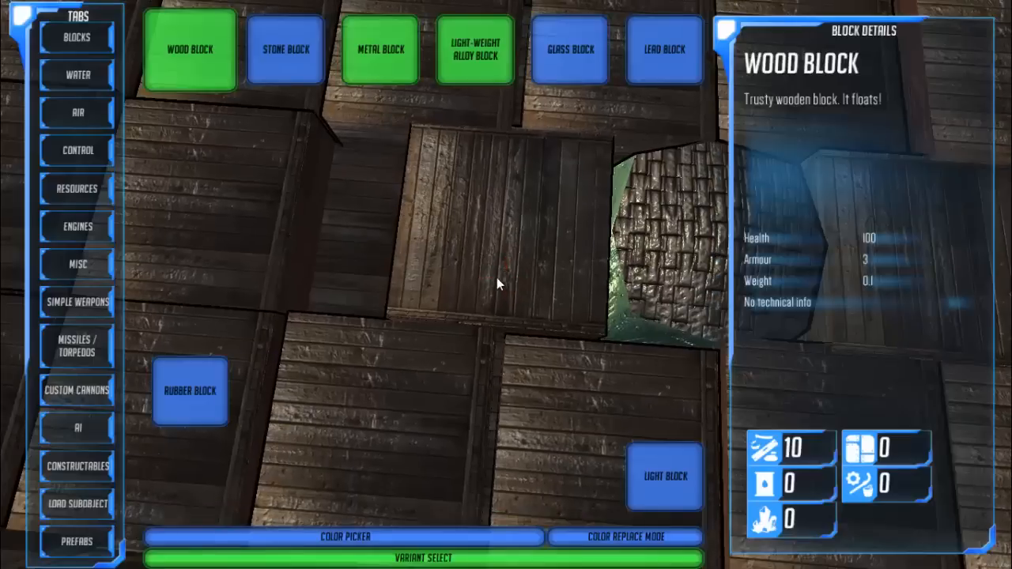
pyautogui.moveTo(87, 249)
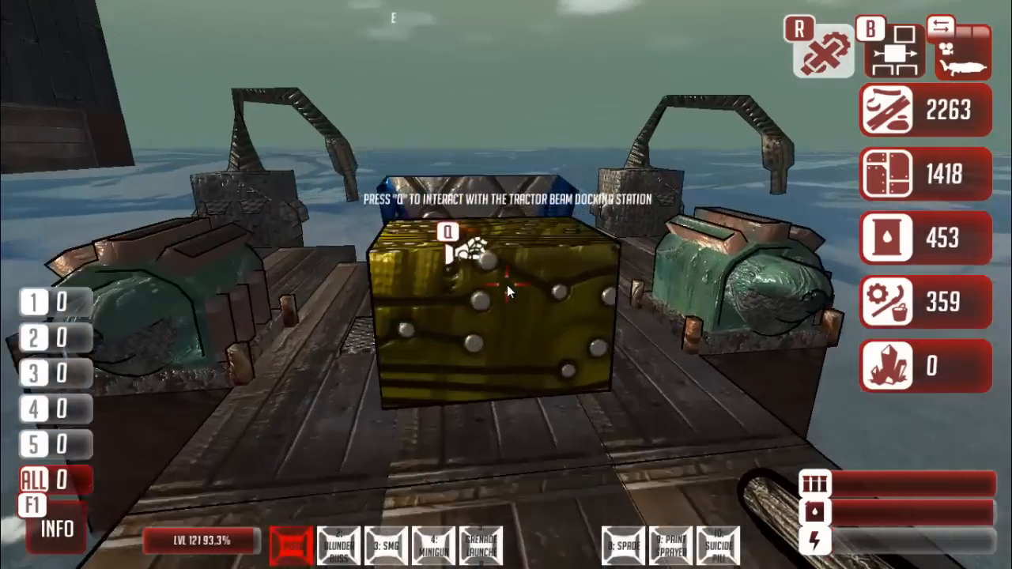
# Enter build mode and place the first wood blocks of the hull
pyautogui.press('q')
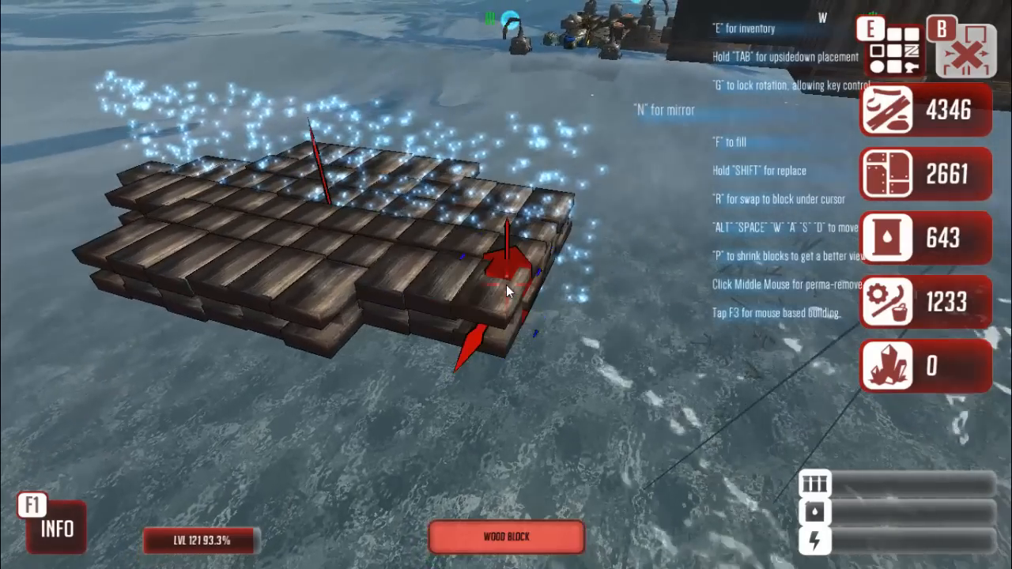
pyautogui.click(509, 291)
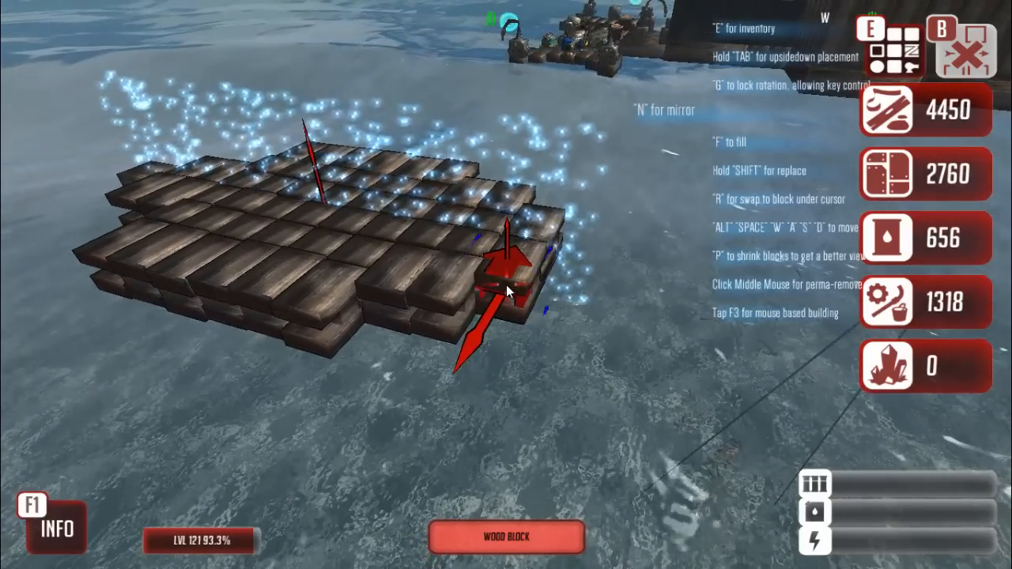
pyautogui.click(508, 292)
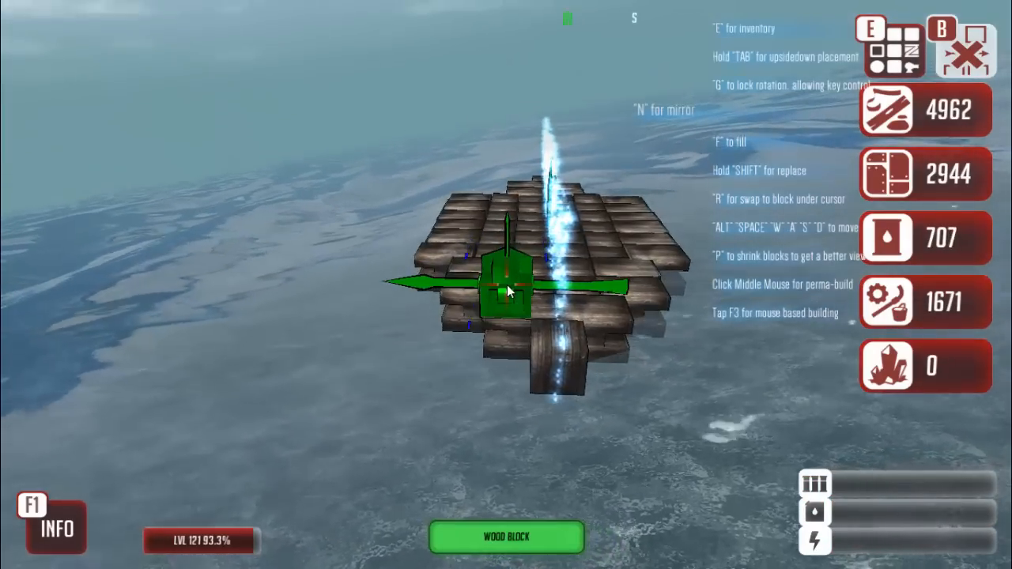
# Add another wood block to build up the hull walls
pyautogui.click(508, 291)
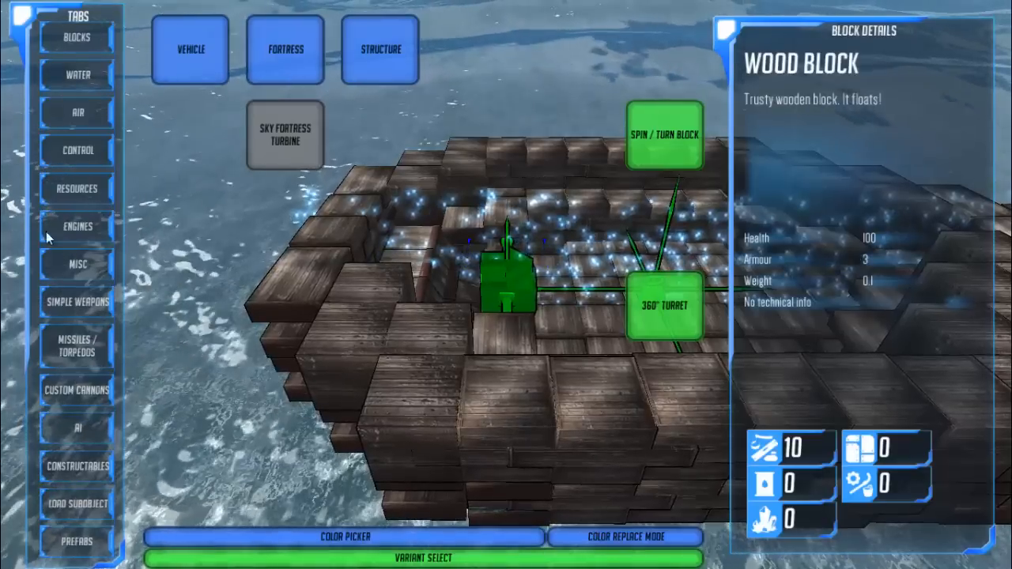
# Browse the engine parts for the hull, then bring up the saved prefab designs
pyautogui.click(75, 226)
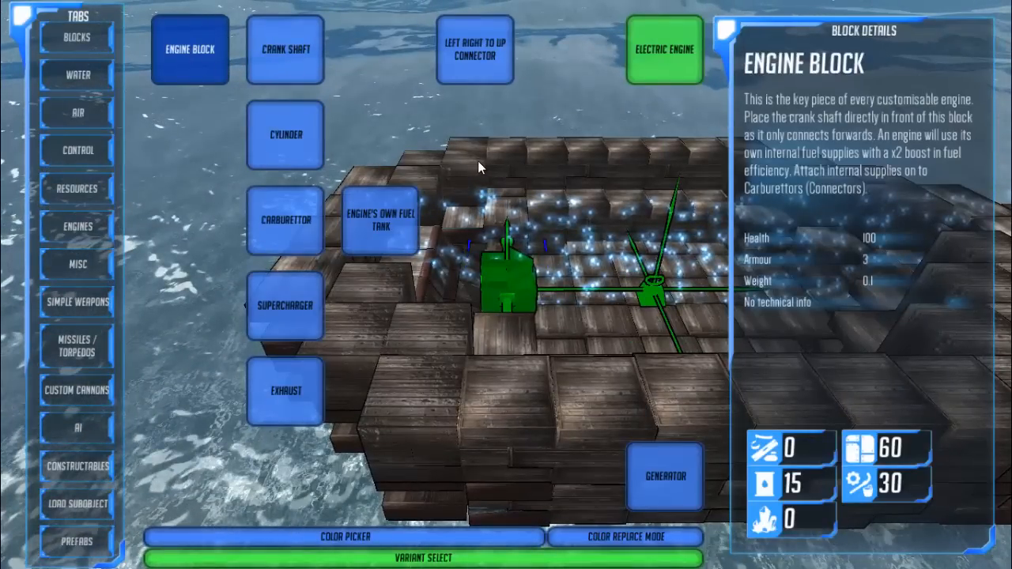
pyautogui.moveTo(510, 172)
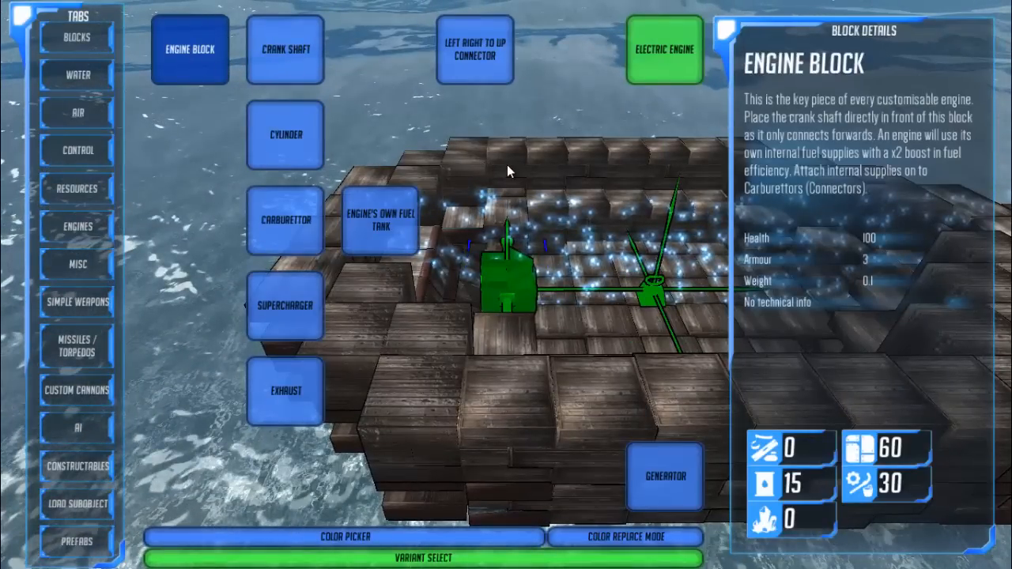
pyautogui.moveTo(591, 174)
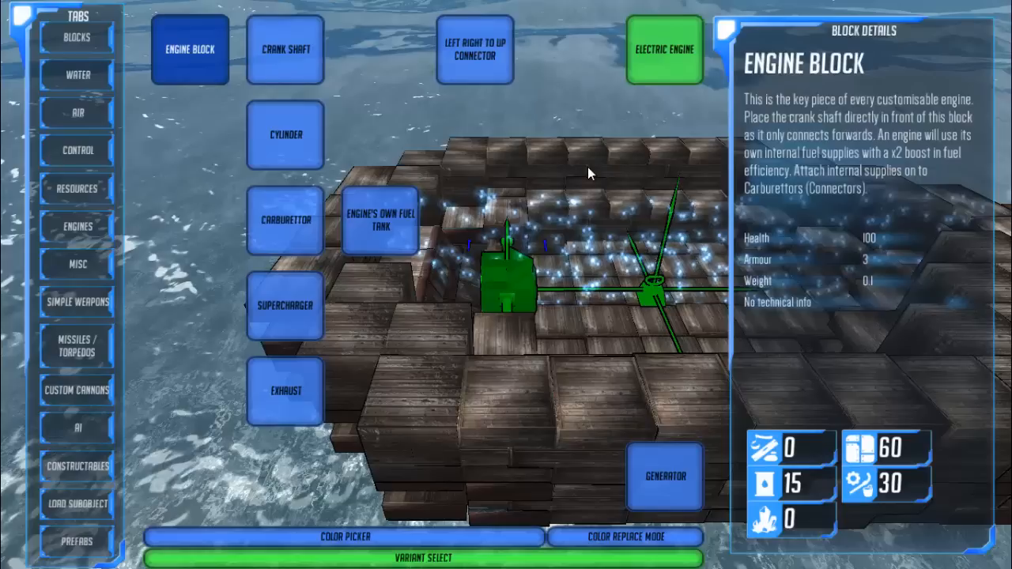
pyautogui.moveTo(593, 166)
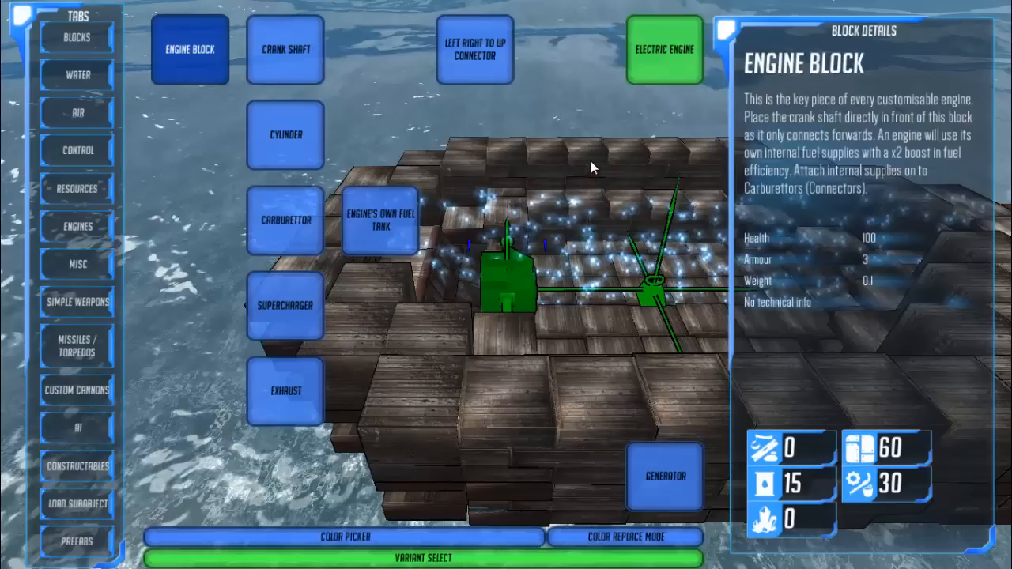
pyautogui.moveTo(623, 166)
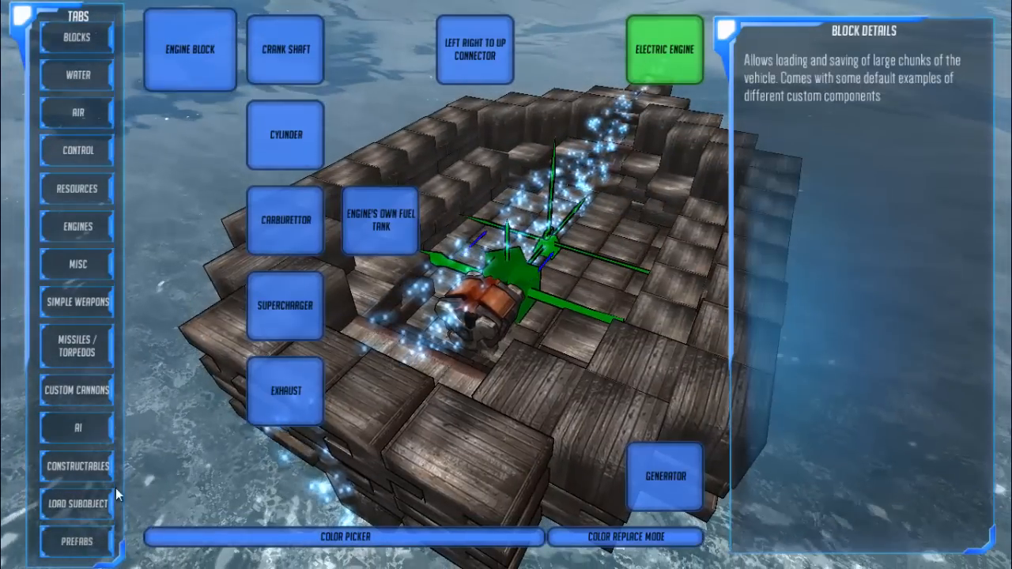
pyautogui.click(72, 542)
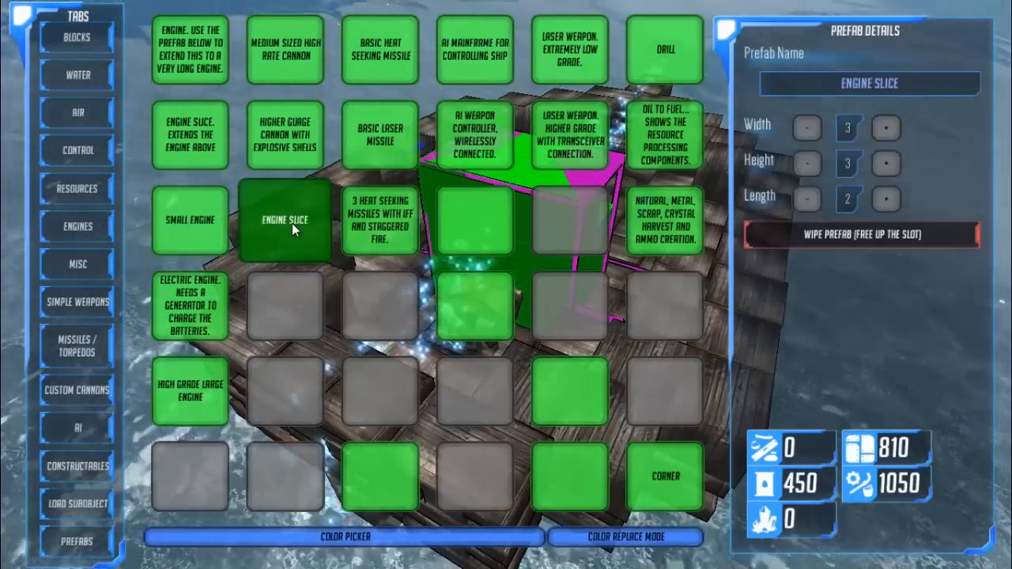
pyautogui.click(285, 220)
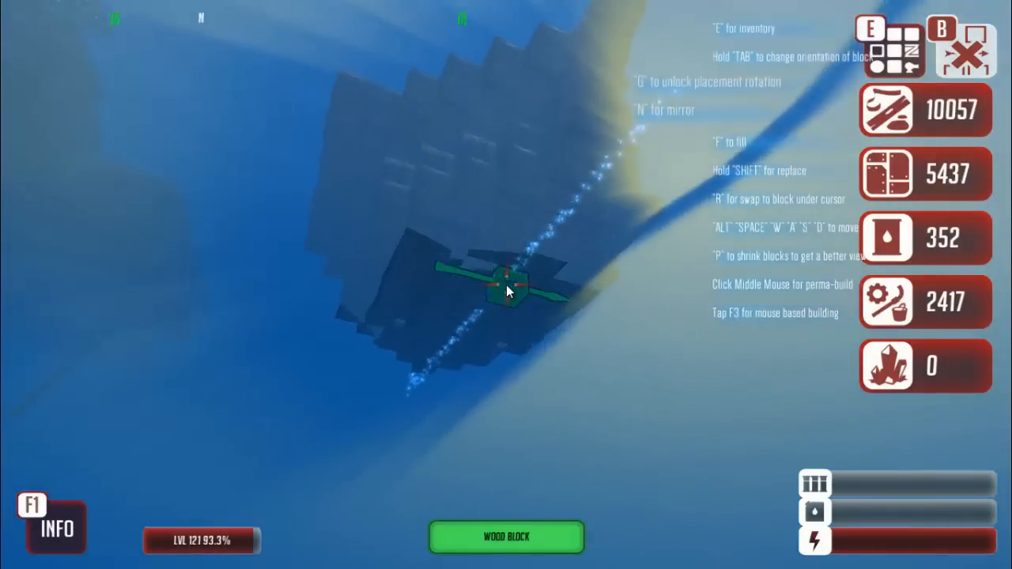
# Bring the block catalogue back up
pyautogui.press('e')
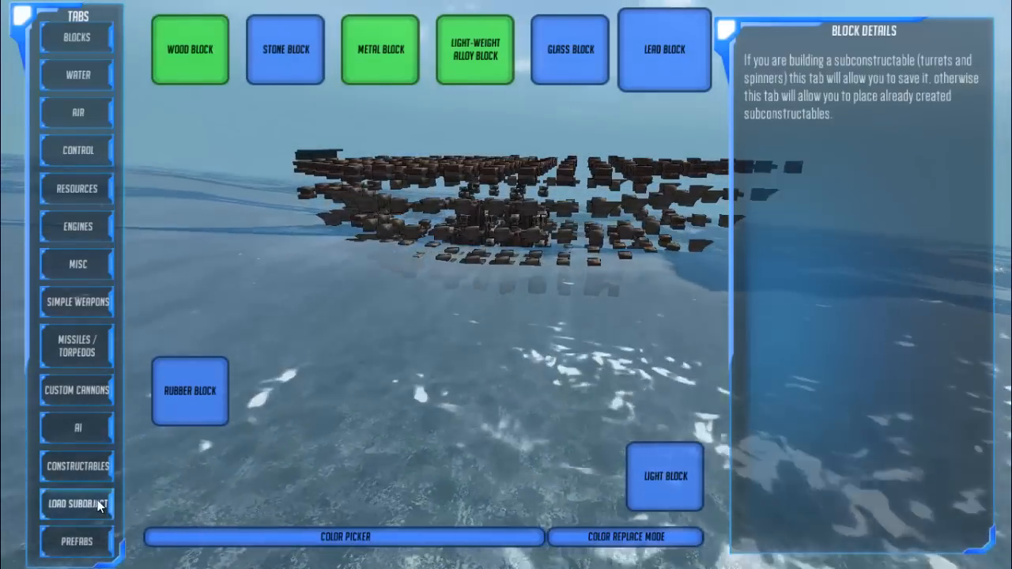
# From the prefab list, widen a prefab to 17 wide
pyautogui.click(76, 543)
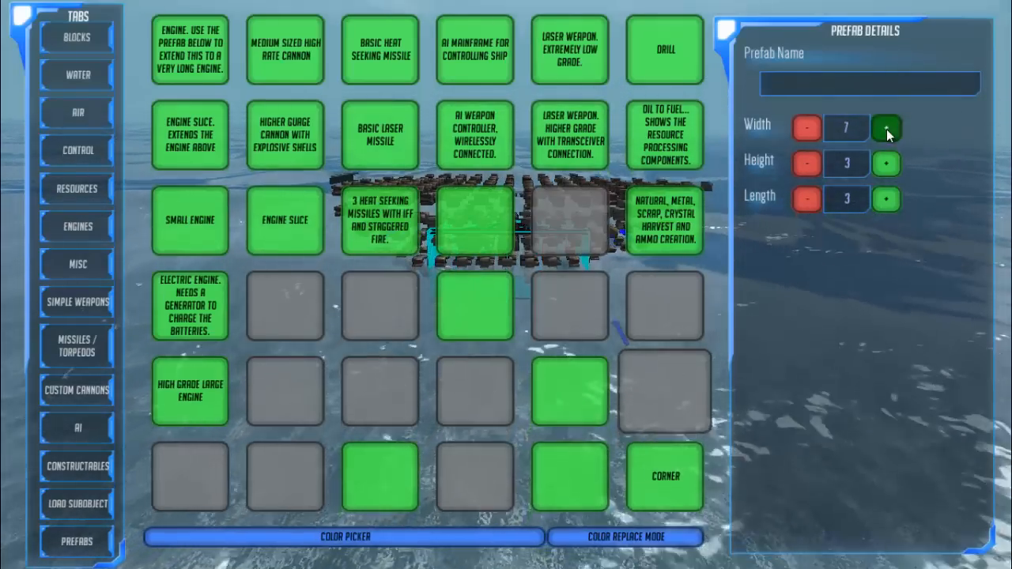
pyautogui.click(886, 127)
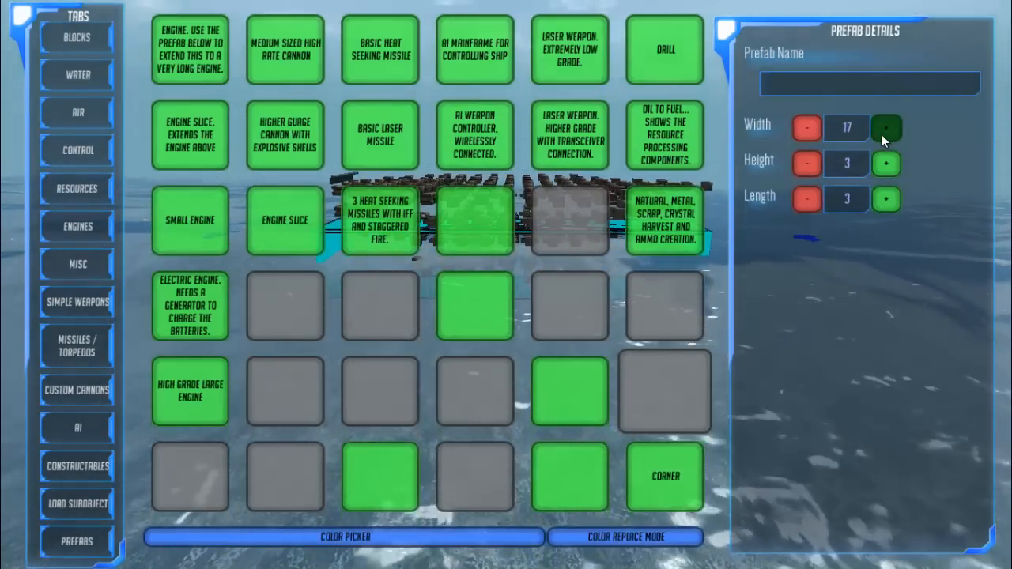
pyautogui.click(886, 127)
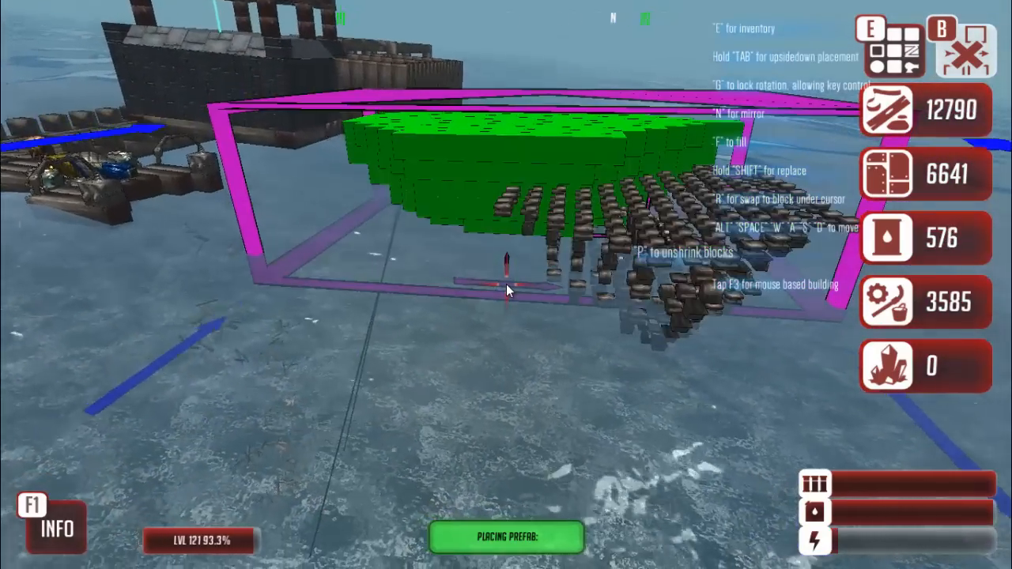
# Place the widened prefab on the boat and dismiss the respawn dialog
pyautogui.press('e')
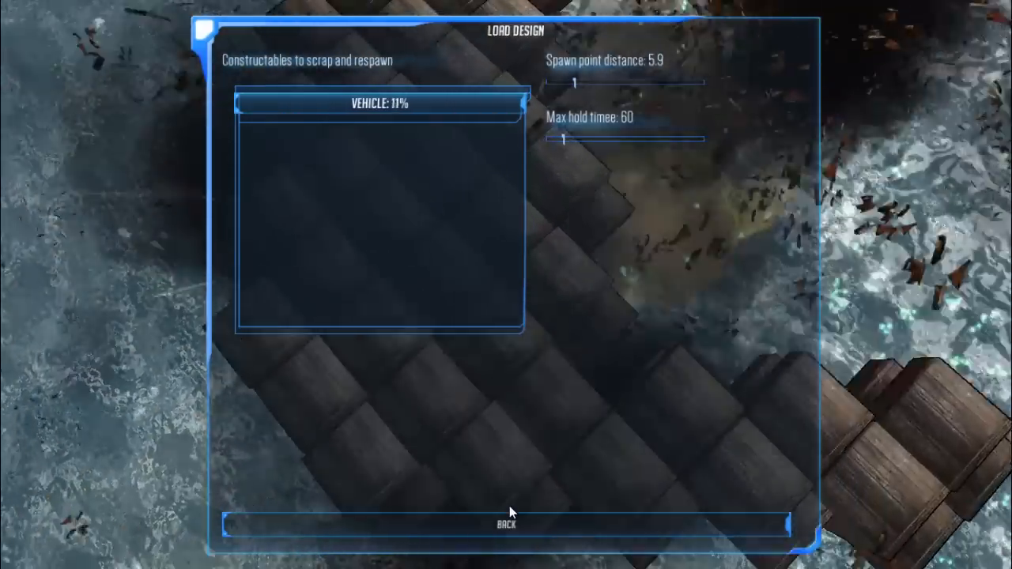
pyautogui.click(508, 522)
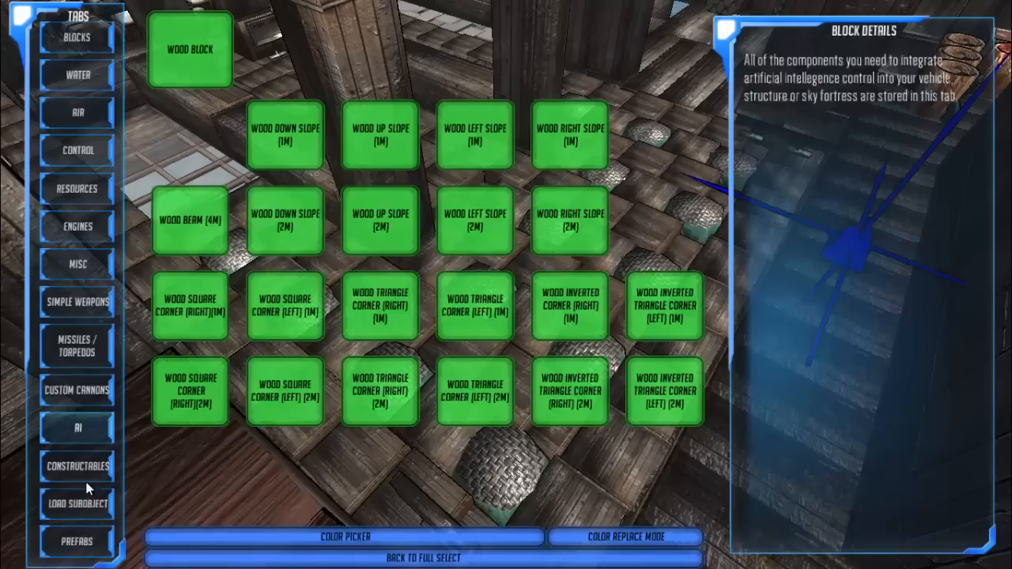
# Select Wood Block: health 100, armour 3, 10 materials
pyautogui.click(73, 542)
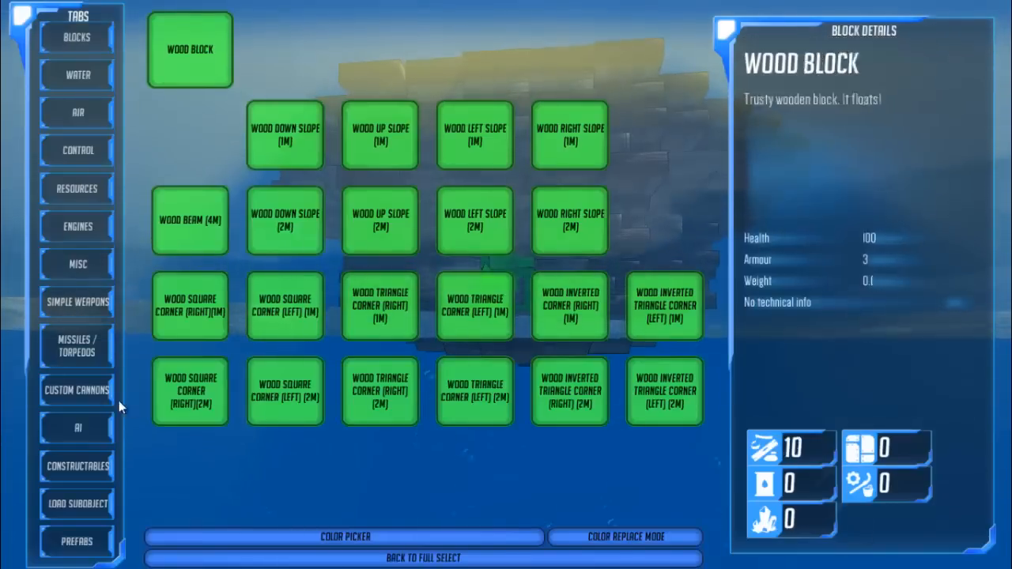
pyautogui.click(77, 74)
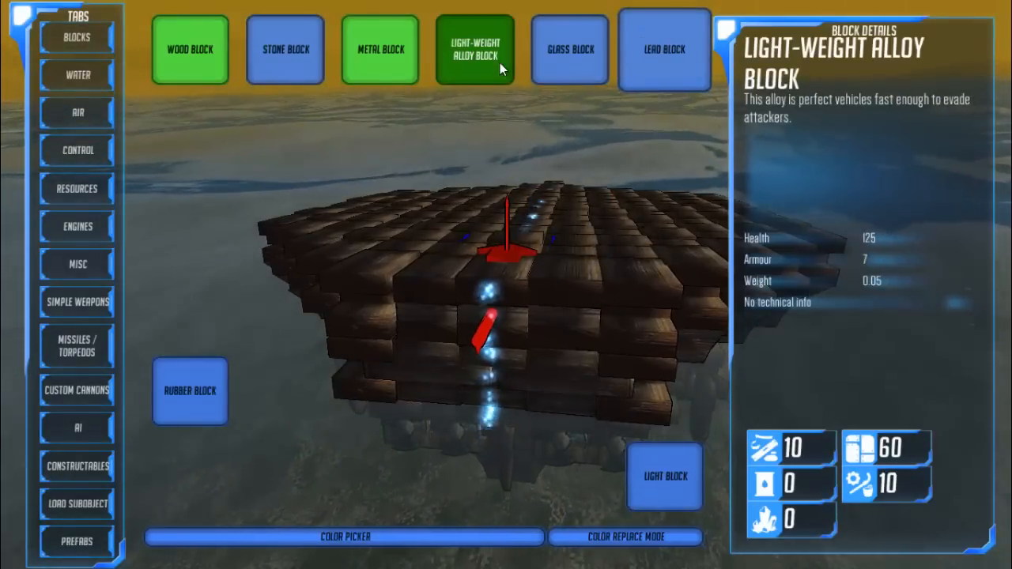
# Pick Light-Weight Alloy and place an alloy block along the deck edge
pyautogui.click(474, 49)
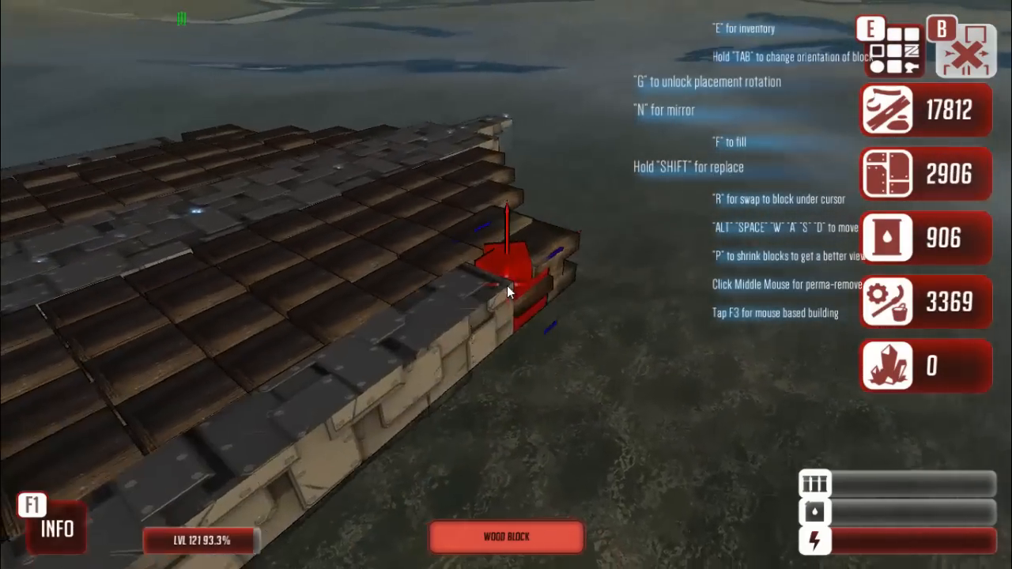
pyautogui.click(506, 291)
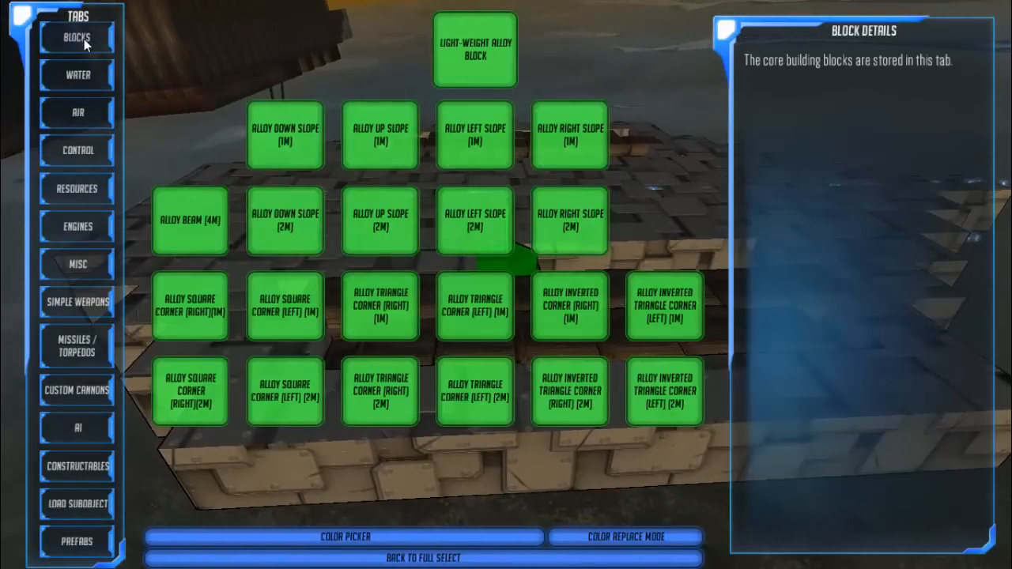
# Return to core materials and fill deck gaps with alloy and metal blocks
pyautogui.click(380, 49)
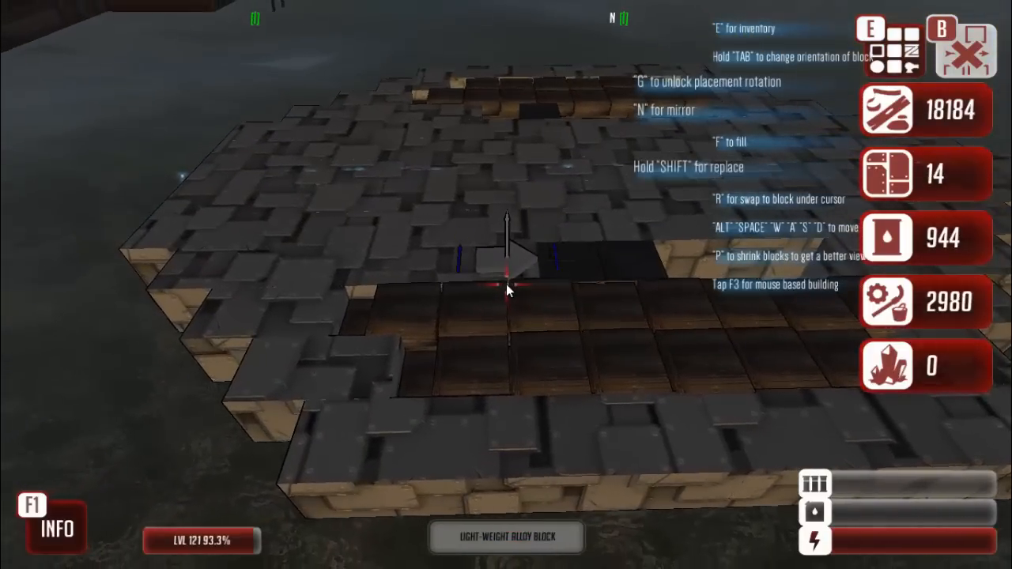
pyautogui.click(506, 285)
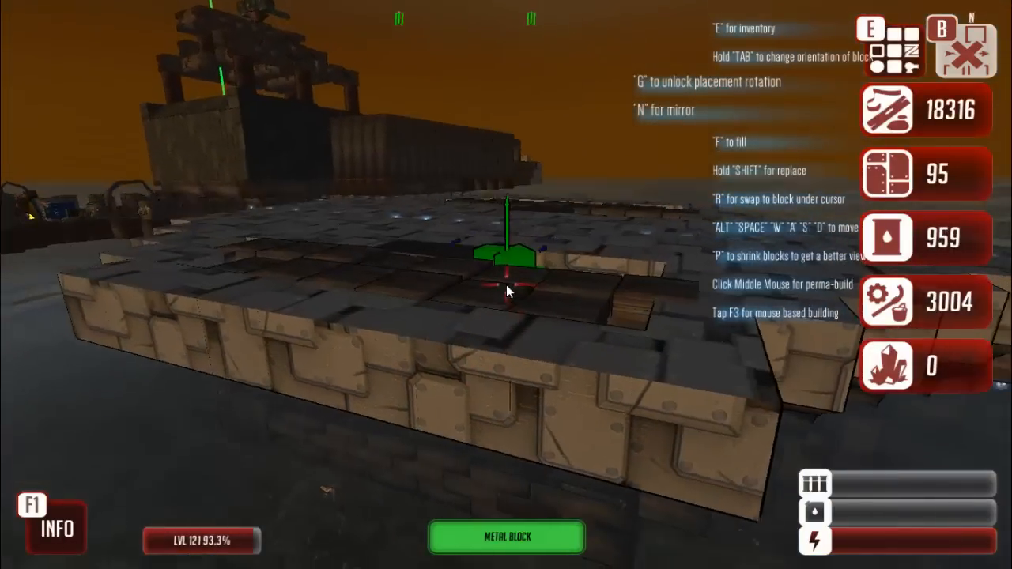
pyautogui.click(506, 277)
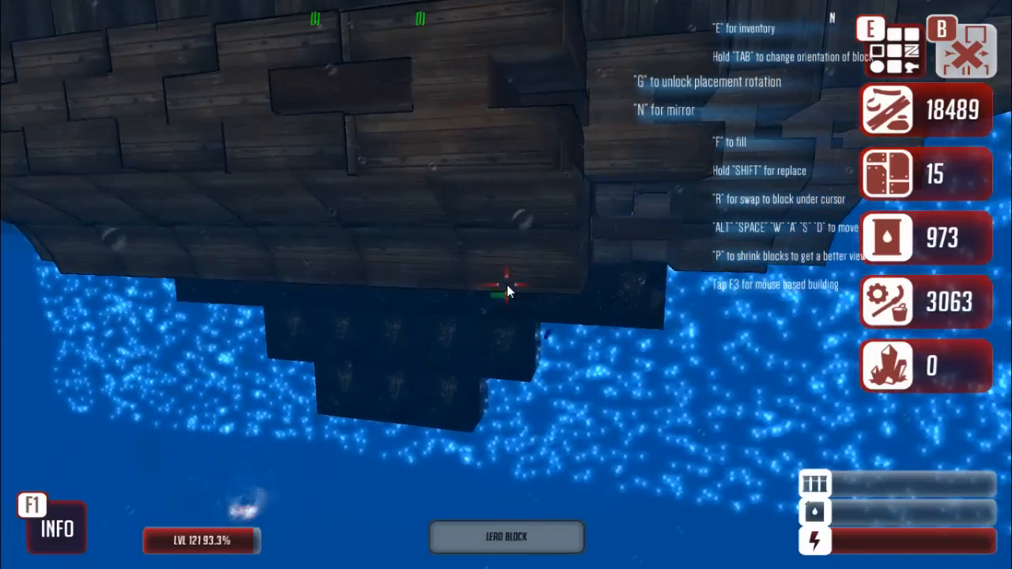
# Add a lead block under the hull, then select the Chair block for the deck centre
pyautogui.click(508, 287)
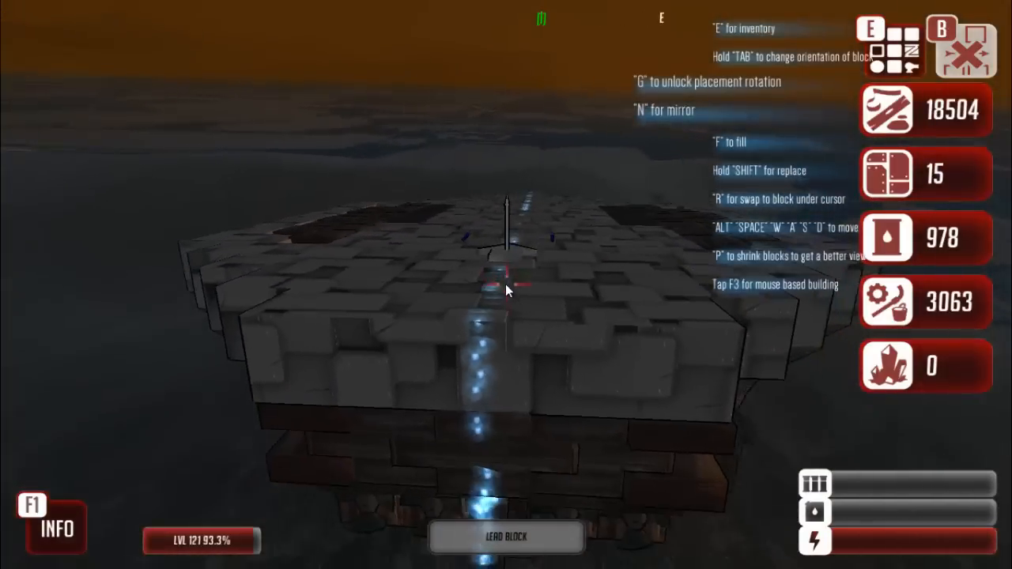
pyautogui.press('e')
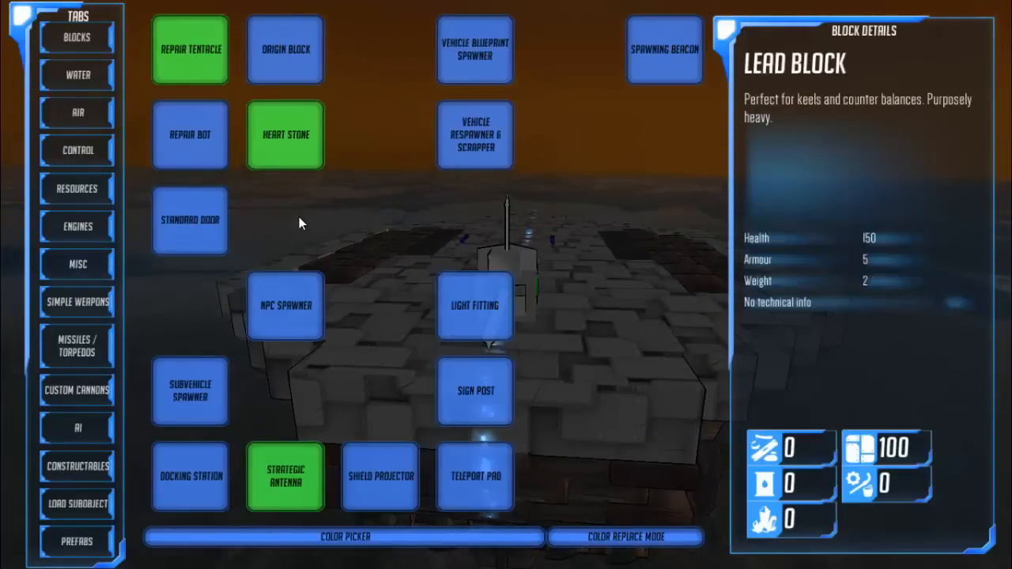
pyautogui.click(76, 188)
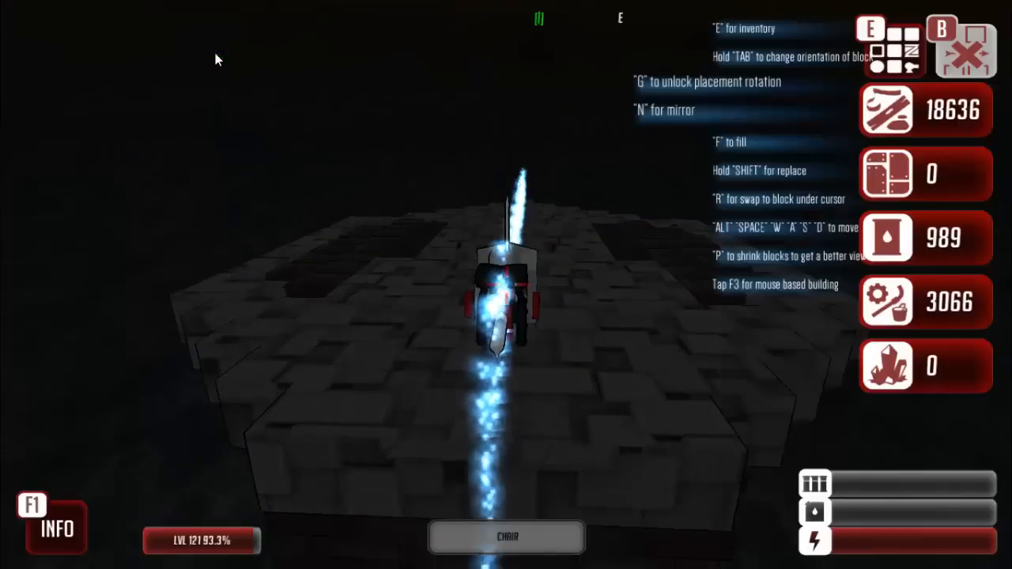
# Exit build mode and interact with the tractor beam docking station using Q
pyautogui.press('e')
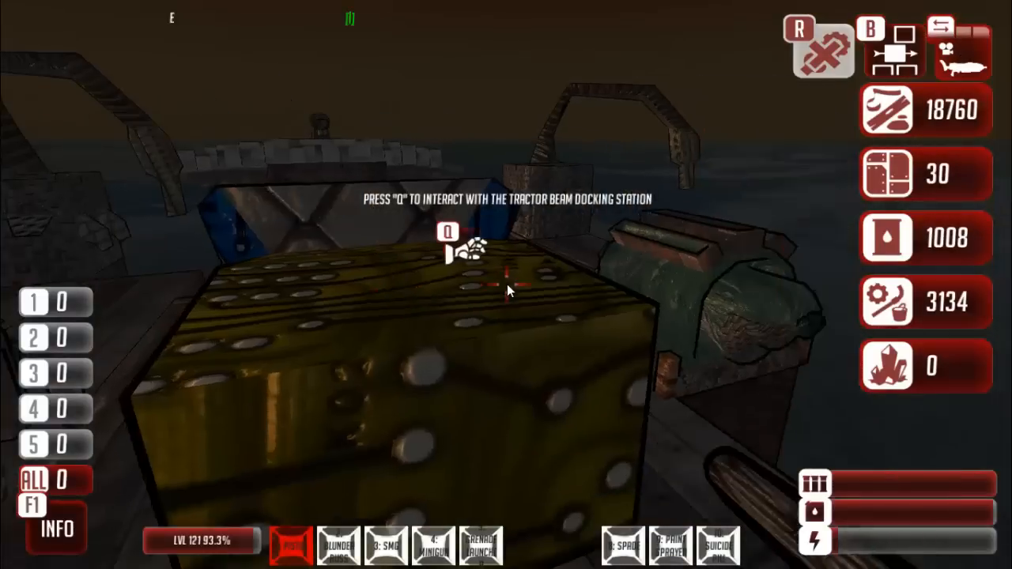
pyautogui.press('q')
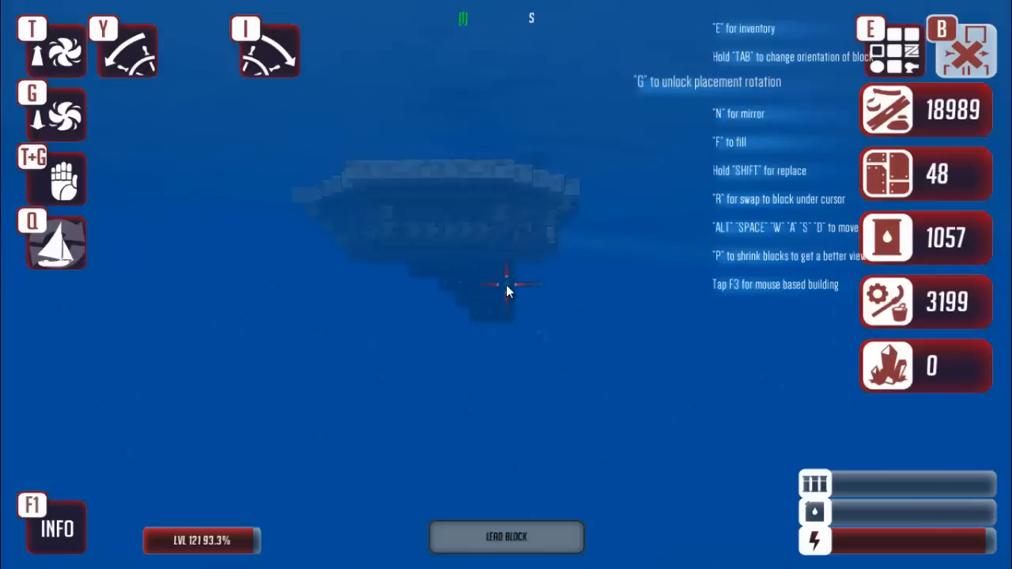
# Browse the block menu, then view the 19×13×11, 466-block vehicle on Constructable Info's General tab
pyautogui.click(507, 283)
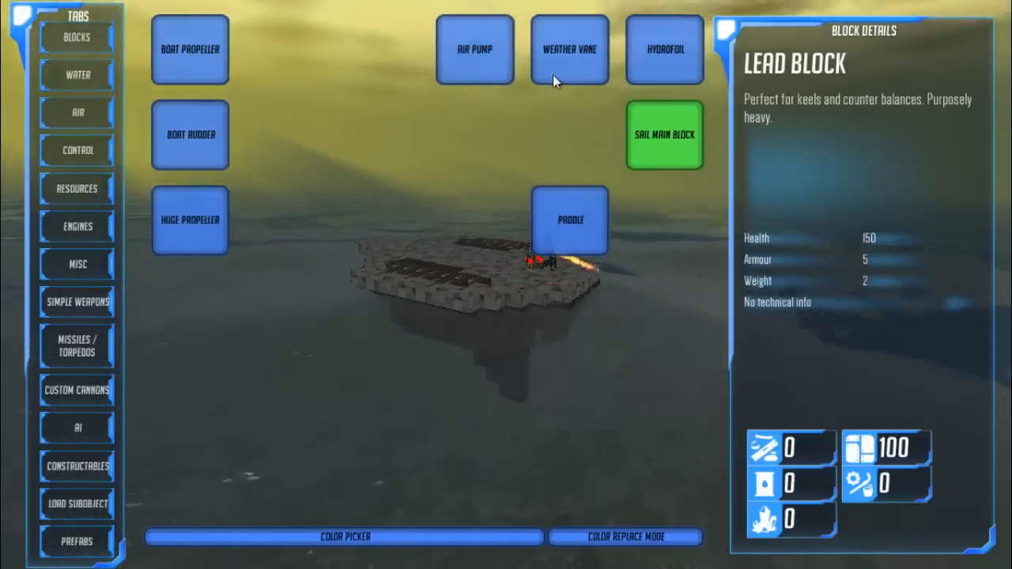
pyautogui.click(663, 49)
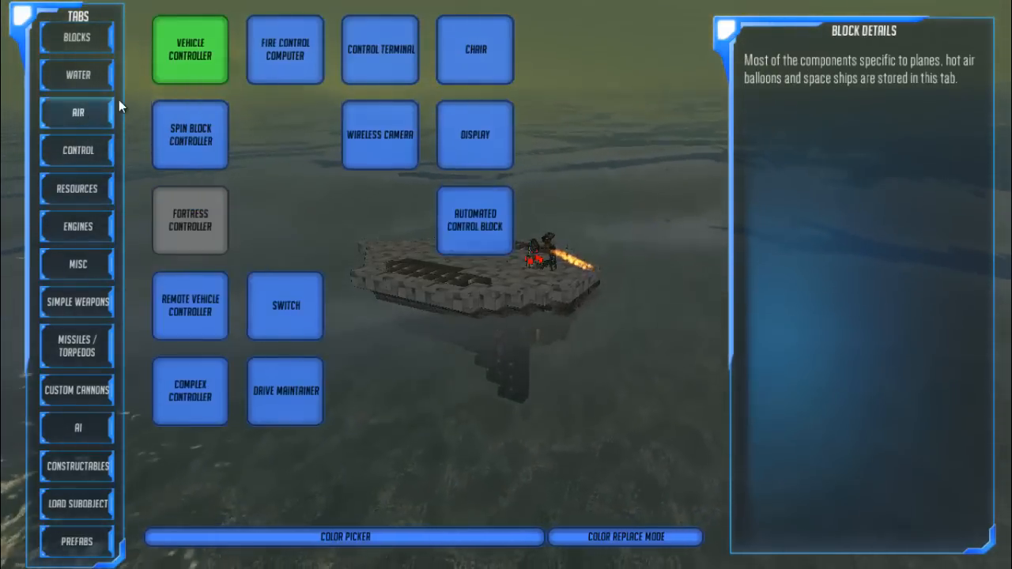
pyautogui.click(76, 112)
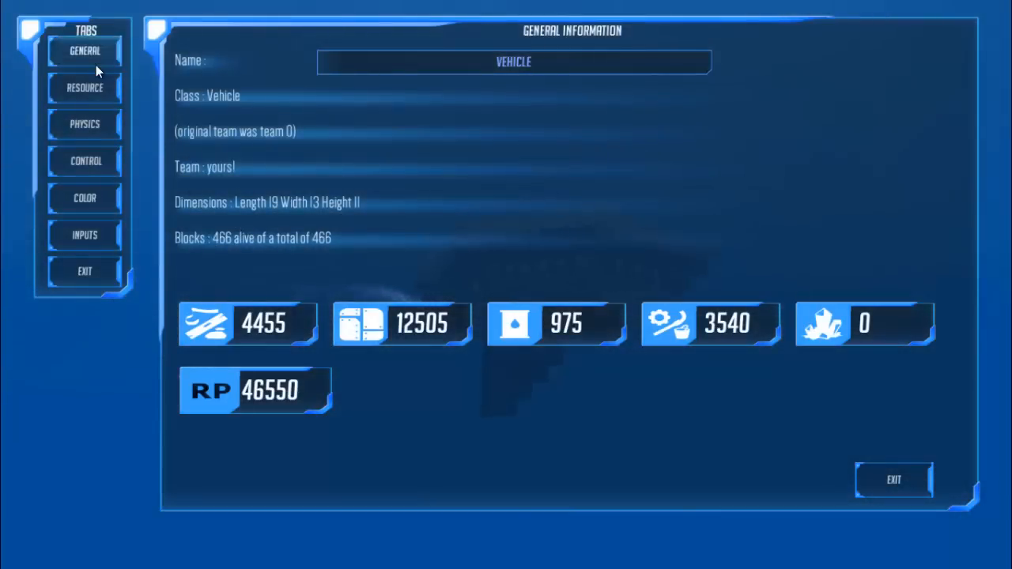
# Check the vehicle's Resource and Physics tabs in Constructable Info
pyautogui.click(84, 88)
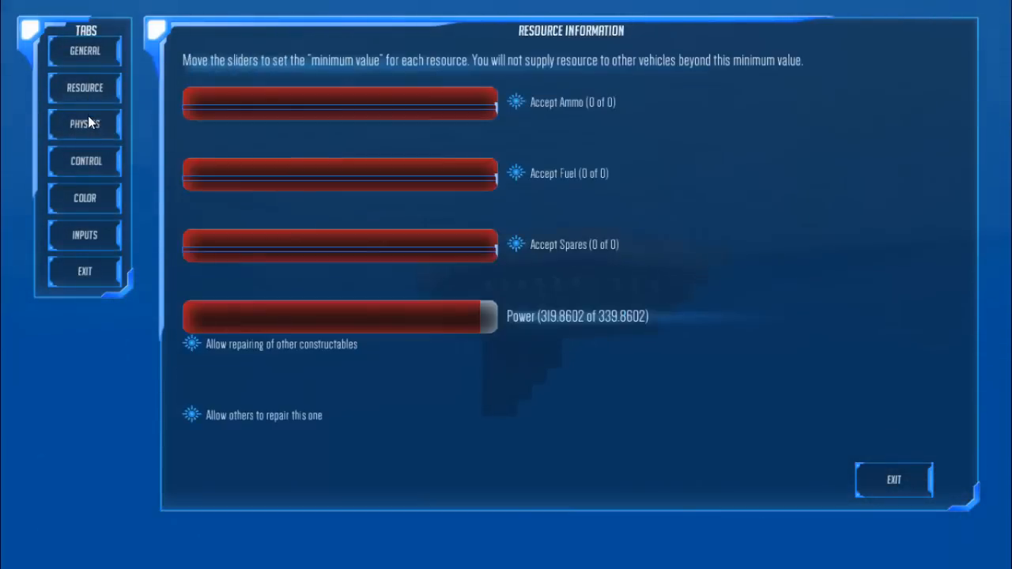
pyautogui.click(84, 125)
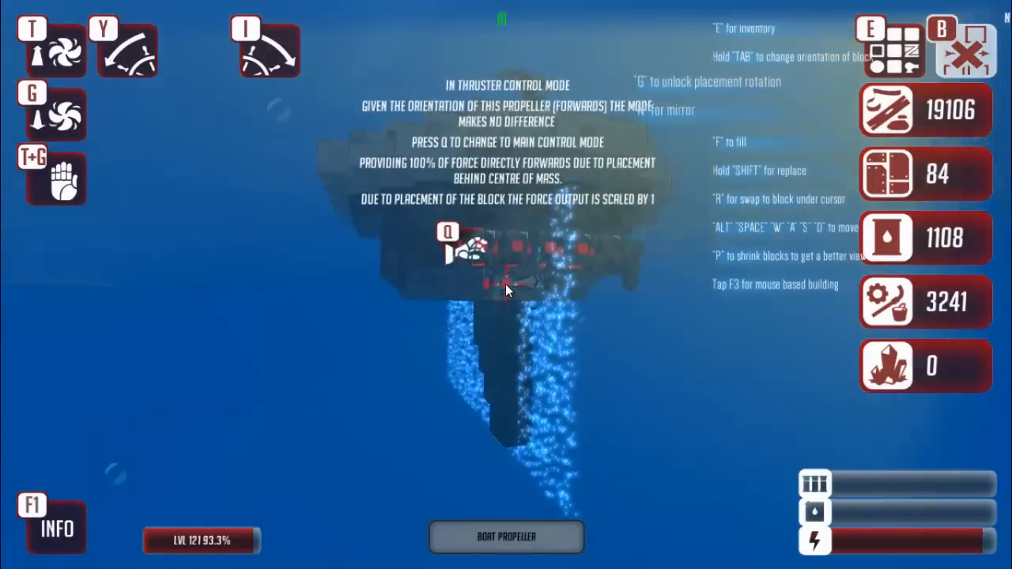
# Rise above the water and select the Huge Propeller from the block inventory
pyautogui.press('q')
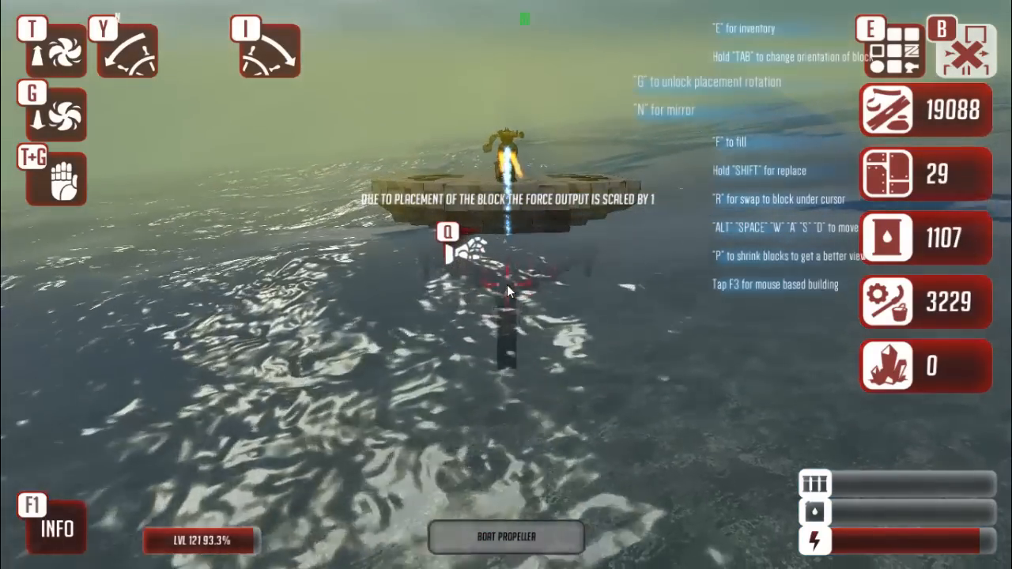
pyautogui.press('e')
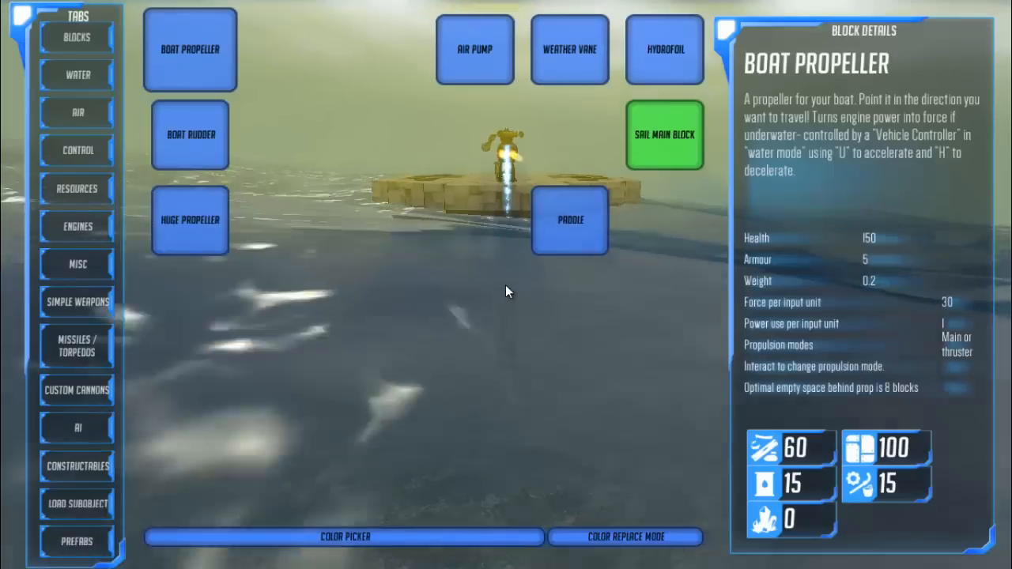
pyautogui.click(189, 220)
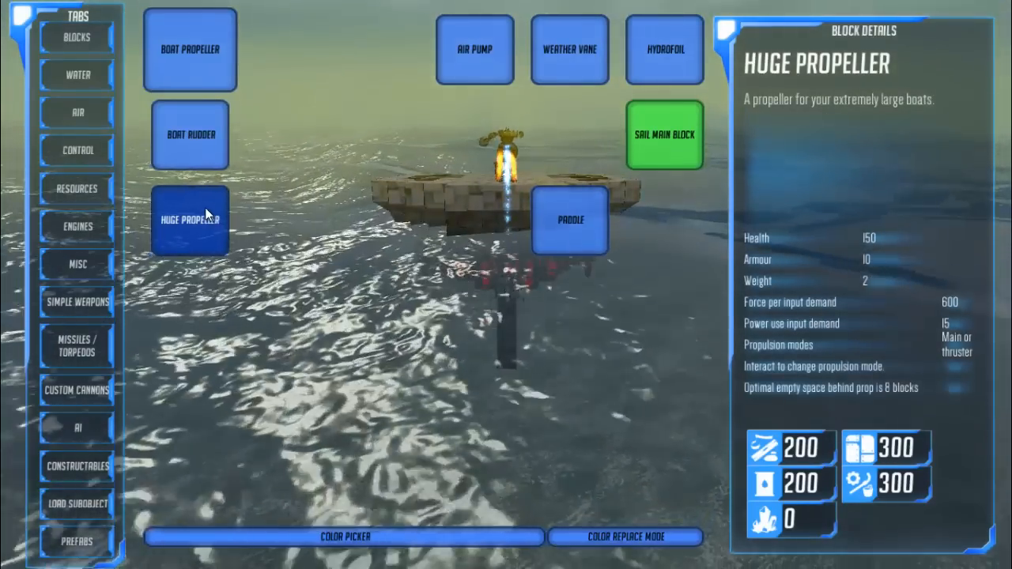
pyautogui.click(190, 220)
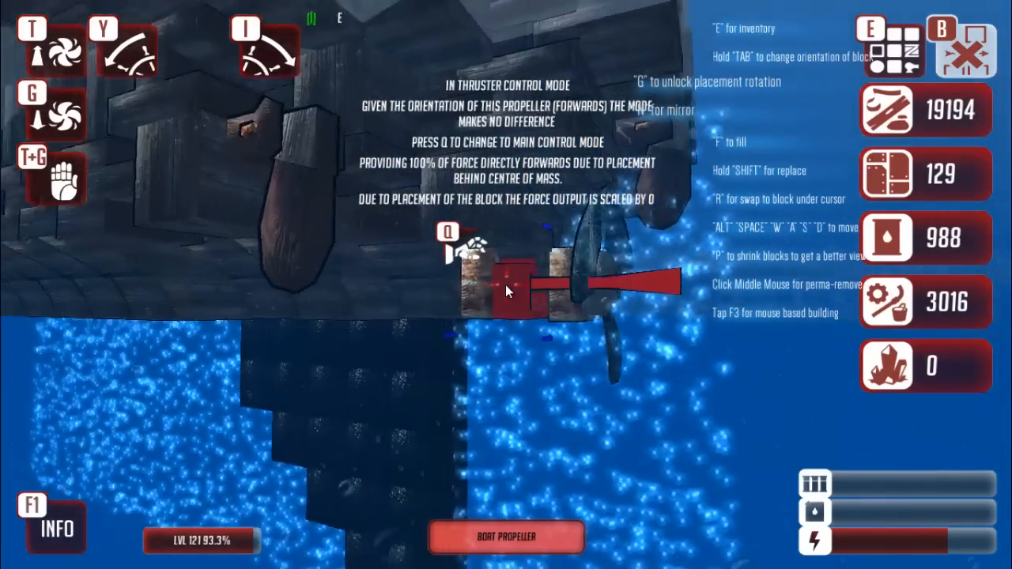
# Place a boat propeller beneath the hull with free placement rotation
pyautogui.press('q')
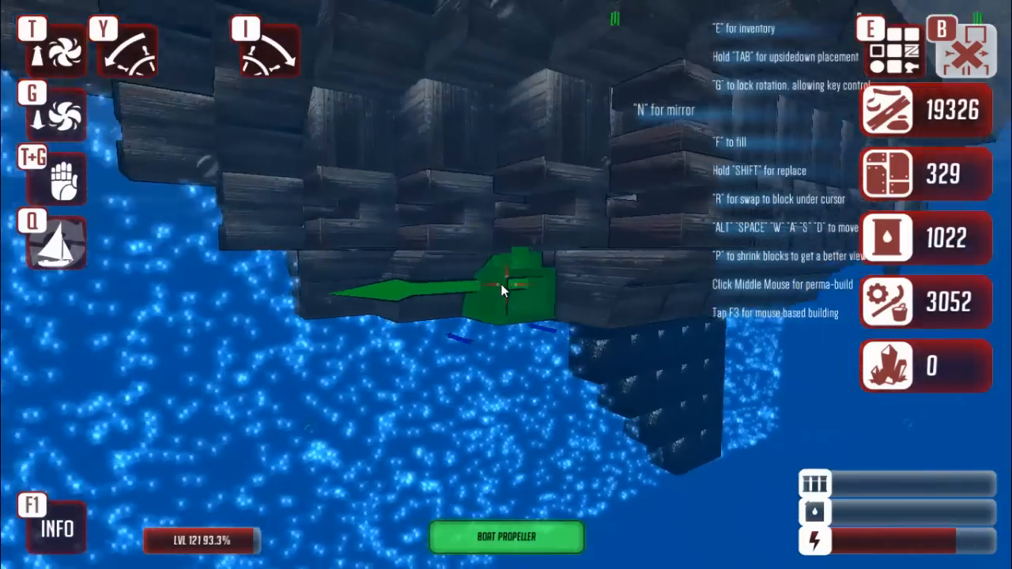
pyautogui.click(506, 289)
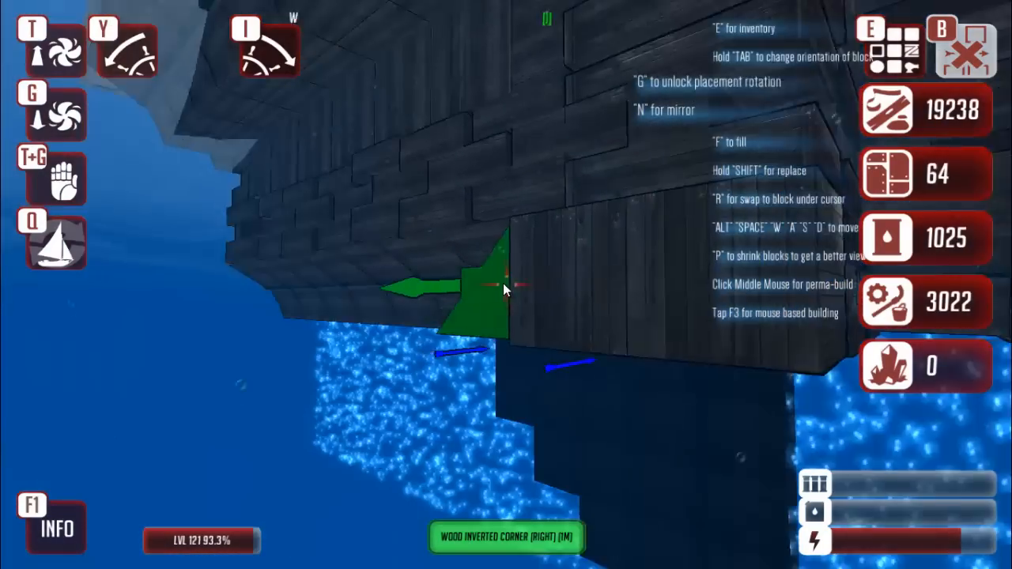
# Place a wooden inverted corner on the hull, then choose Wood Square Corner (Left) (1m)
pyautogui.click(506, 284)
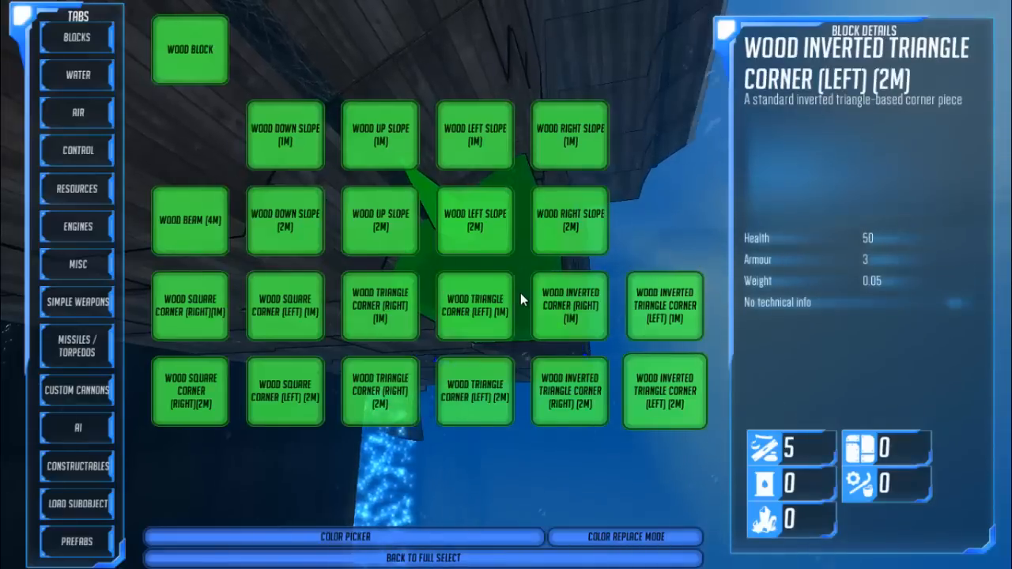
pyautogui.click(474, 307)
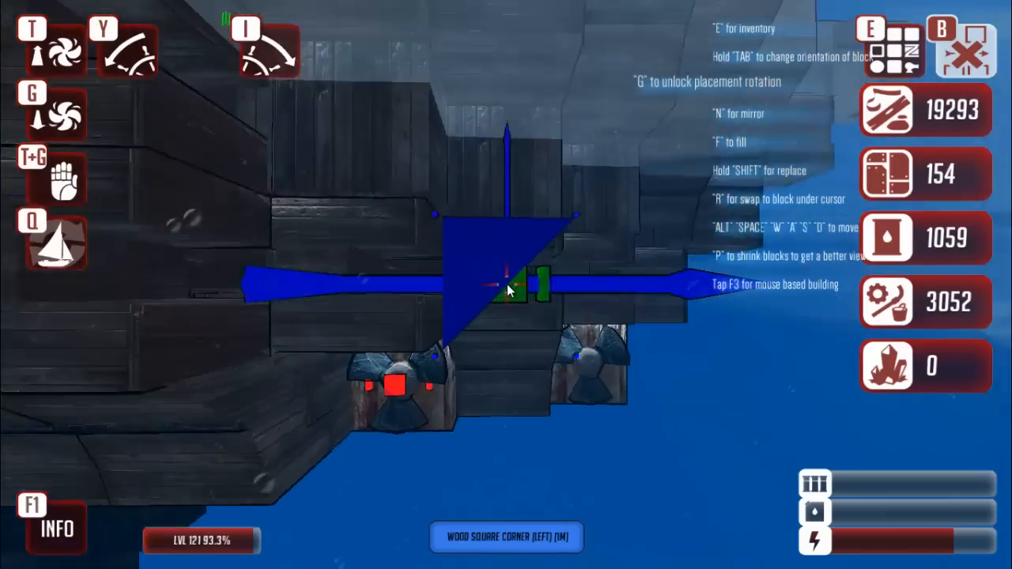
# Lay Wood Up Slope (2m) pieces along the stern and adjust a wood block
pyautogui.press('e')
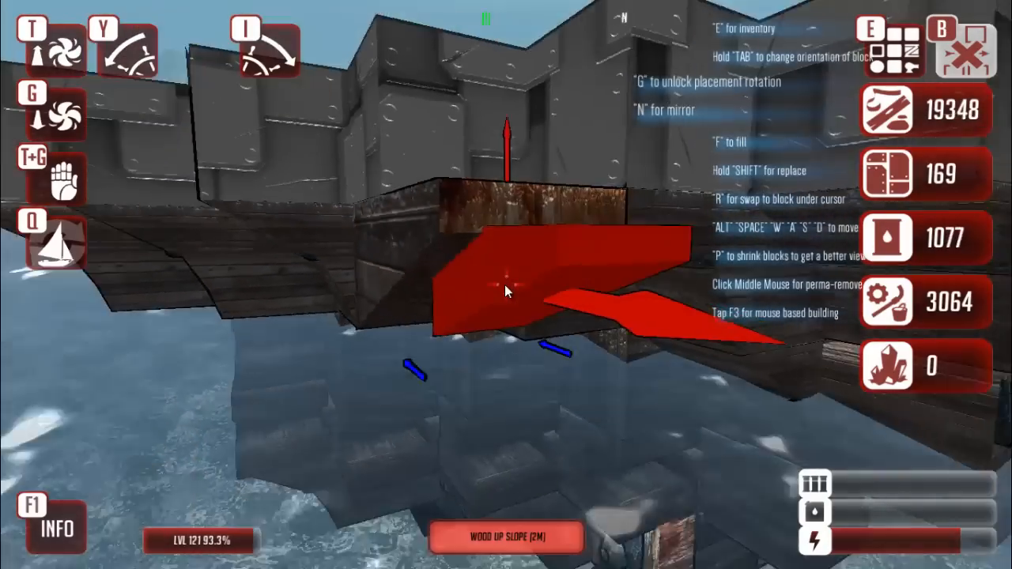
pyautogui.click(508, 291)
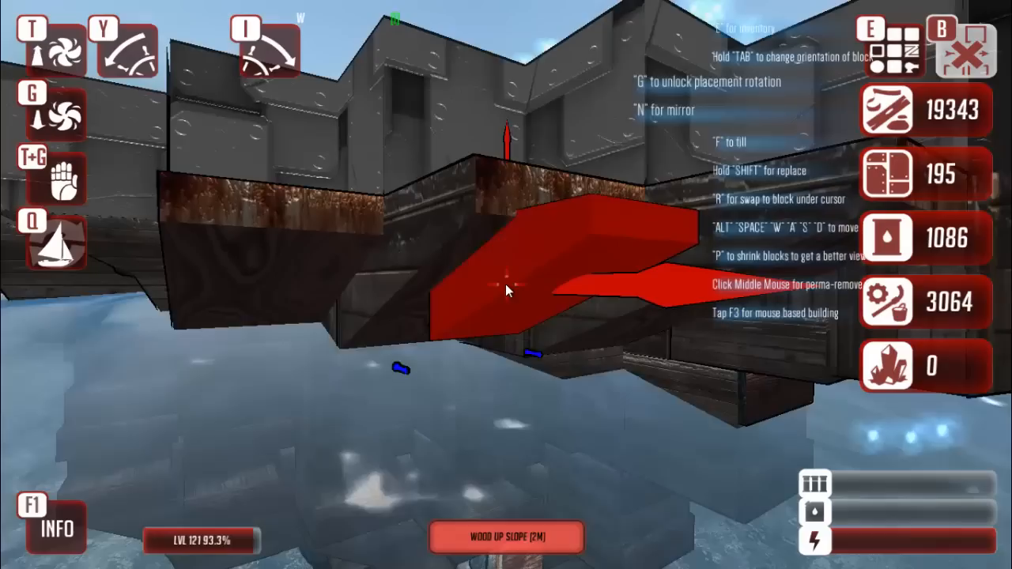
pyautogui.click(506, 292)
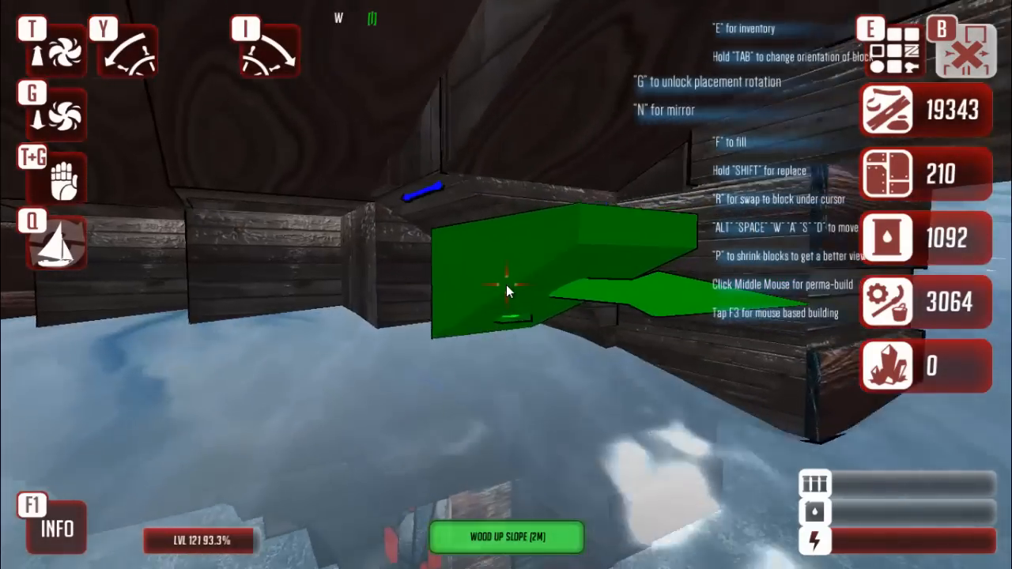
pyautogui.press('q')
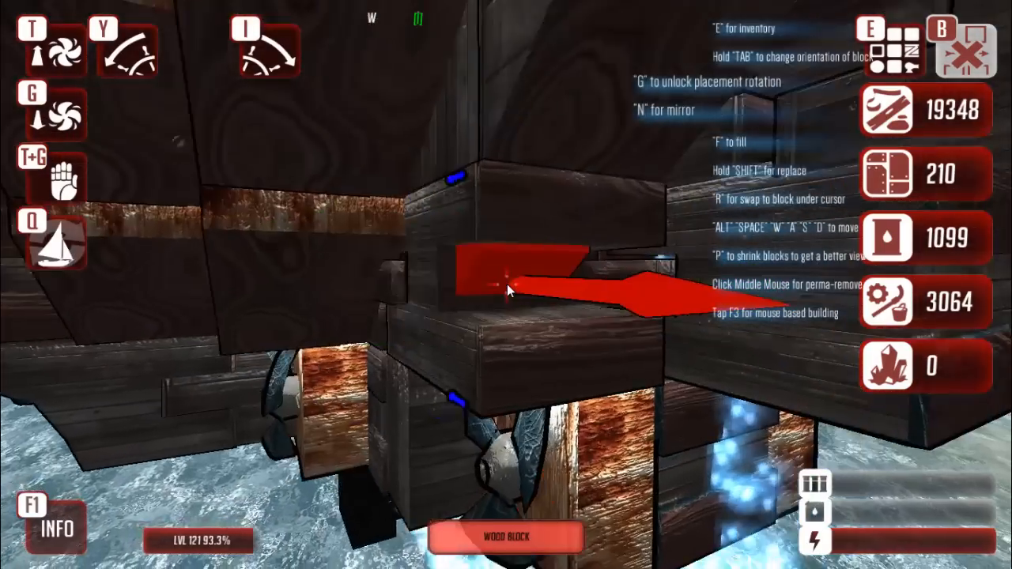
pyautogui.click(507, 290)
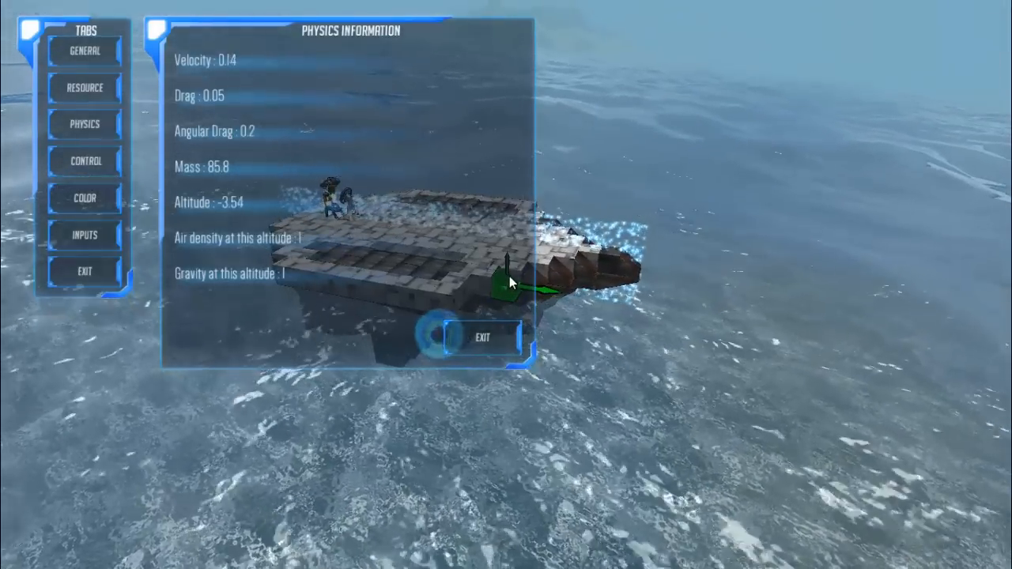
# Exit the Physics Information panel
pyautogui.click(482, 336)
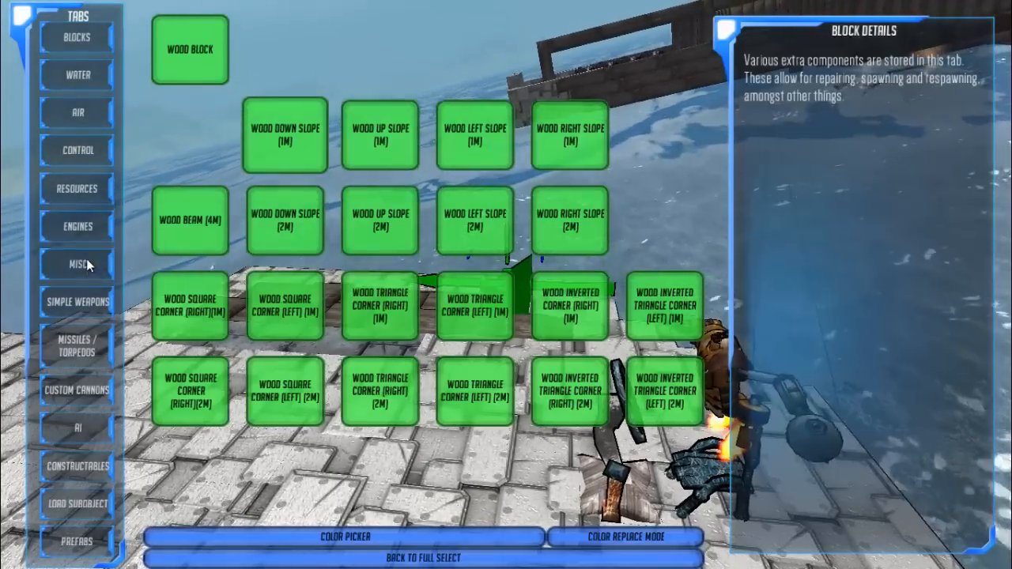
# Switch the block inventory to the Misc components category
pyautogui.click(76, 265)
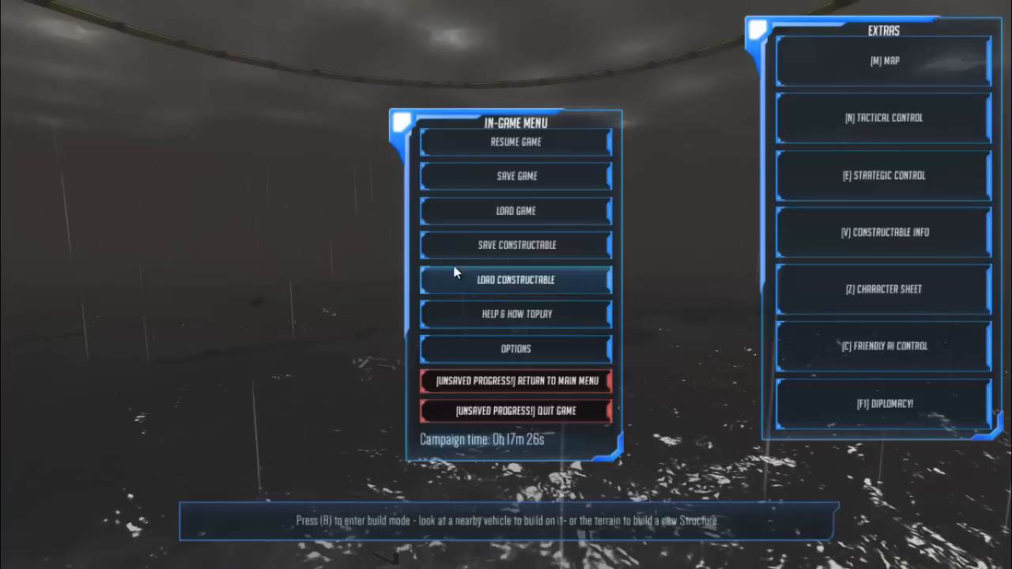
# Select RESOURCEGATHERER_MK2 from the player-created designs to view its costs (67270 RP)
pyautogui.click(515, 279)
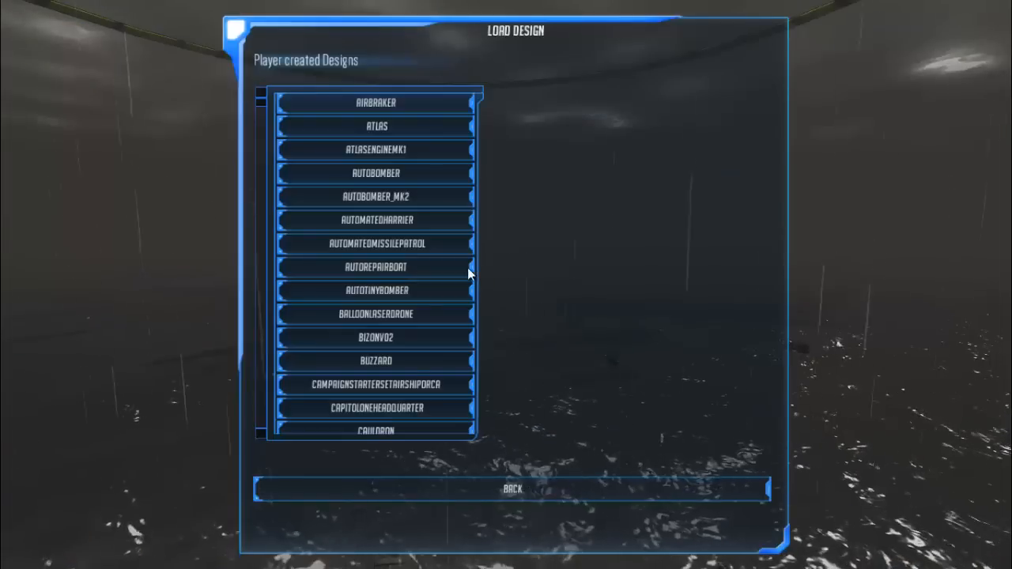
pyautogui.scroll(-3)
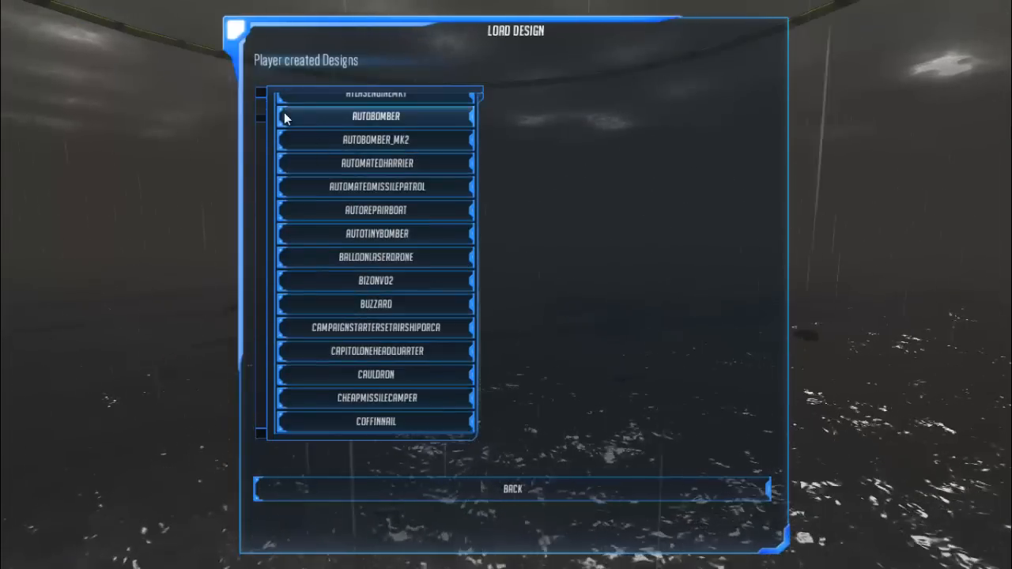
pyautogui.scroll(-3)
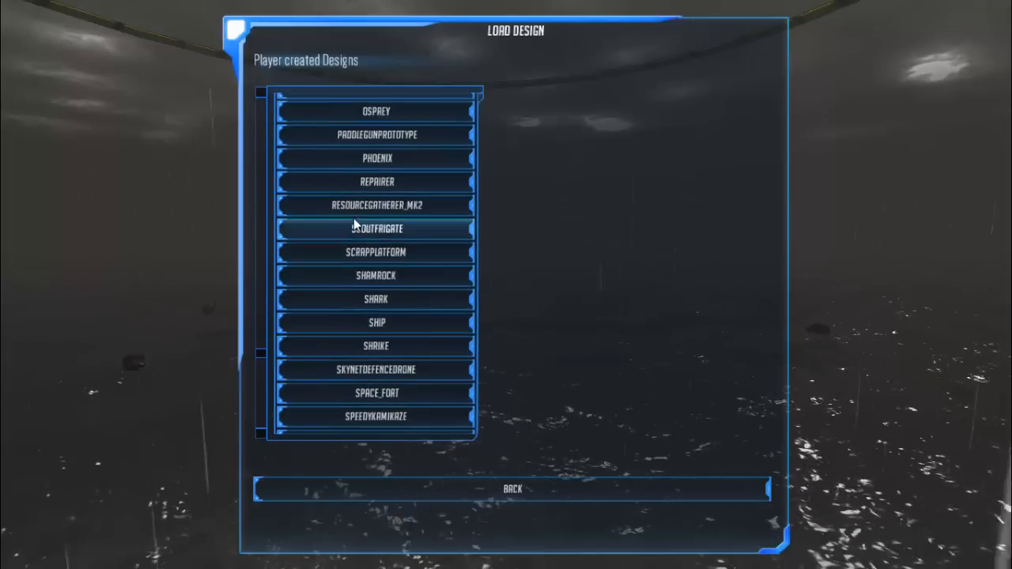
pyautogui.click(375, 204)
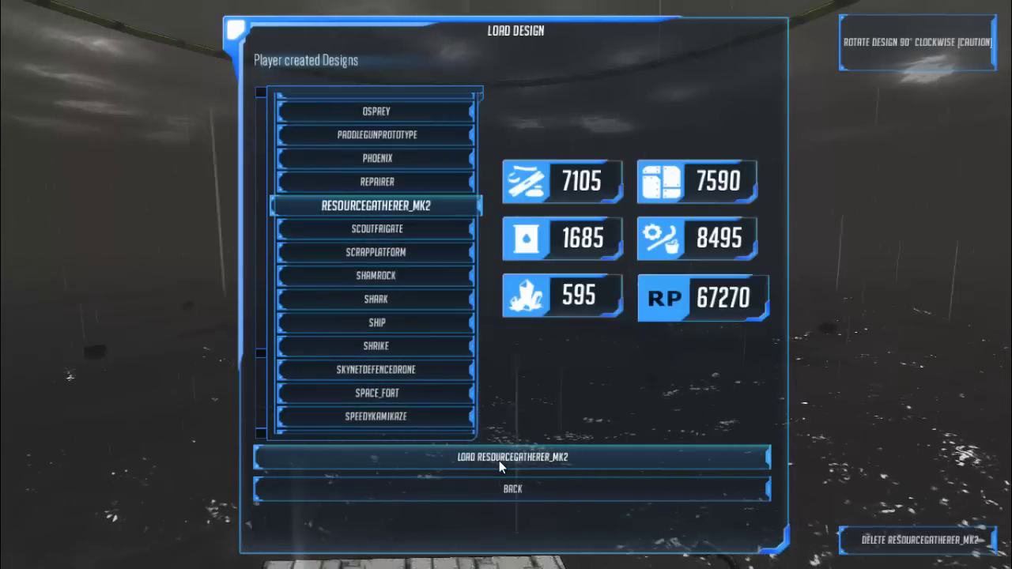
pyautogui.click(511, 457)
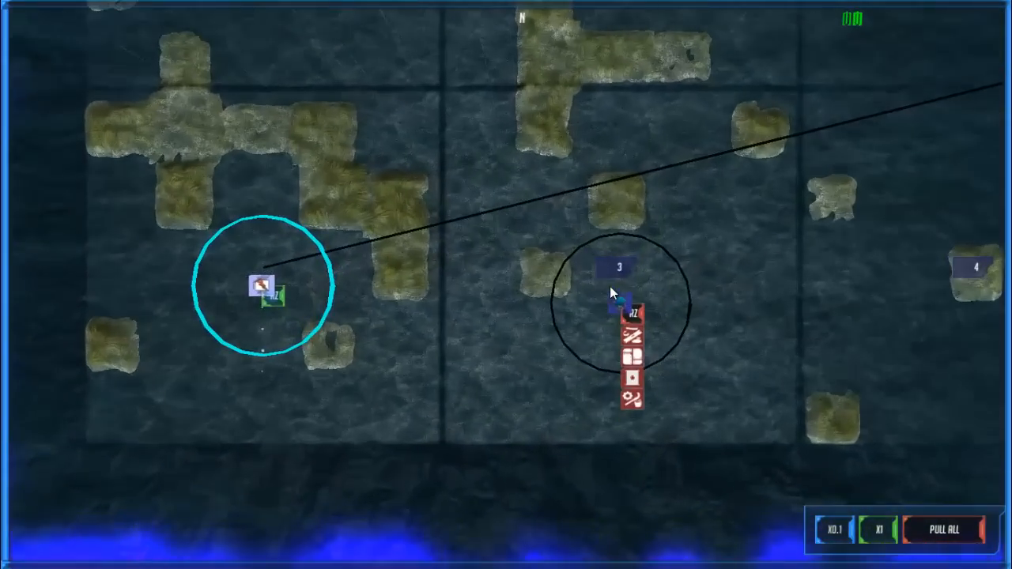
# Inspect the friendly fleet sitting at resource zone 3 on the map
pyautogui.click(621, 309)
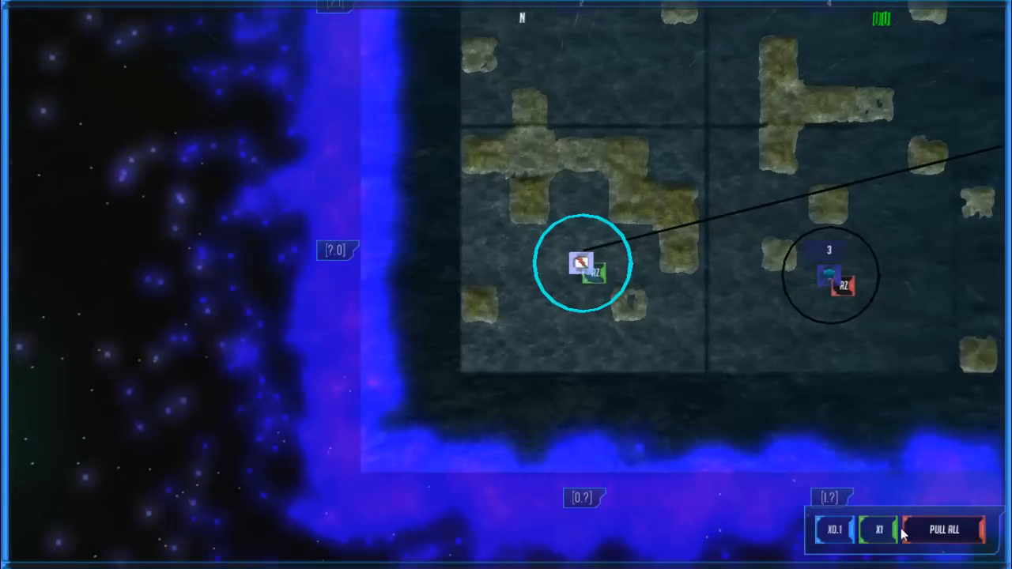
pyautogui.moveTo(580, 270)
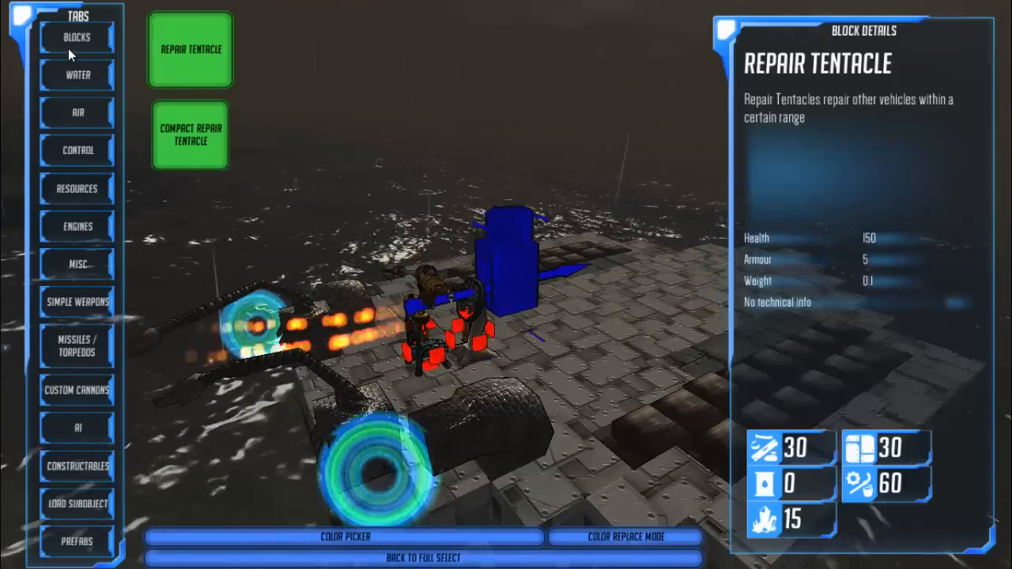
# Place a Huge Propeller from the Water blocks under the hull
pyautogui.click(76, 75)
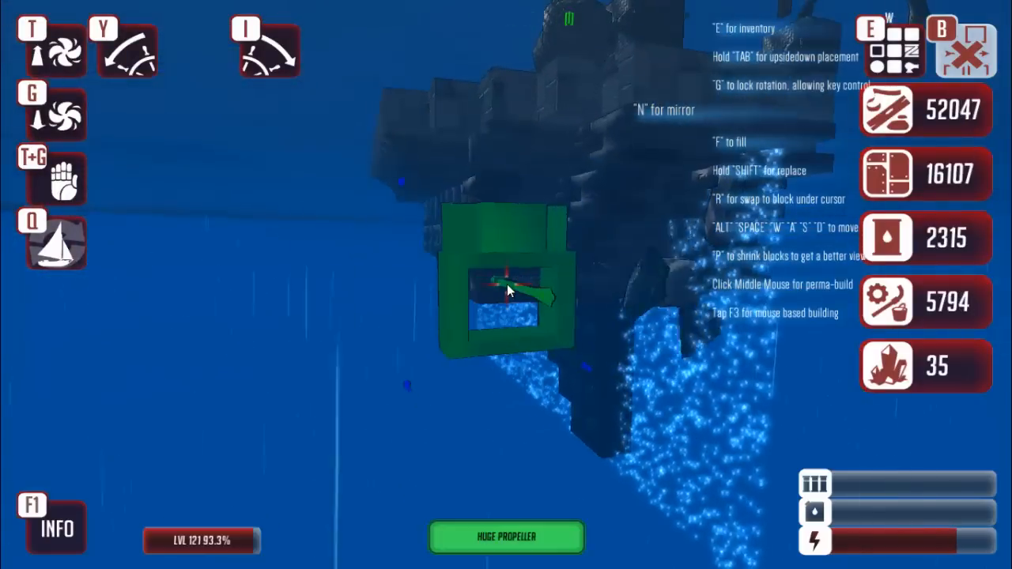
pyautogui.click(506, 293)
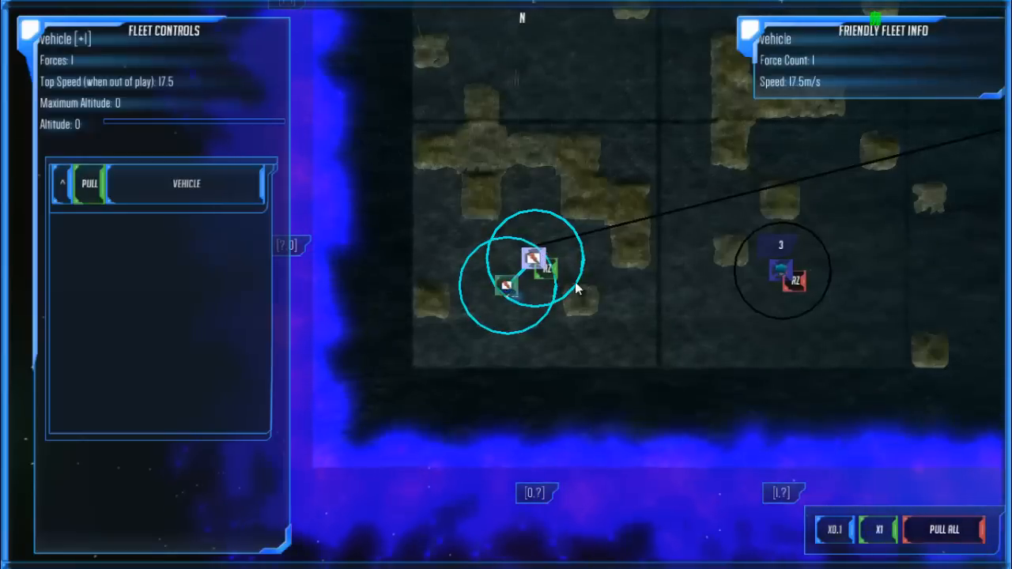
# Select the friendly vehicle fleet and target the Deepwater Guard Plunder Group
pyautogui.click(793, 281)
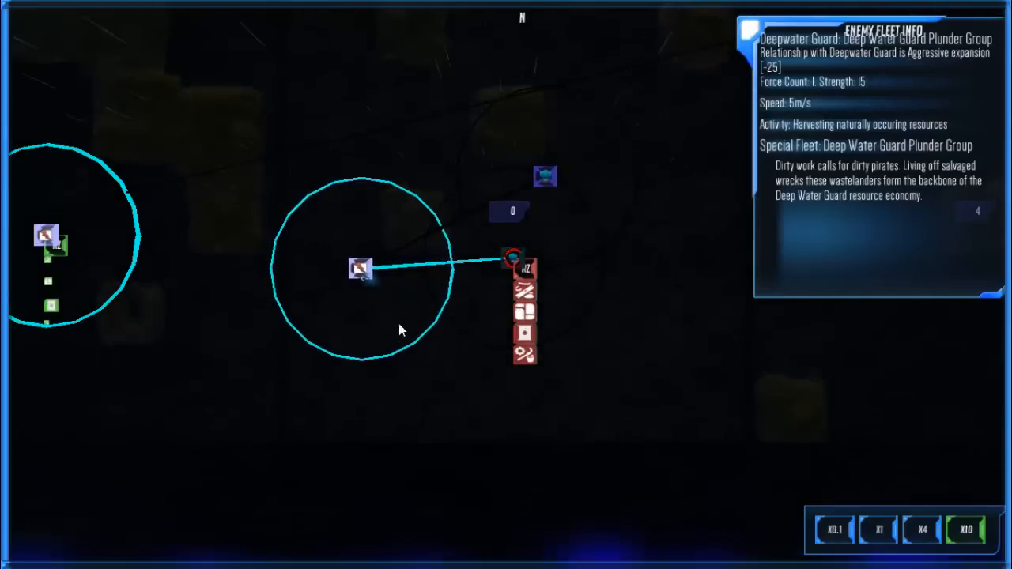
pyautogui.click(360, 285)
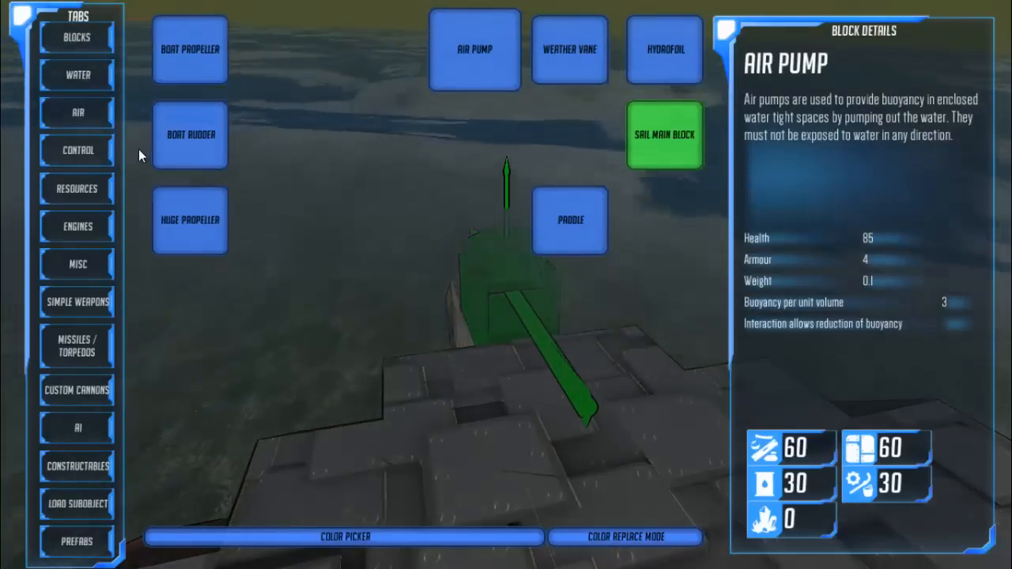
# Place a Sail Main Block on the boat's deck
pyautogui.click(76, 188)
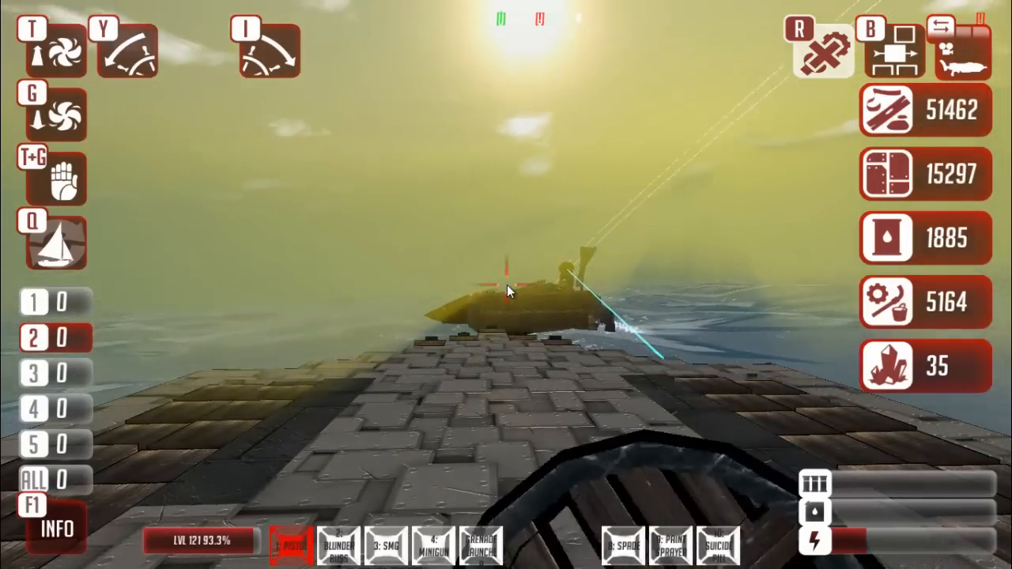
# Fire the selected weapon repeatedly at the approaching enemy pirate boats
pyautogui.click(506, 291)
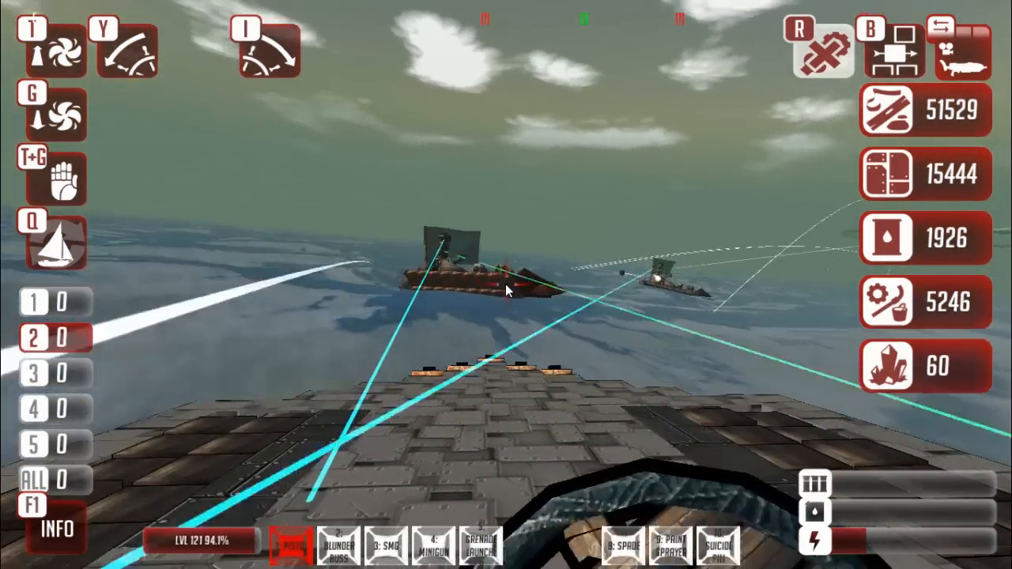
pyautogui.click(506, 291)
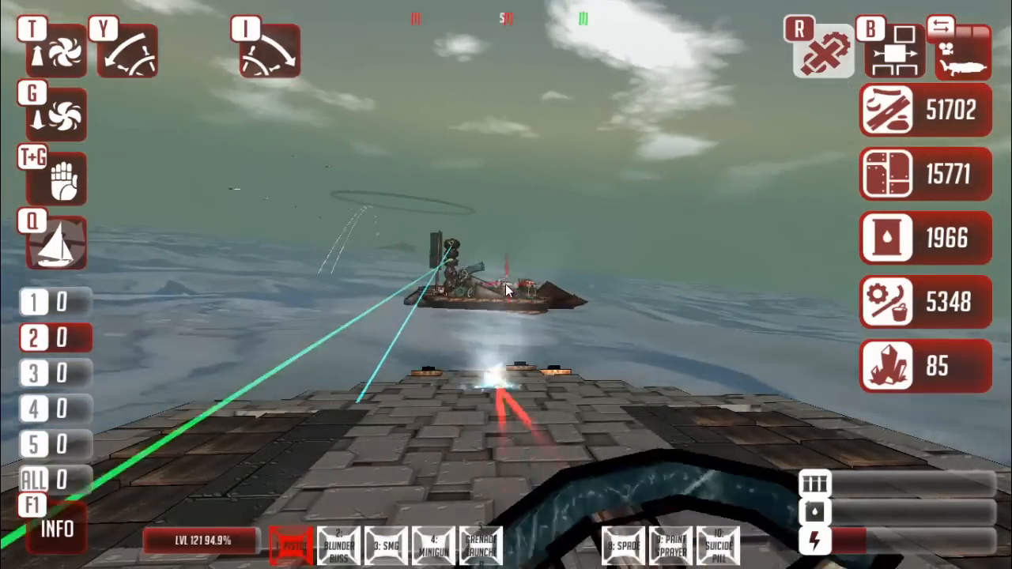
pyautogui.click(508, 292)
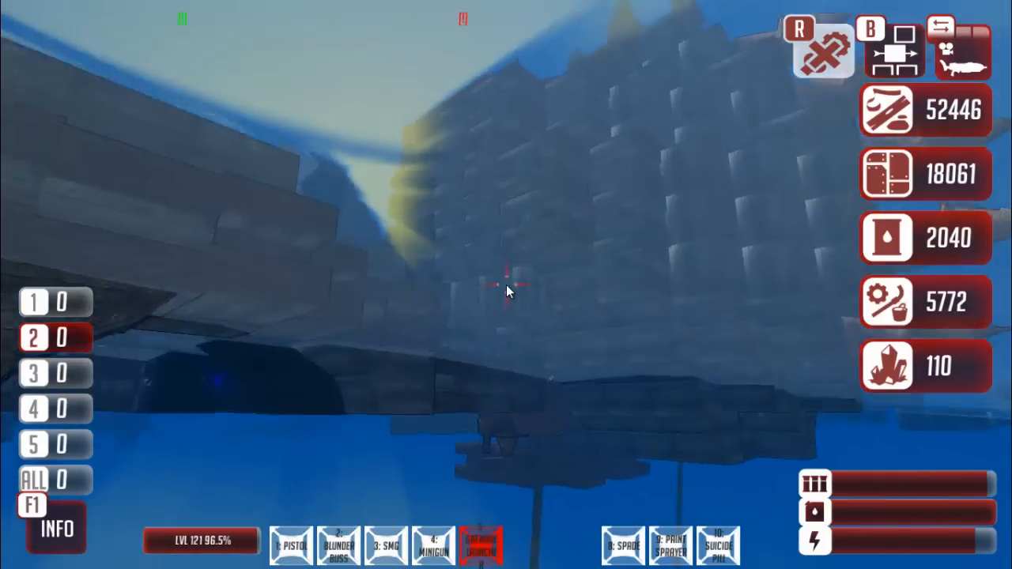
# Wait after dying underwater until the Pick Respawn Point panel appears
pyautogui.click(508, 289)
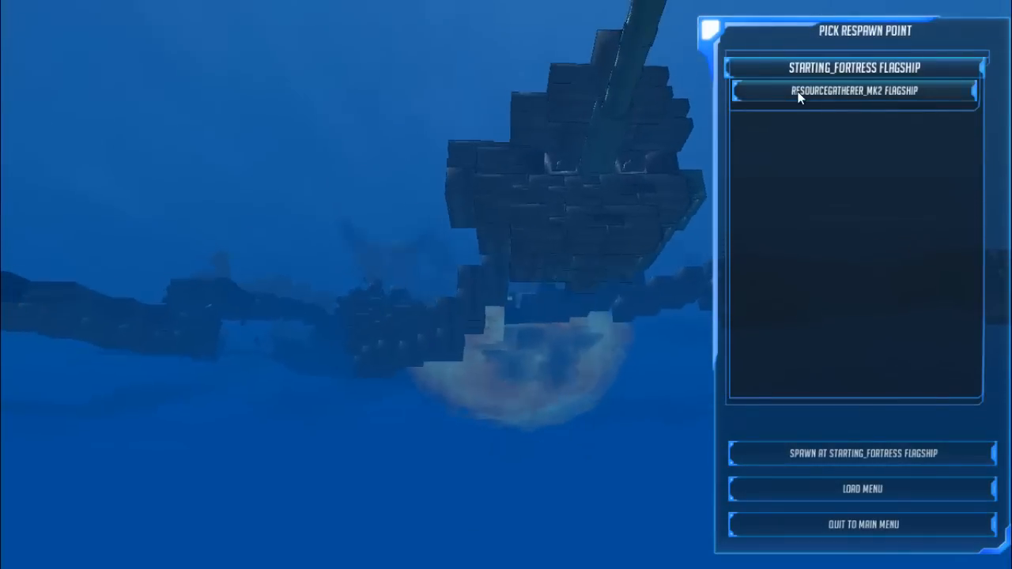
# Pick the ResourceGatherer_MK2 Flagship as respawn point and spawn there
pyautogui.click(854, 91)
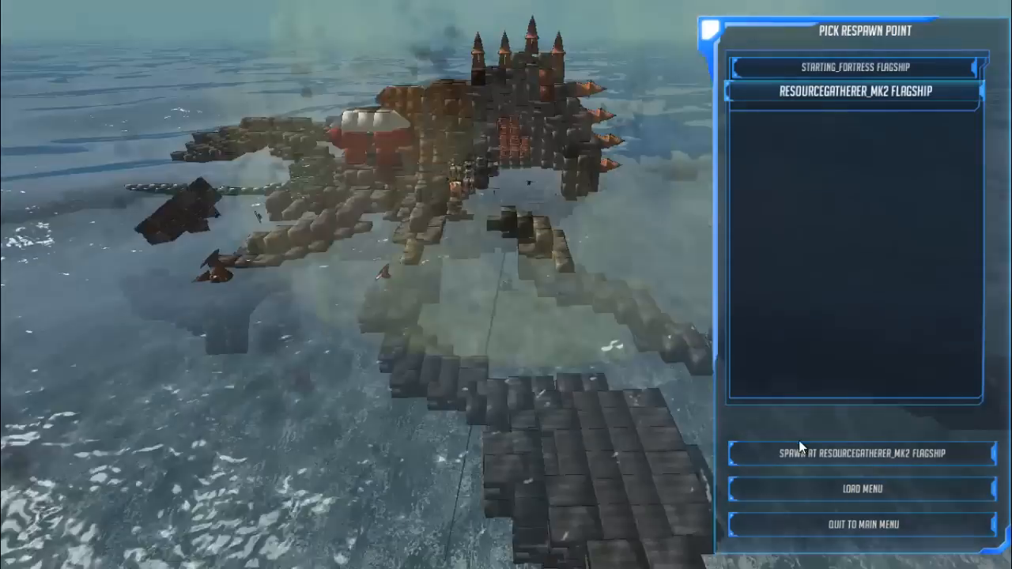
pyautogui.click(861, 454)
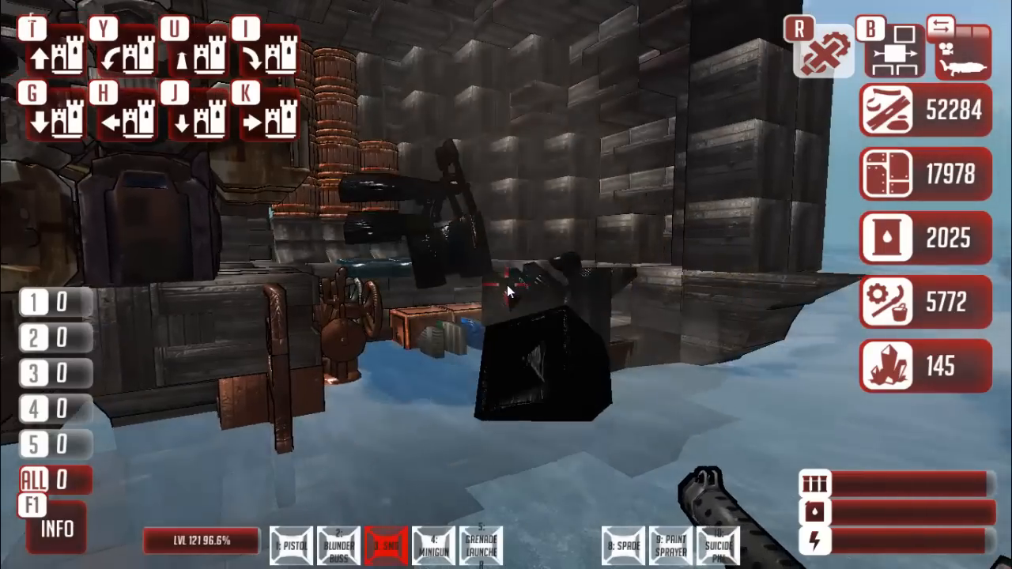
# Fire the SMG toward the water, then switch to build slot 5
pyautogui.click(506, 290)
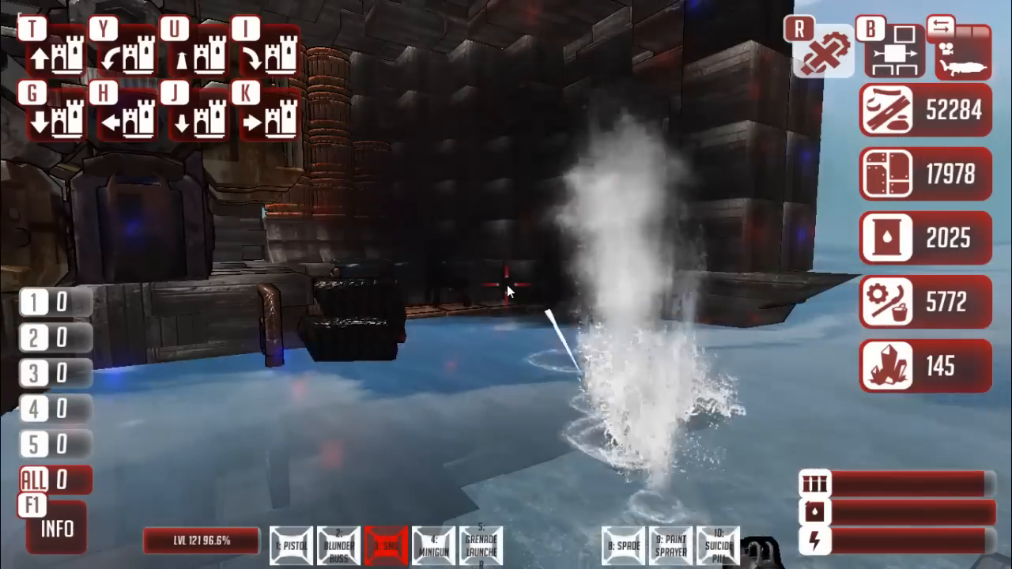
pyautogui.press('5')
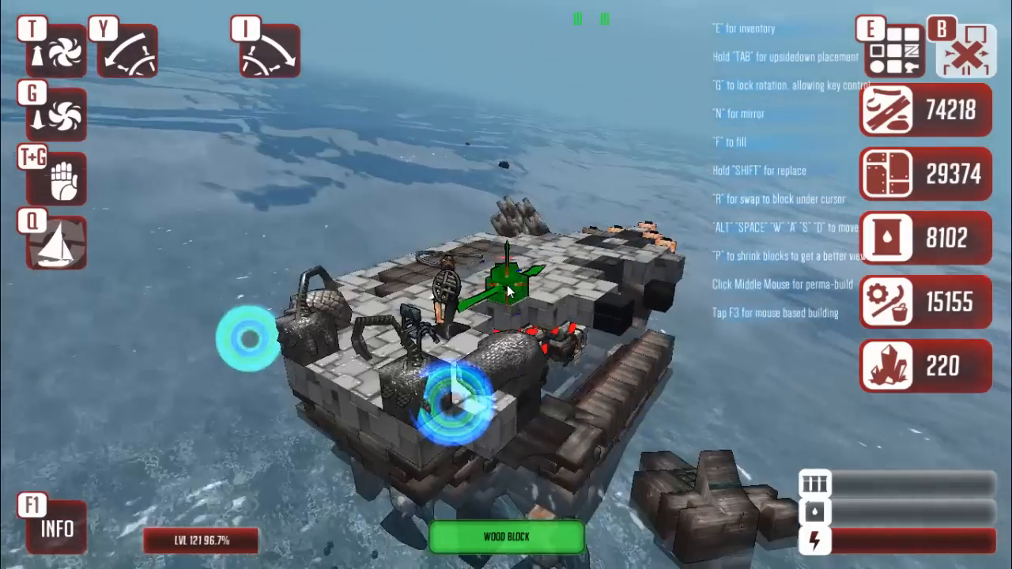
# Select the AI Mainframe block from the AI components catalogue
pyautogui.press('e')
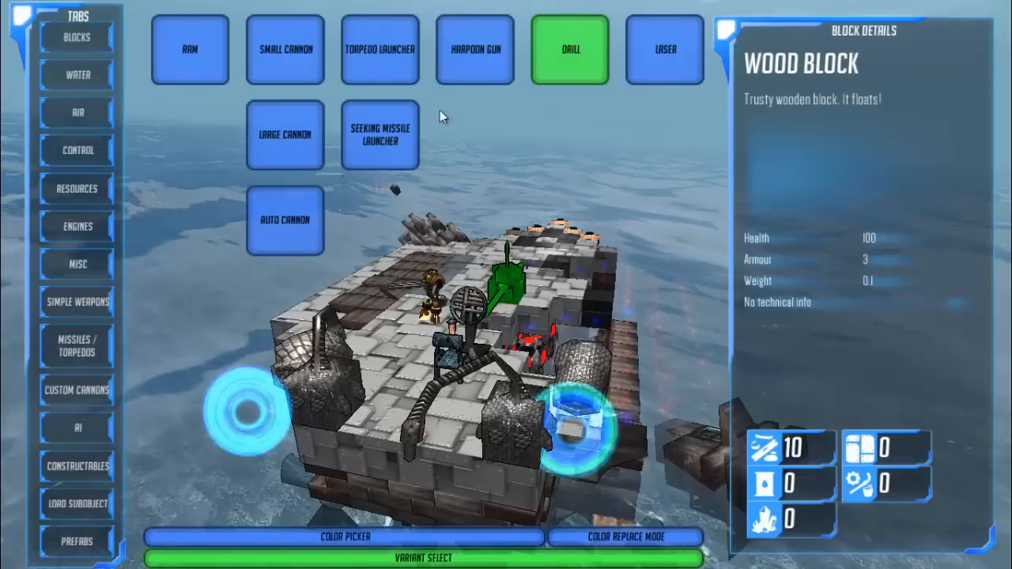
pyautogui.click(74, 428)
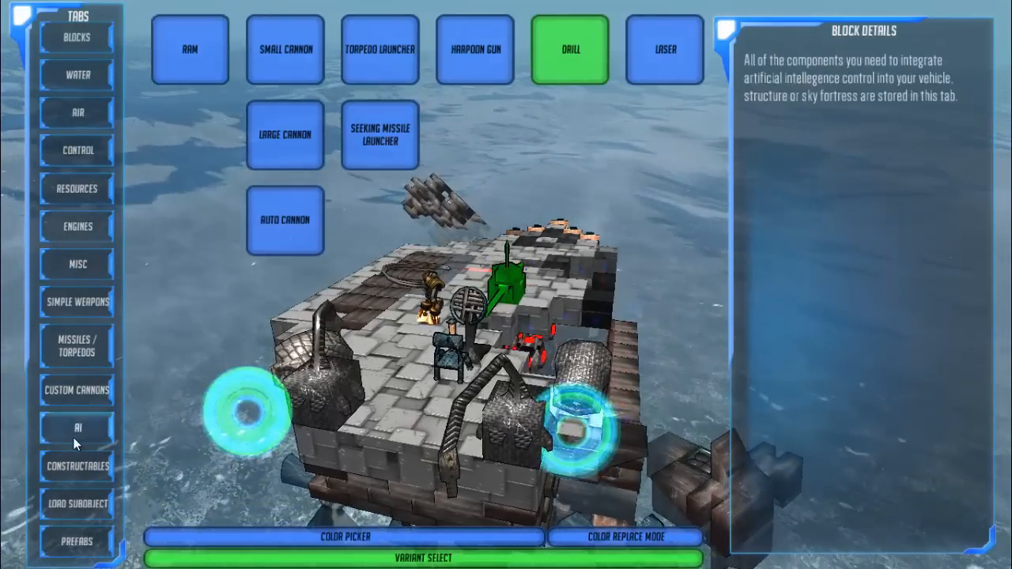
pyautogui.click(75, 427)
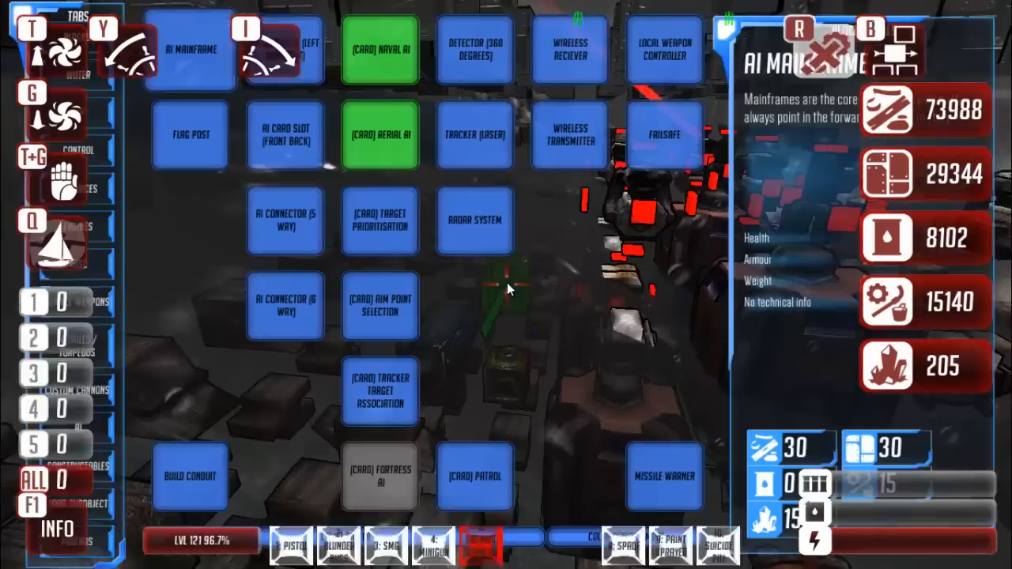
# Place the selected AI block onto the boat's alloy-plated deck
pyautogui.click(285, 134)
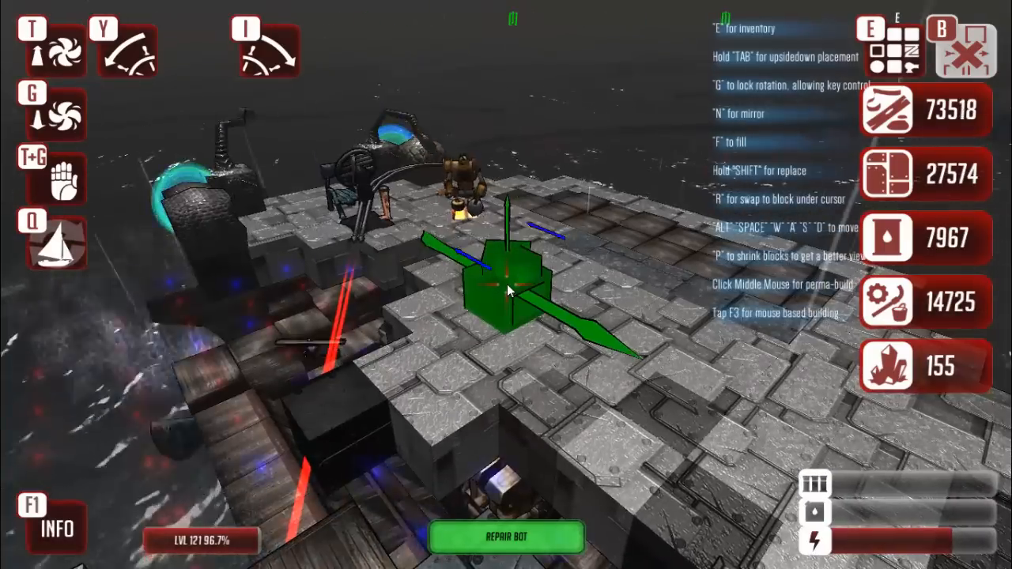
# Browse the Simple Weapons drill, laser, torpedo and ram entries to reach drill parts
pyautogui.press('e')
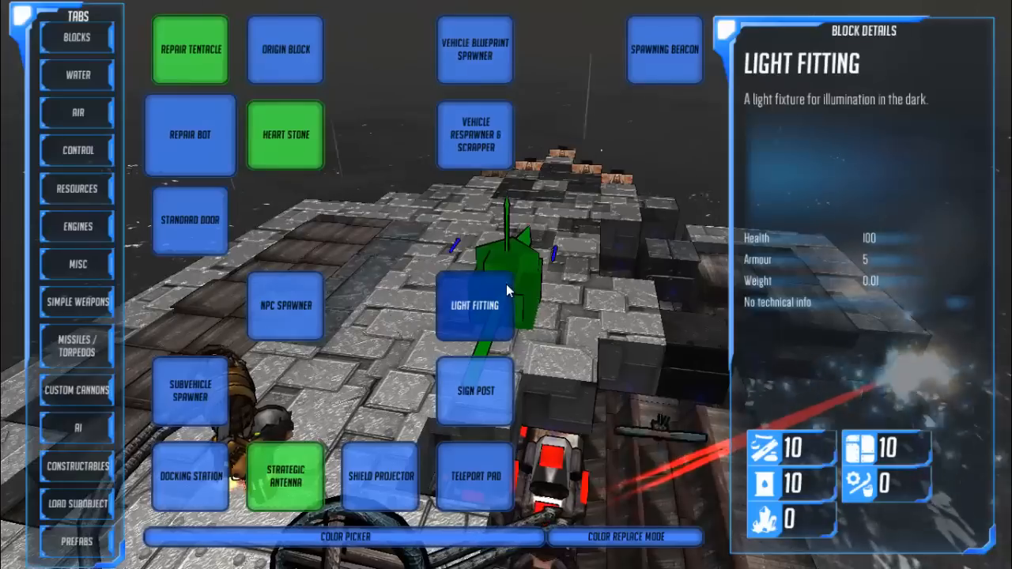
pyautogui.click(76, 300)
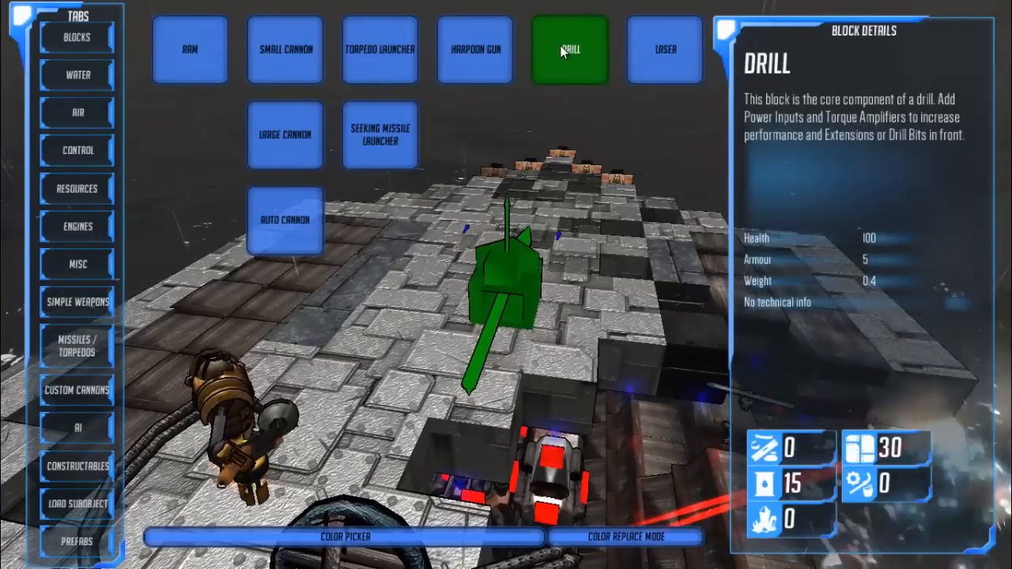
pyautogui.click(664, 50)
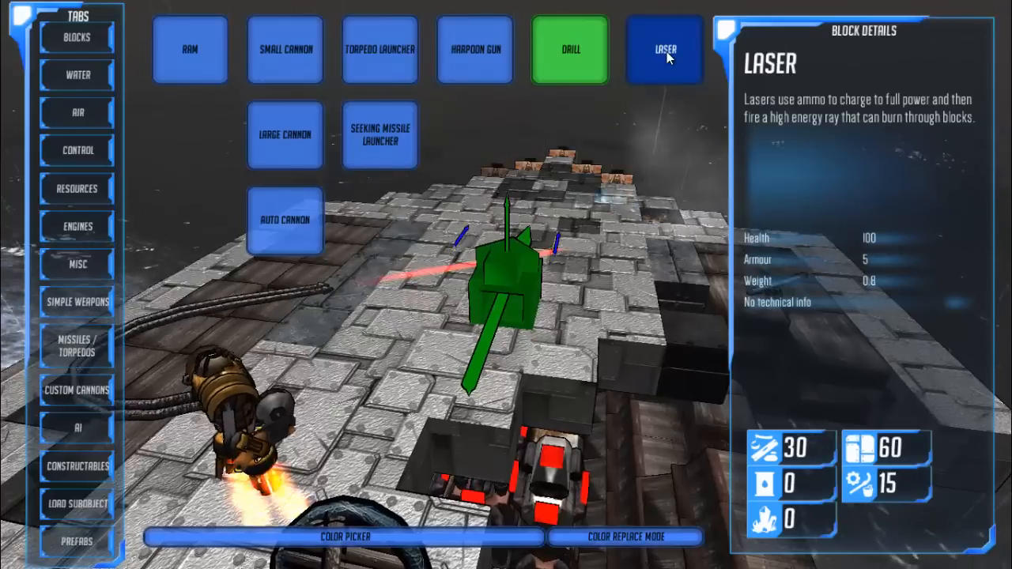
pyautogui.click(573, 49)
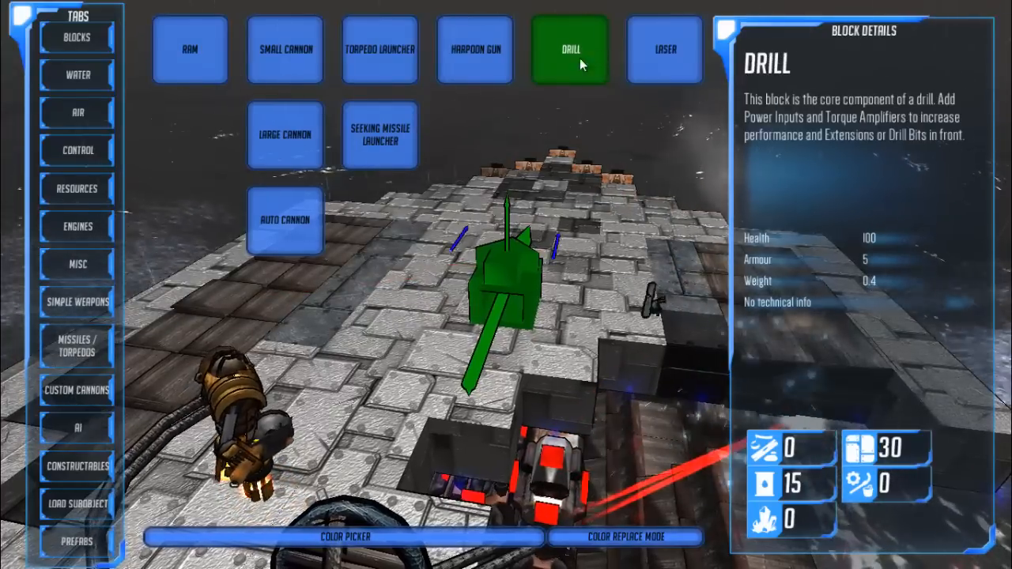
pyautogui.click(382, 49)
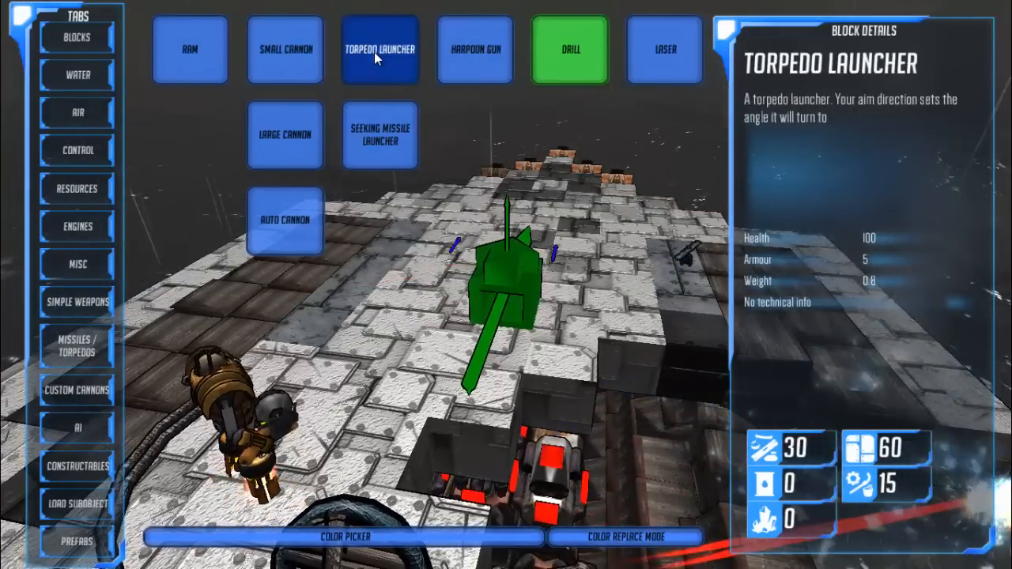
pyautogui.click(190, 50)
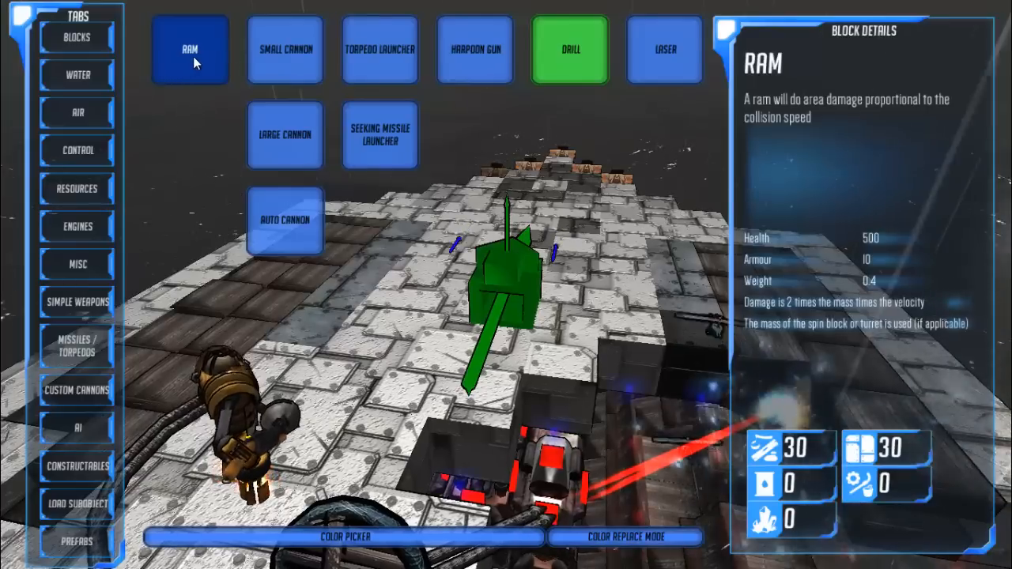
pyautogui.click(572, 49)
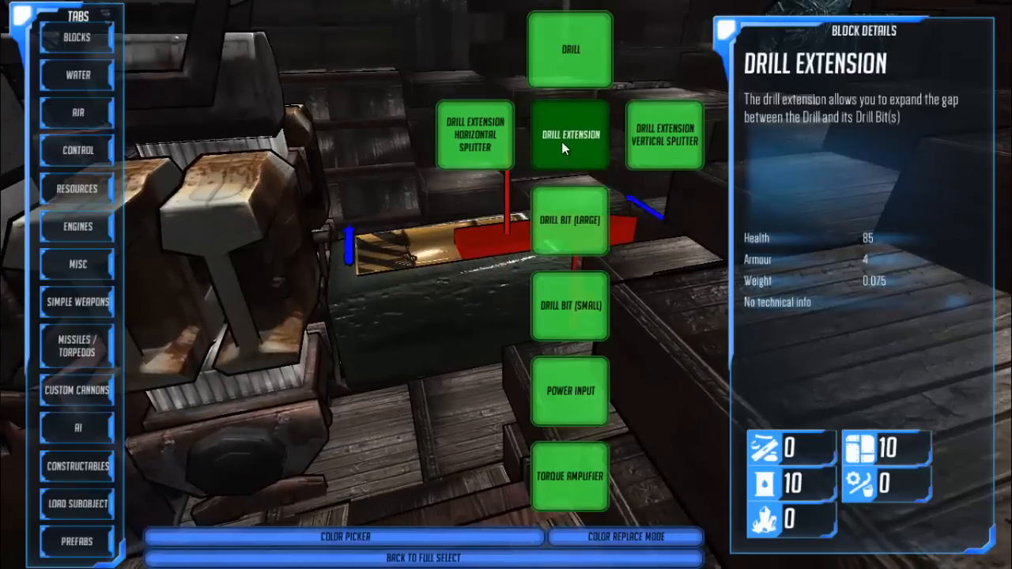
# Select the vertical Drill Extension splitter and position it under the hull
pyautogui.click(568, 135)
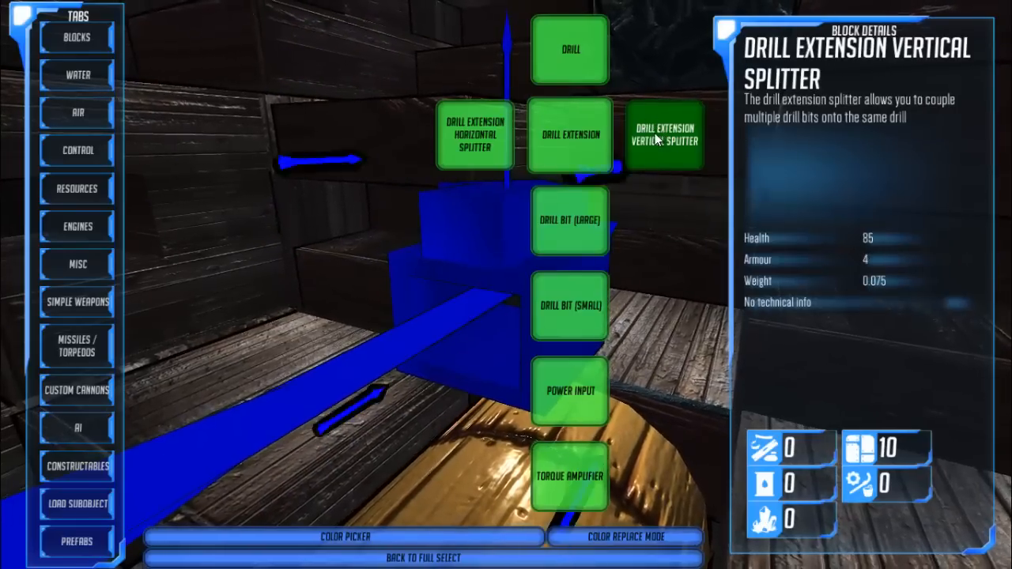
pyautogui.click(664, 134)
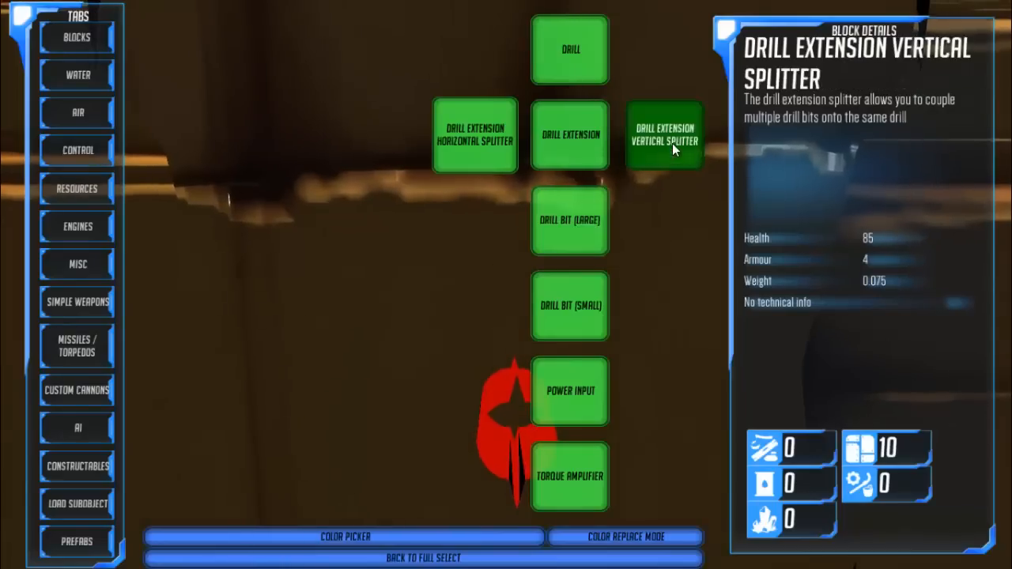
pyautogui.click(664, 133)
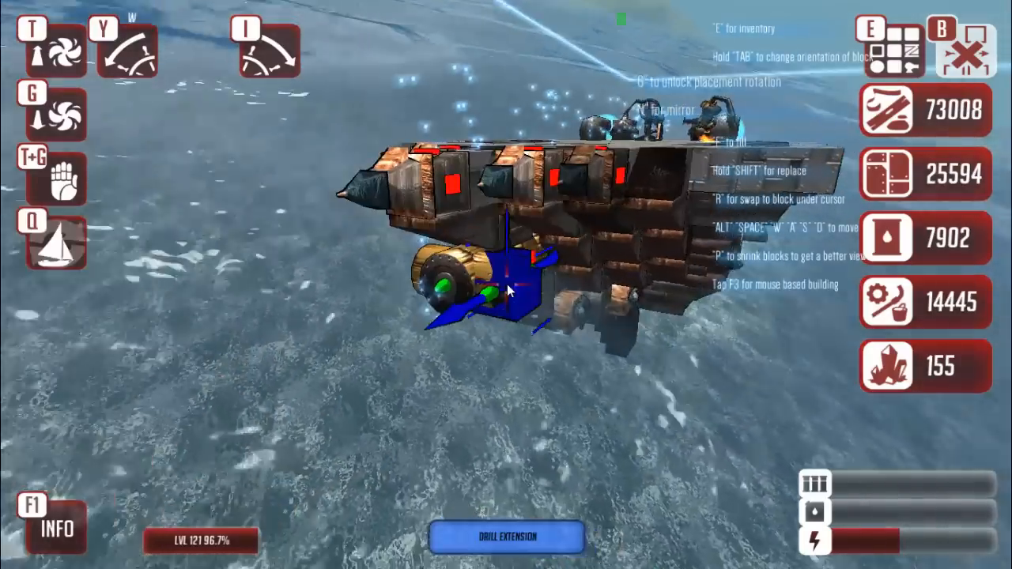
# Place a drill extension under the hull, then delete the unwanted extra one
pyautogui.click(510, 292)
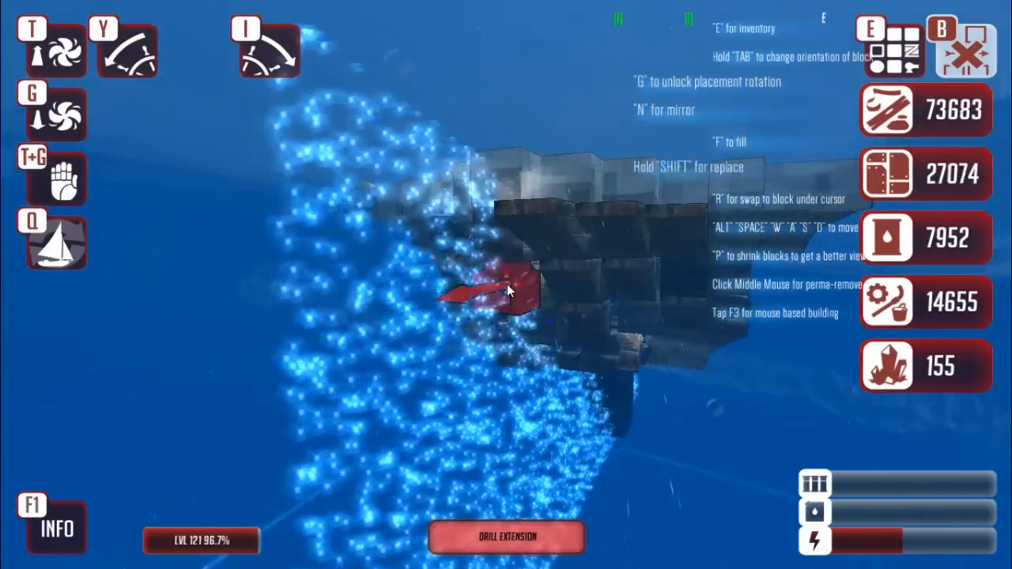
pyautogui.click(510, 291)
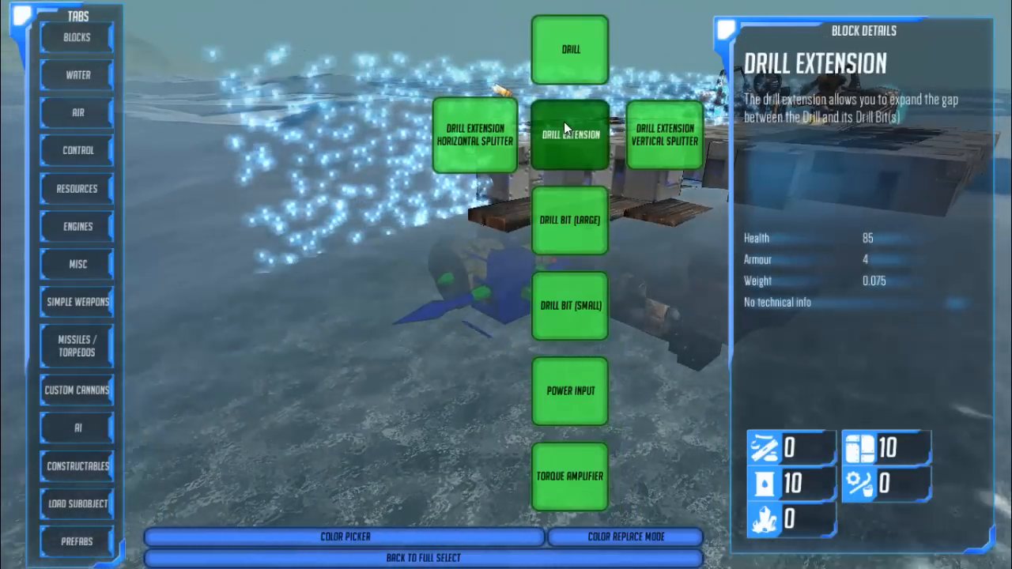
# Add drill extensions and Drill Bit (Large) blocks, then select the Torque Amplifier
pyautogui.click(570, 135)
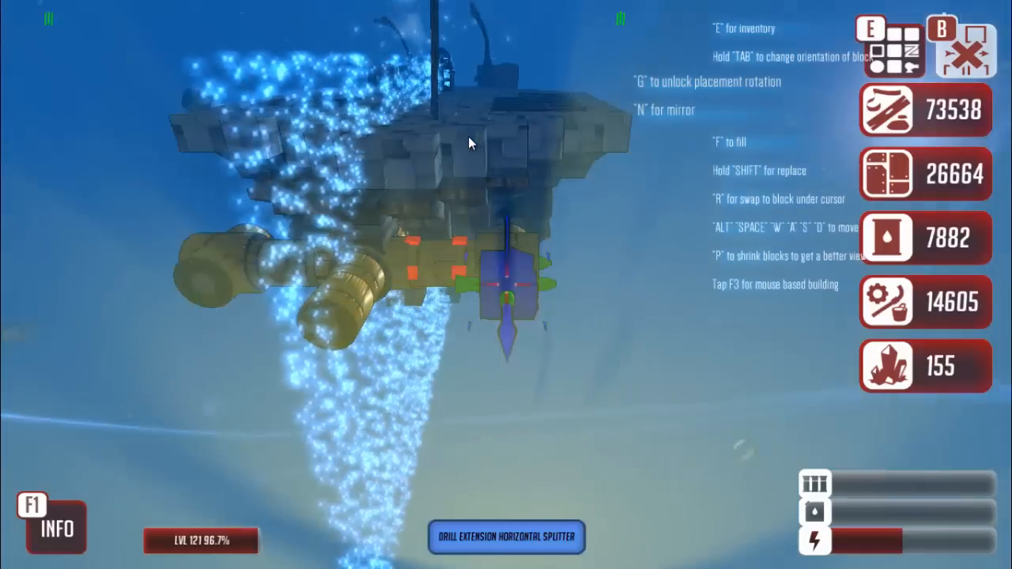
pyautogui.press('e')
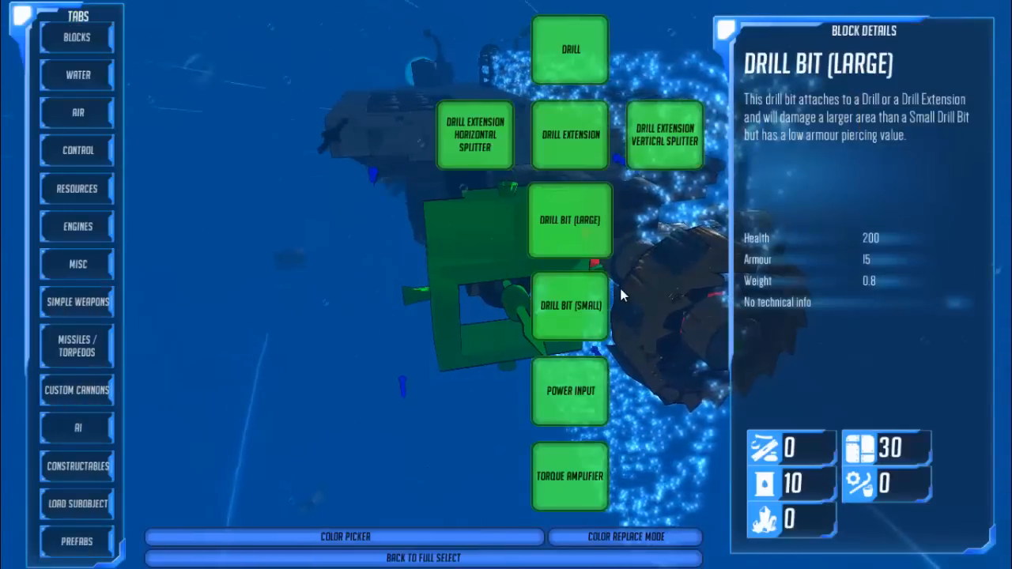
pyautogui.click(569, 306)
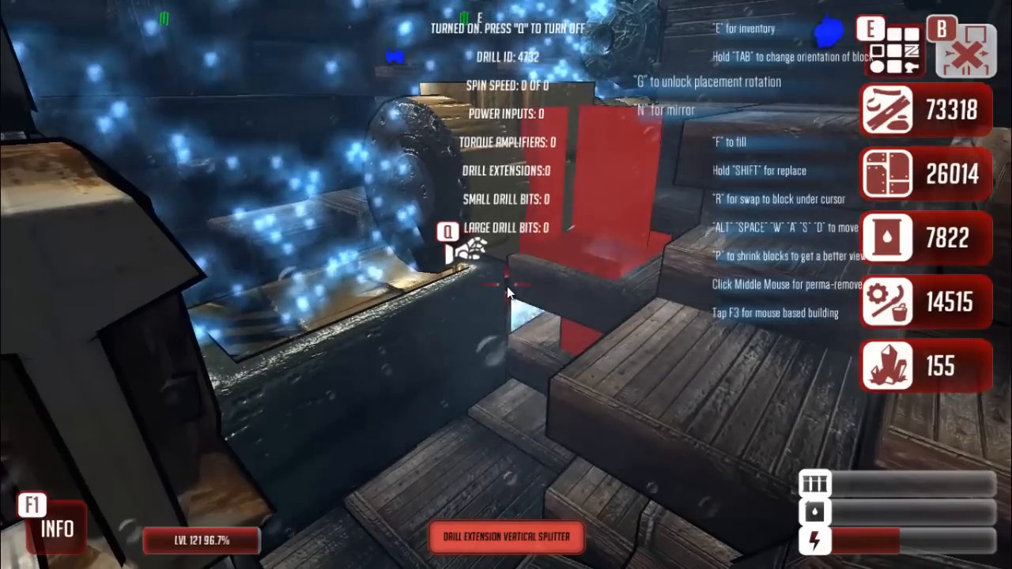
pyautogui.click(511, 294)
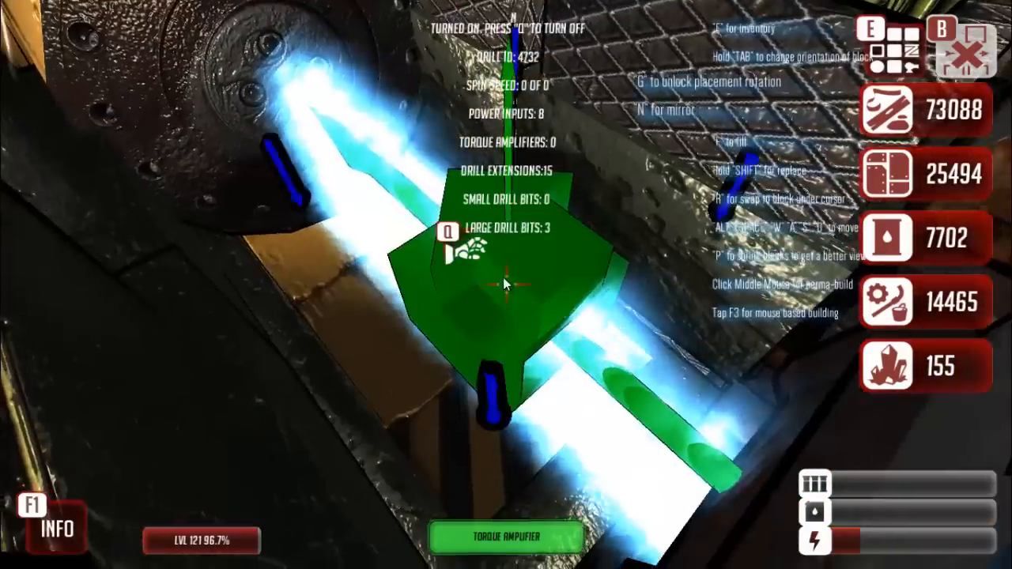
pyautogui.click(506, 285)
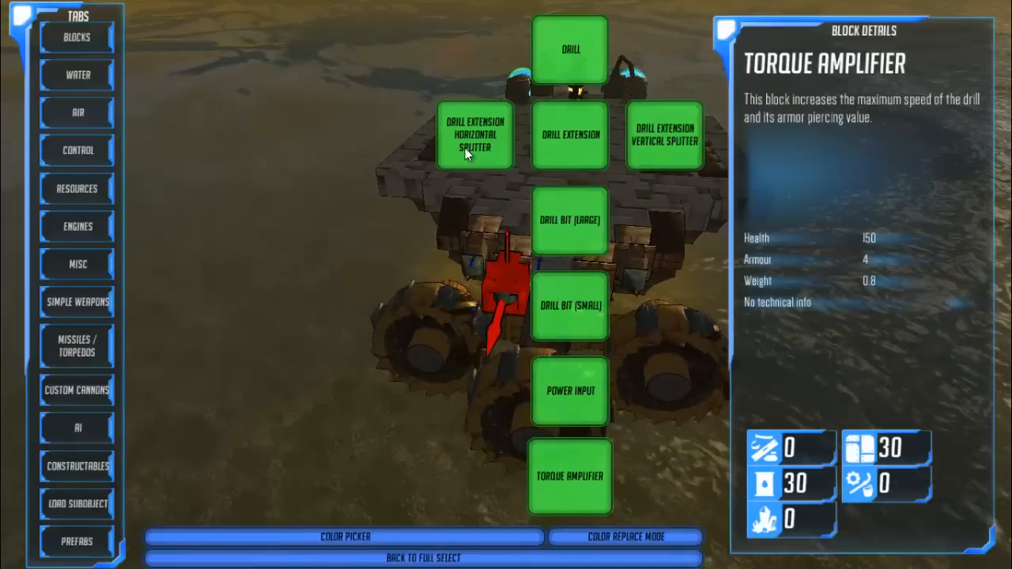
# Pick Wood Down Slope (2M) from the Blocks tab's wood block variants
pyautogui.click(75, 75)
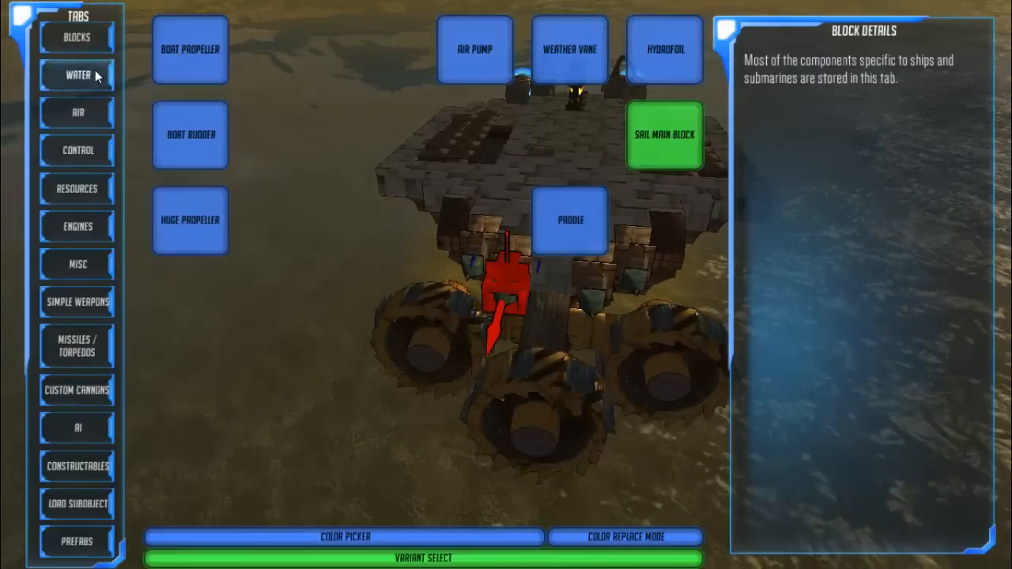
pyautogui.click(75, 36)
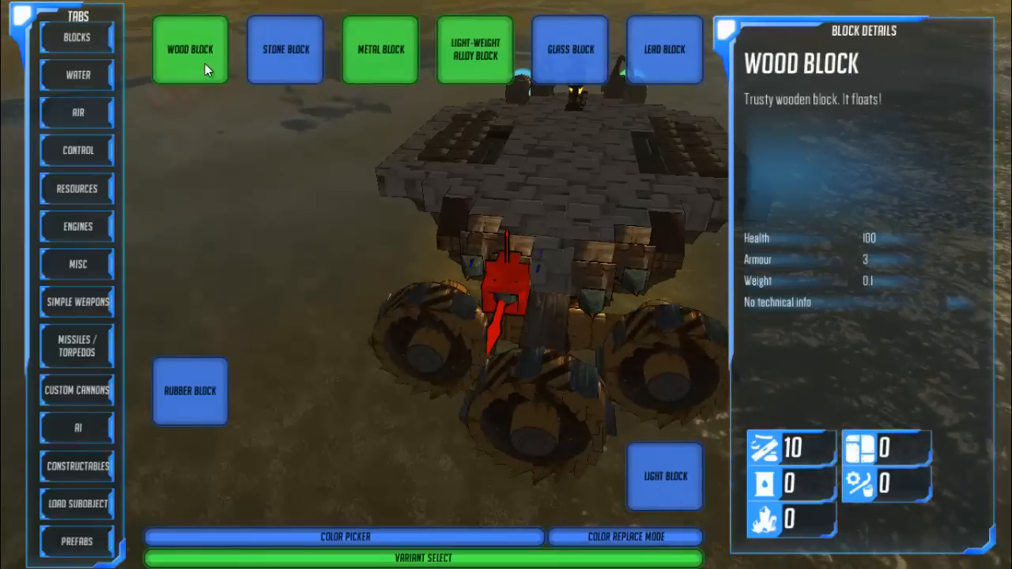
pyautogui.click(189, 49)
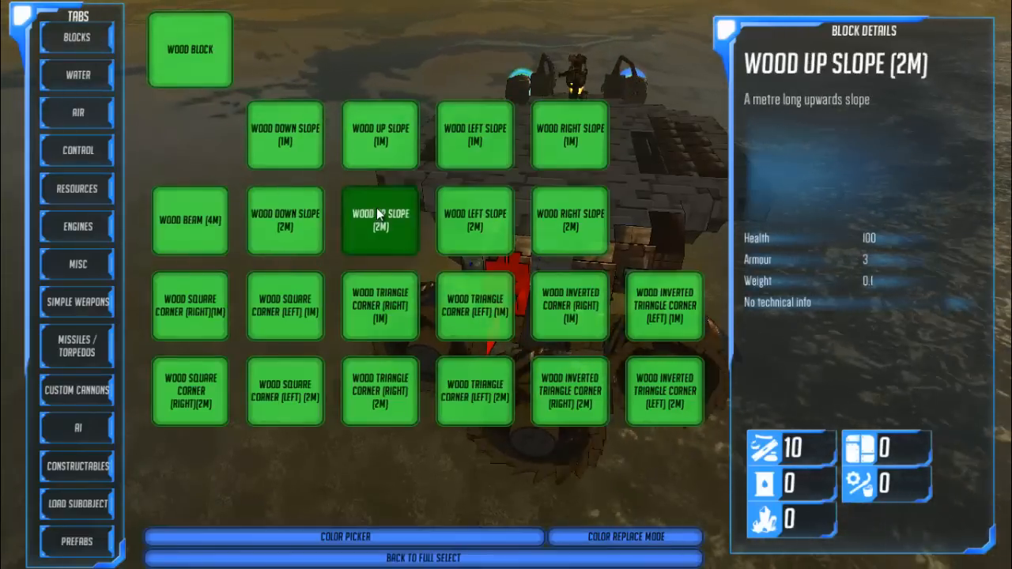
pyautogui.click(285, 220)
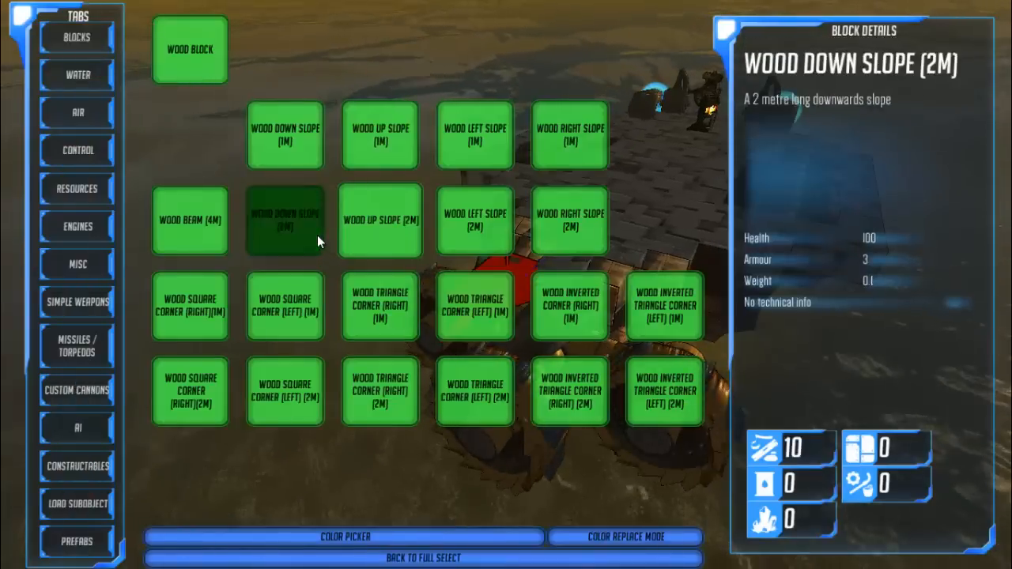
pyautogui.click(284, 219)
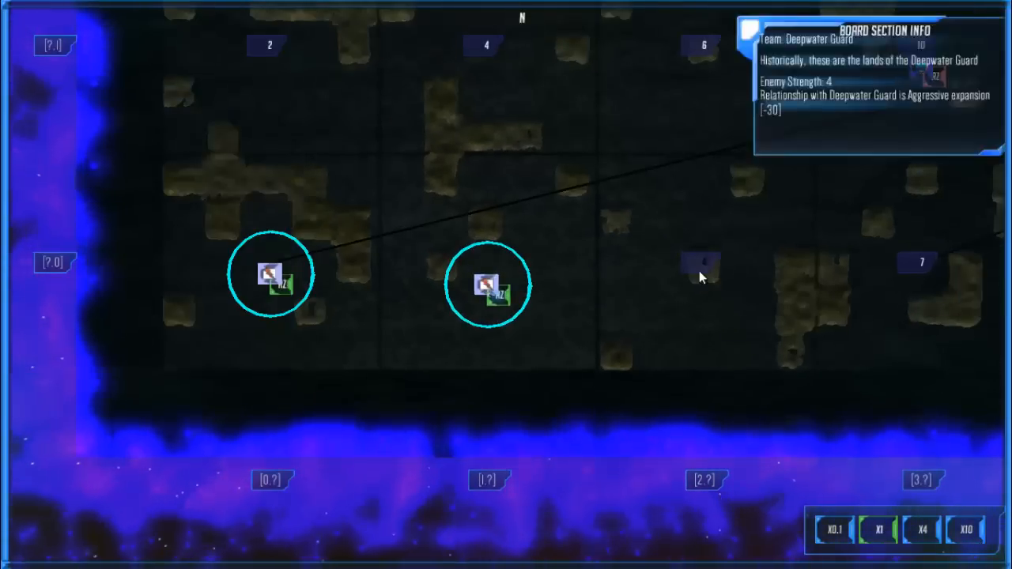
pyautogui.moveTo(490, 286)
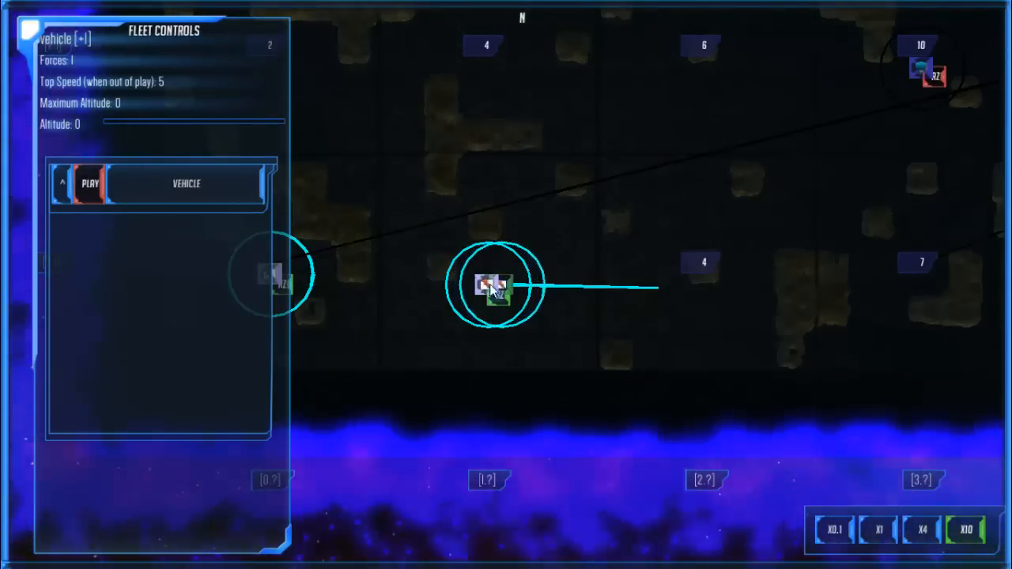
# Select the vehicle fleet on the strategic map and order it toward zone 4
pyautogui.click(493, 288)
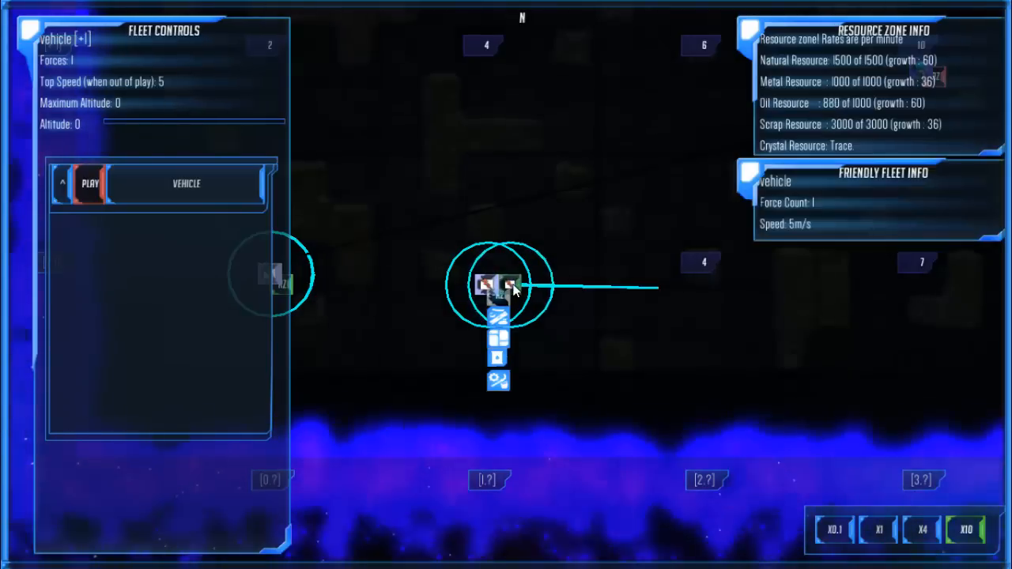
pyautogui.click(90, 183)
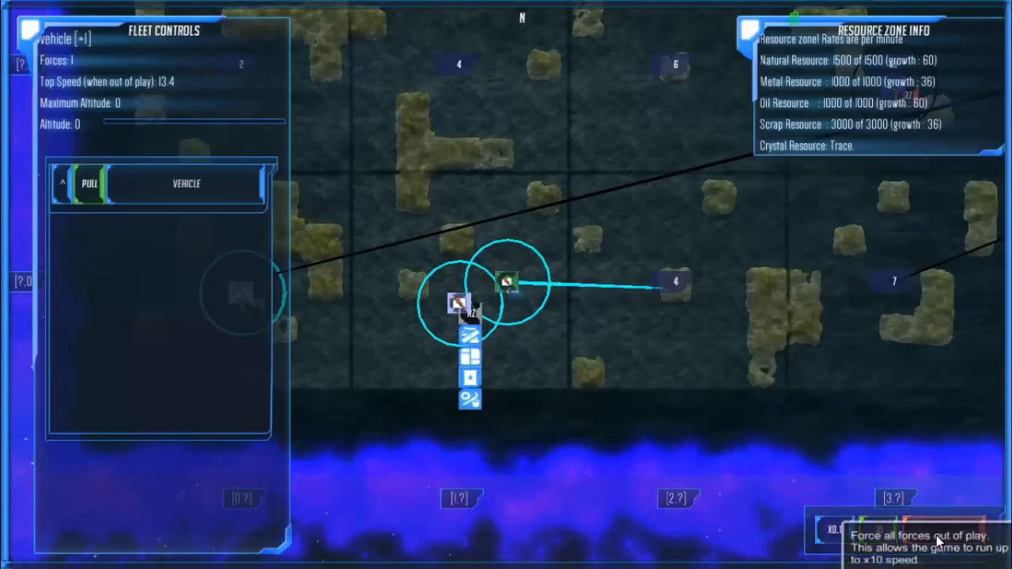
# Force all units out of play and set the campaign speed to x10
pyautogui.click(88, 183)
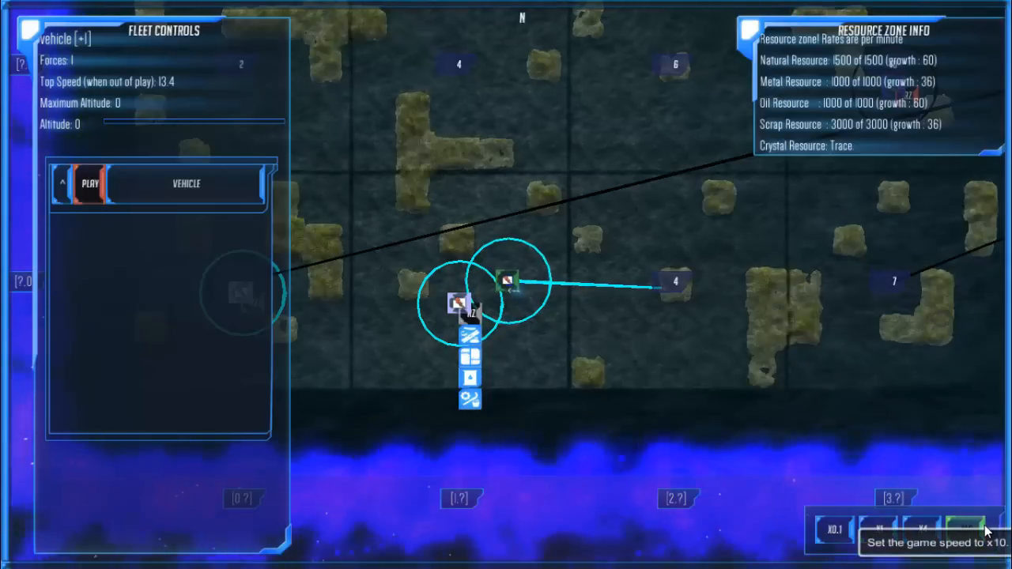
pyautogui.click(964, 529)
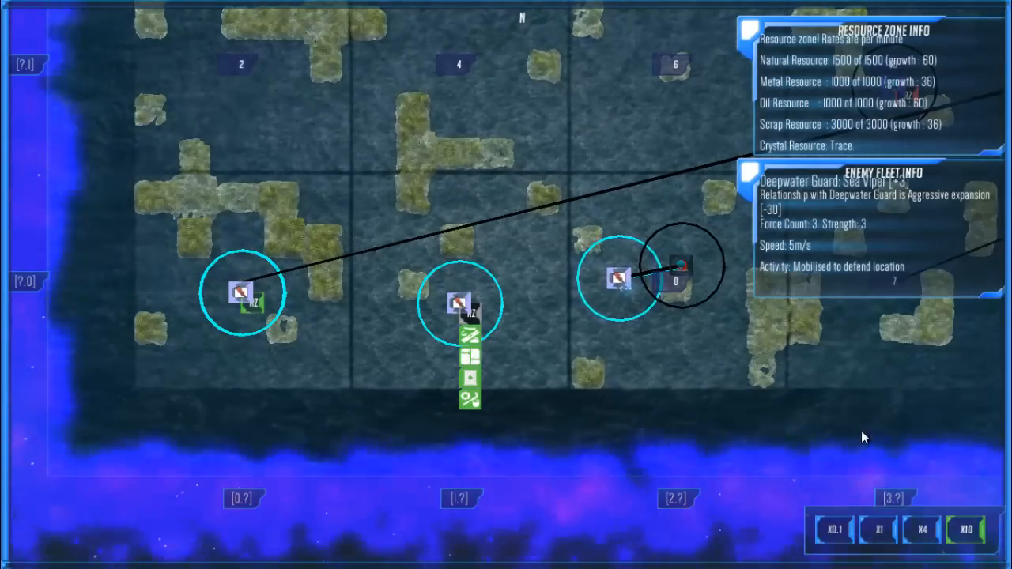
pyautogui.moveTo(880, 528)
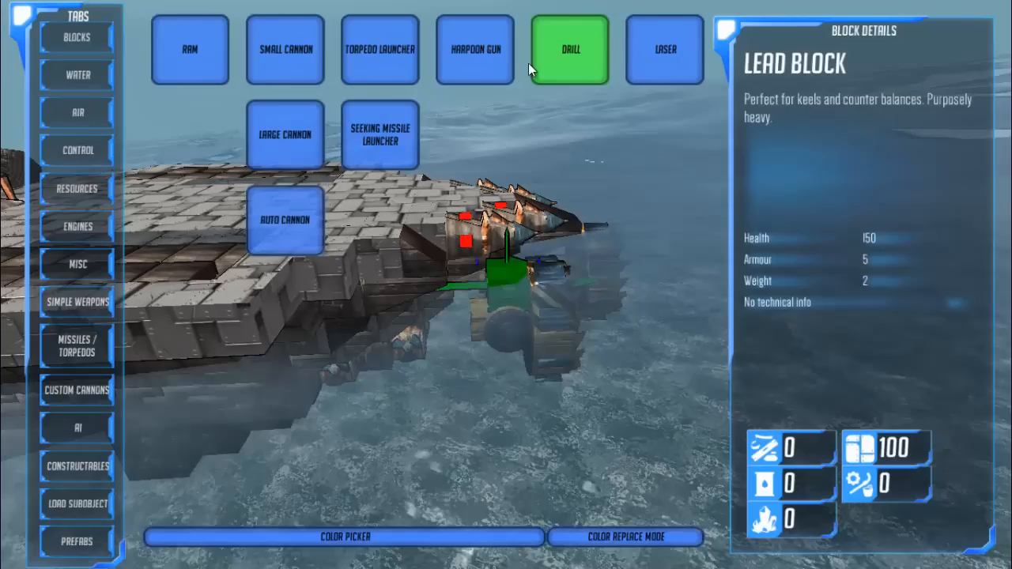
# Select the drill, browse the Air and Control tabs, and leave Ammo Barrel chosen
pyautogui.click(579, 49)
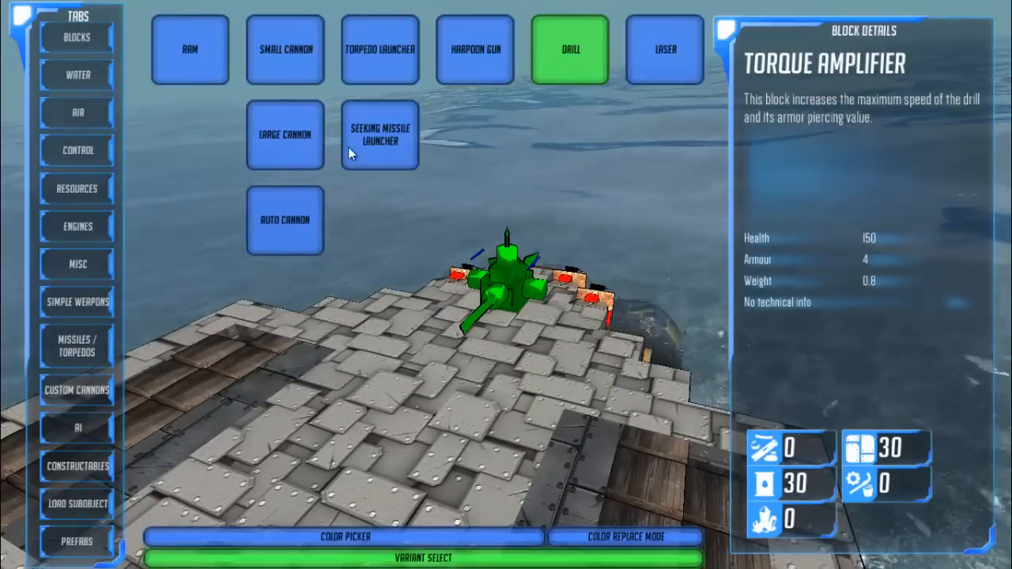
pyautogui.click(76, 150)
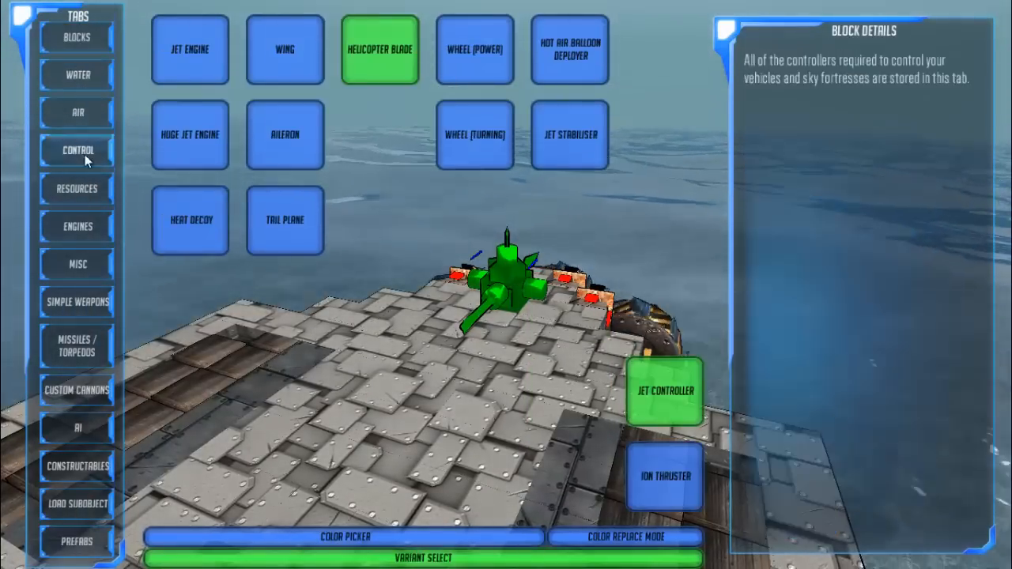
pyautogui.click(76, 188)
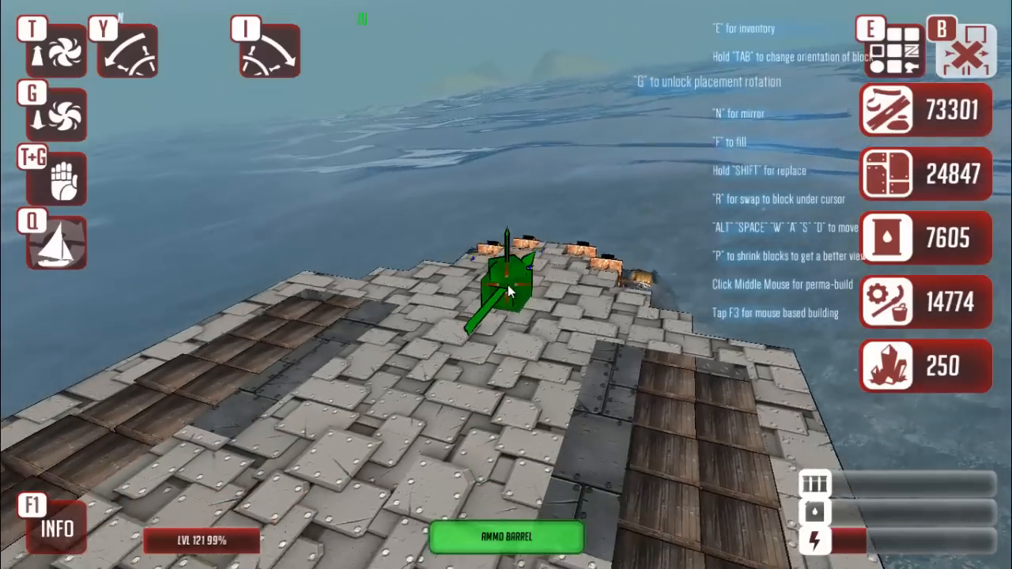
# Browse the Simple Weapons and AI catalogues for the Local Weapon Controller
pyautogui.press('p')
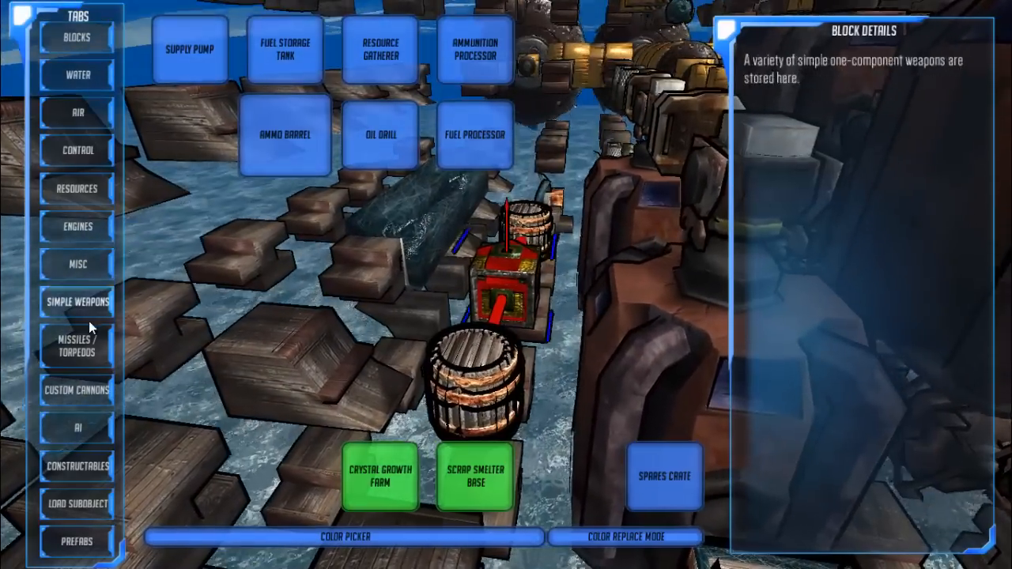
pyautogui.click(74, 427)
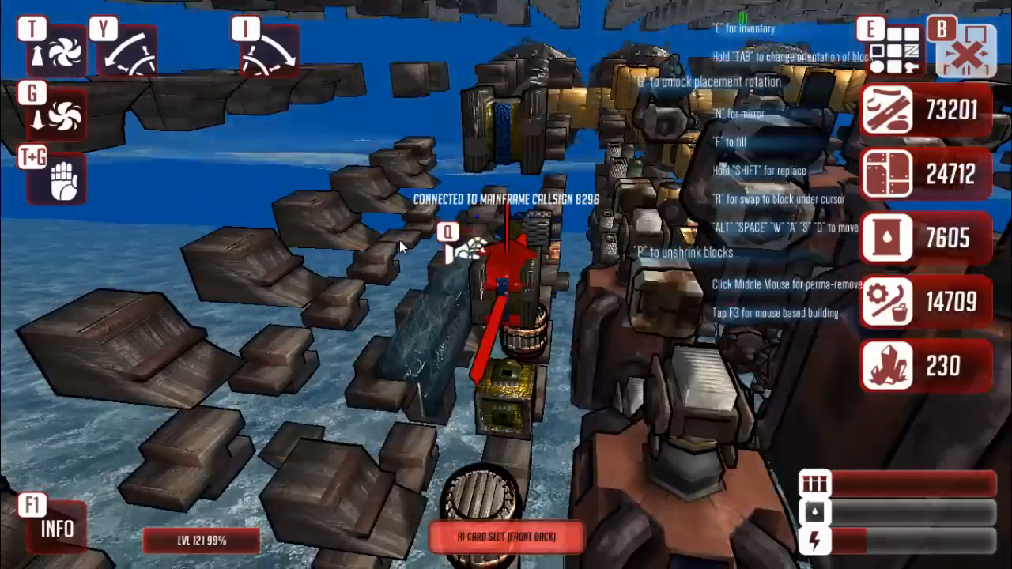
pyautogui.press('e')
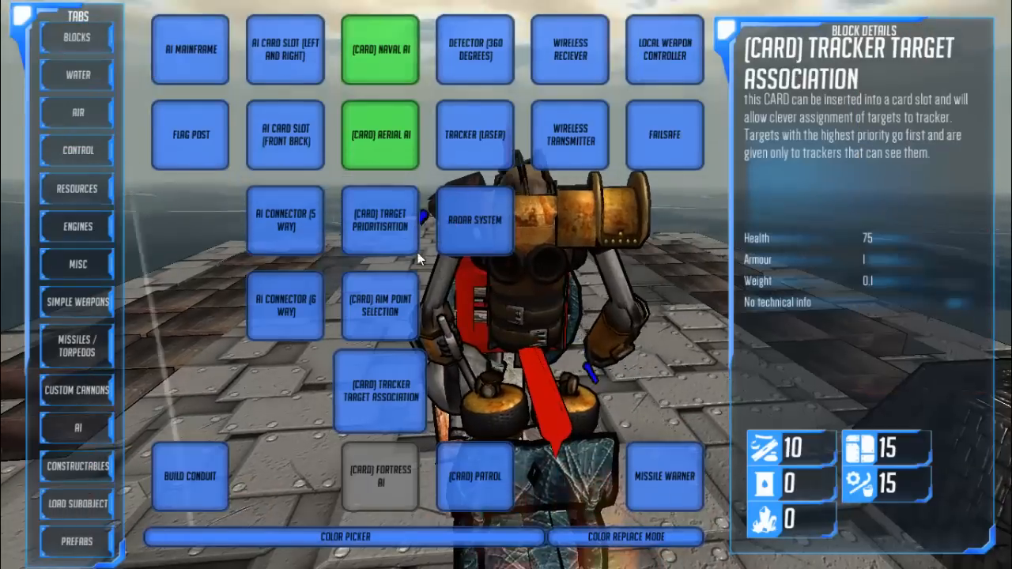
pyautogui.click(189, 50)
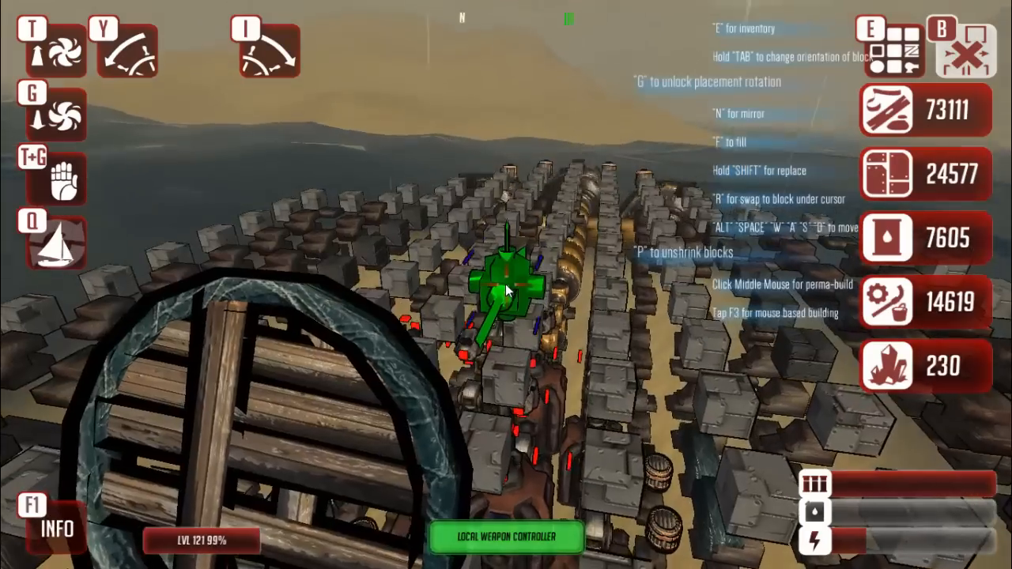
pyautogui.press('p')
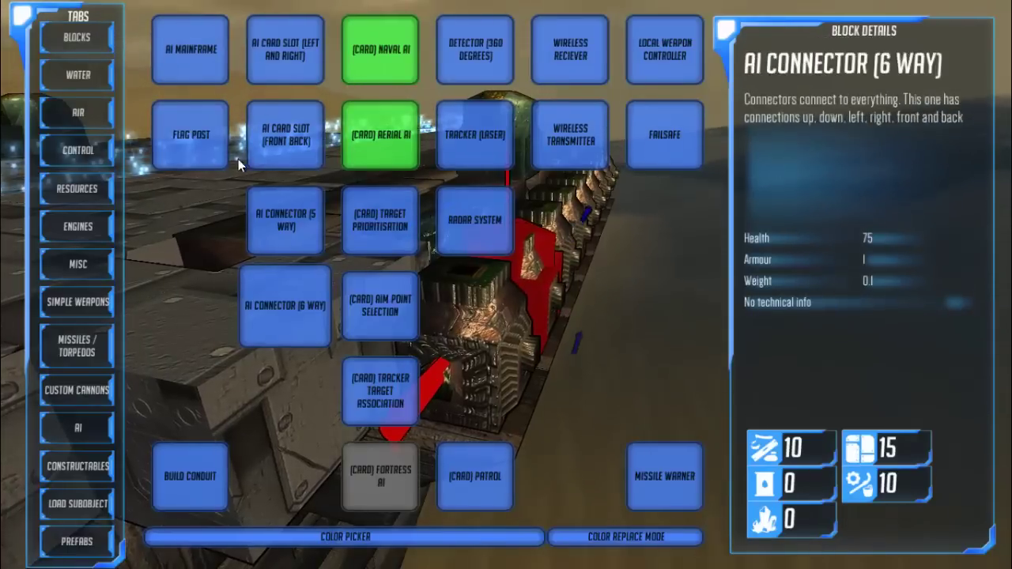
# Browse the Misc and Simple Weapons tabs and pick the large cannon block
pyautogui.click(574, 49)
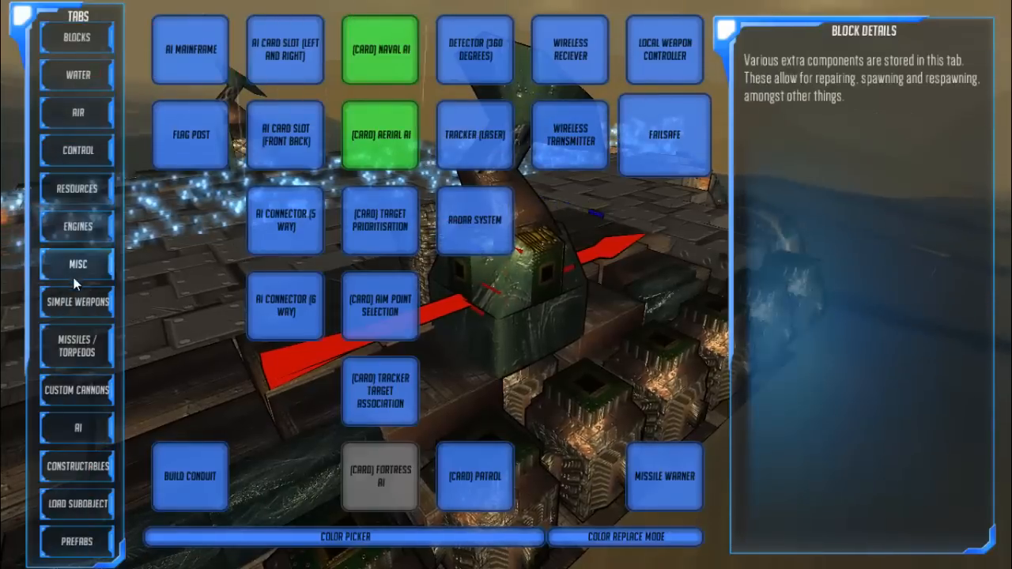
pyautogui.click(76, 301)
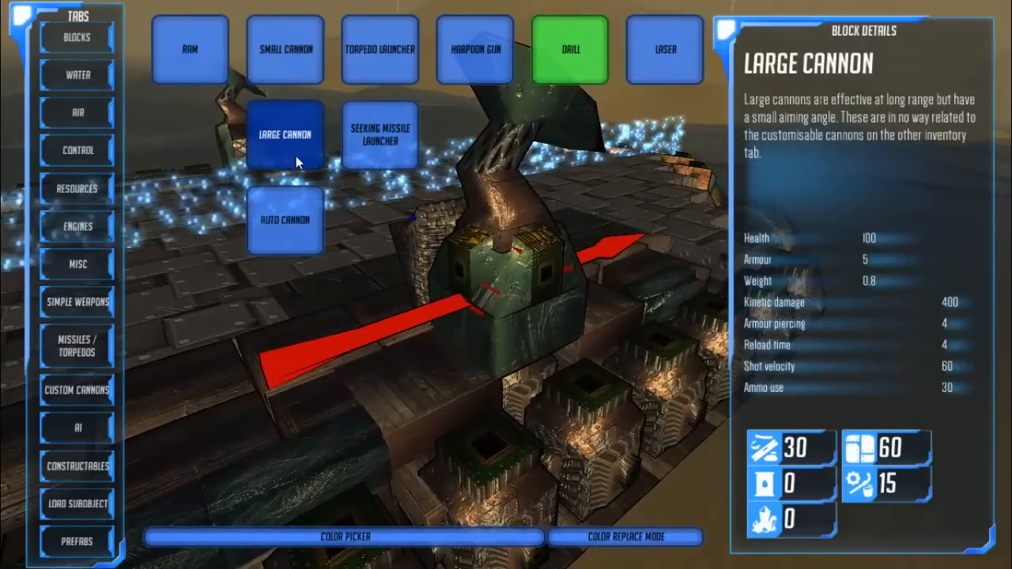
pyautogui.click(380, 134)
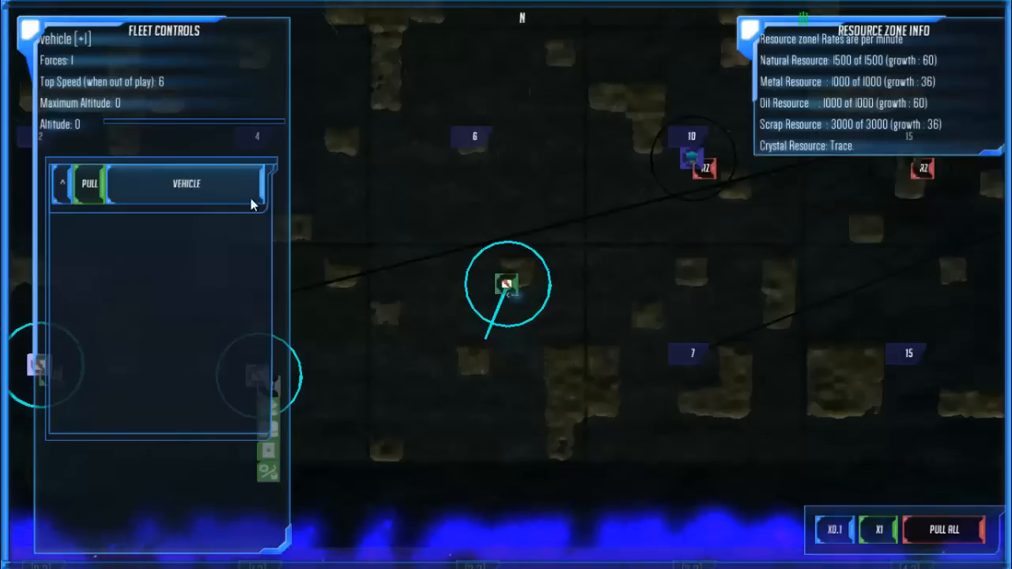
# Reopen Fleet Controls for the vehicle force and spawn it into the world
pyautogui.click(88, 184)
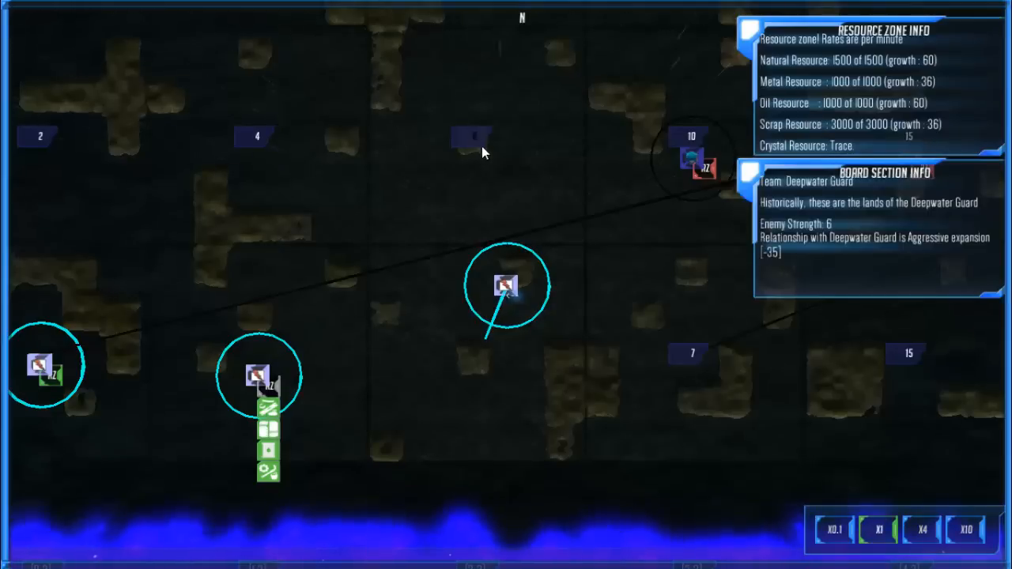
pyautogui.click(693, 158)
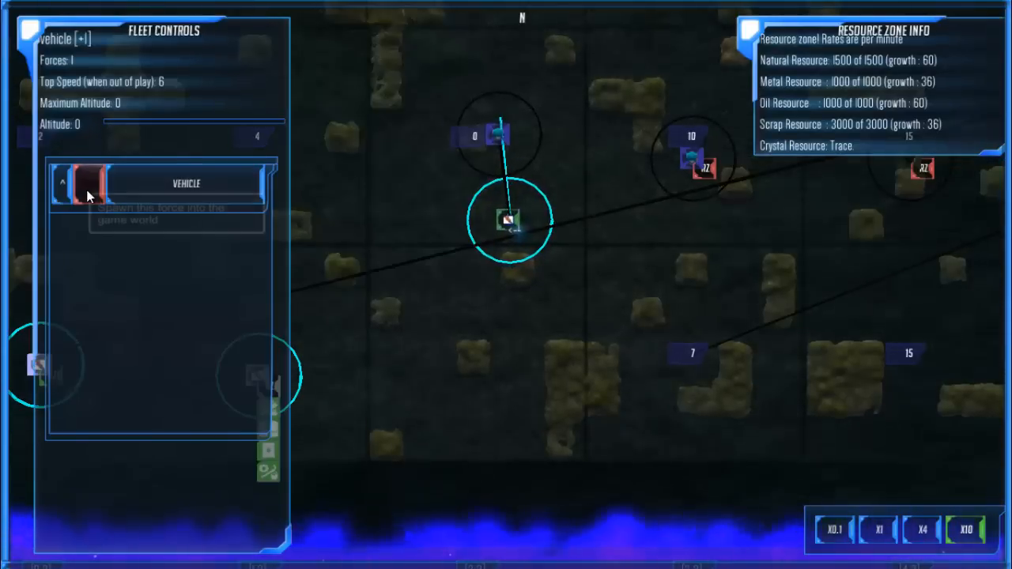
pyautogui.click(186, 183)
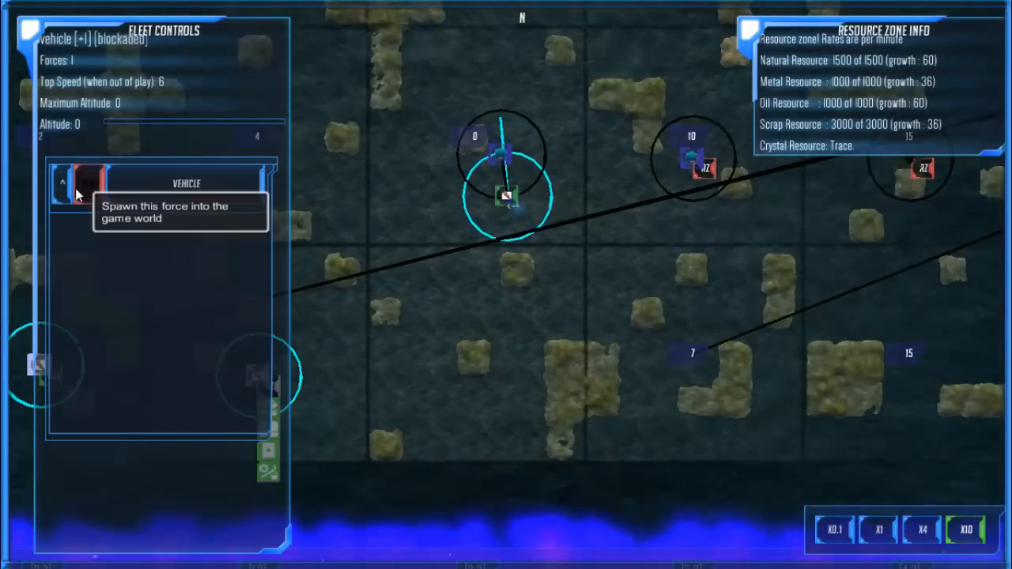
pyautogui.click(83, 182)
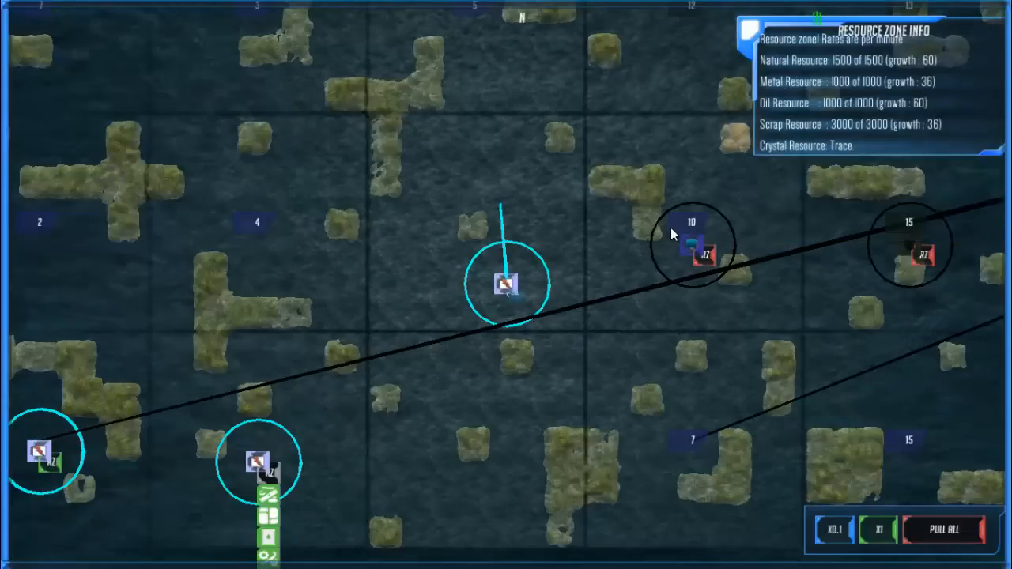
# Inspect the zone 10 enemy fleet and direct your vehicle toward the plunder group
pyautogui.click(692, 246)
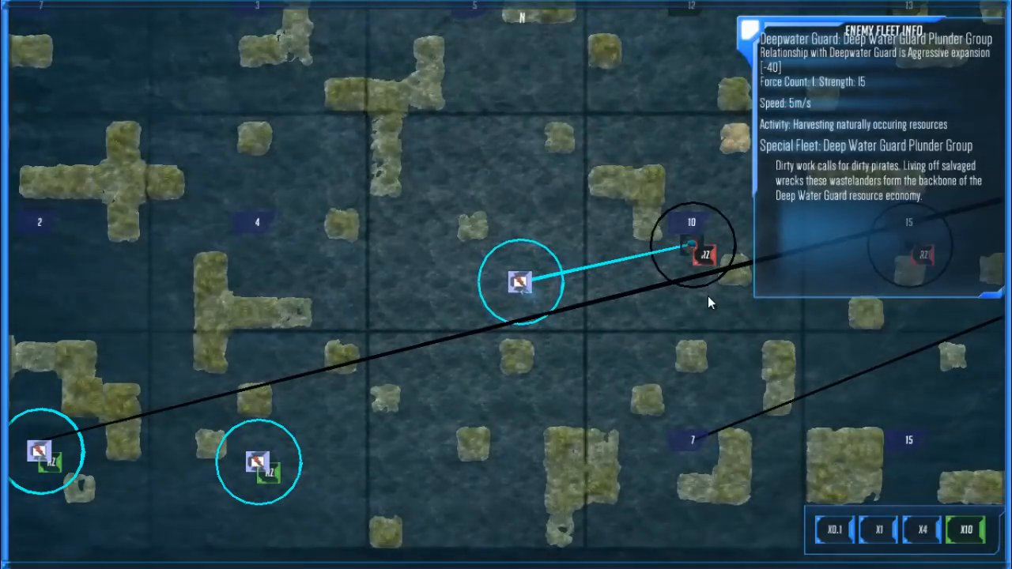
pyautogui.click(521, 283)
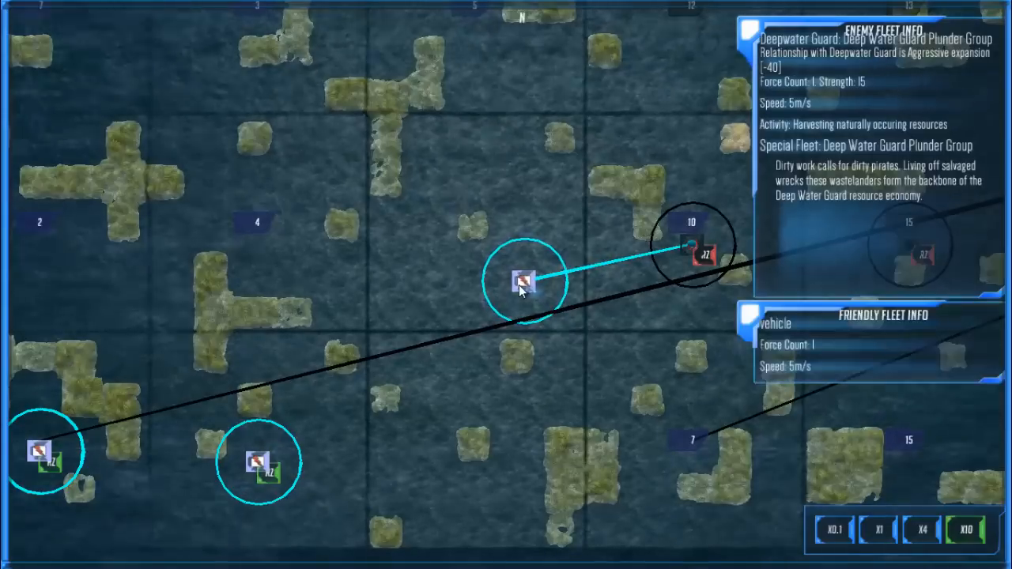
pyautogui.click(525, 282)
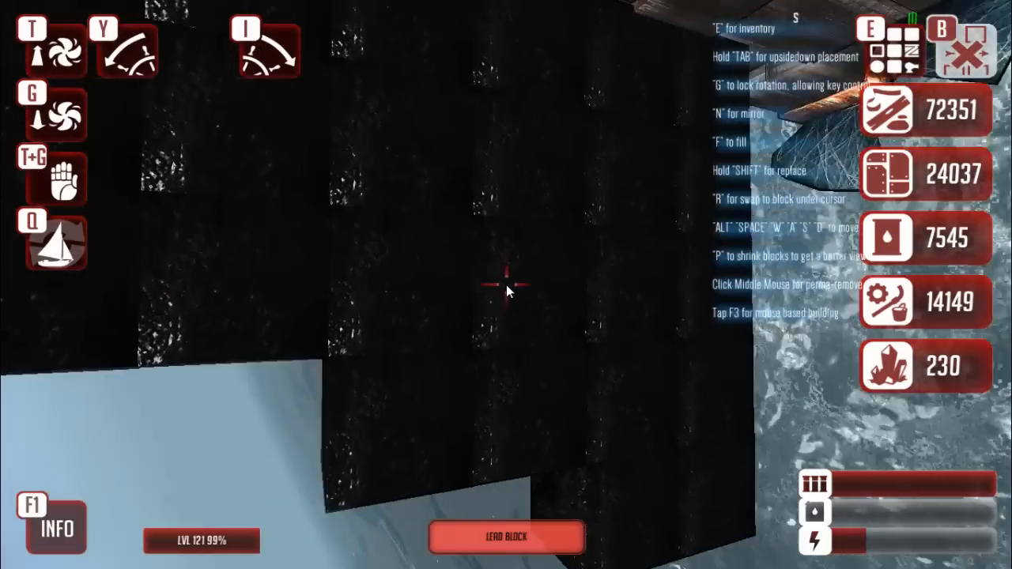
# Place three lead blocks under the hull, then open the character menu with G
pyautogui.click(505, 287)
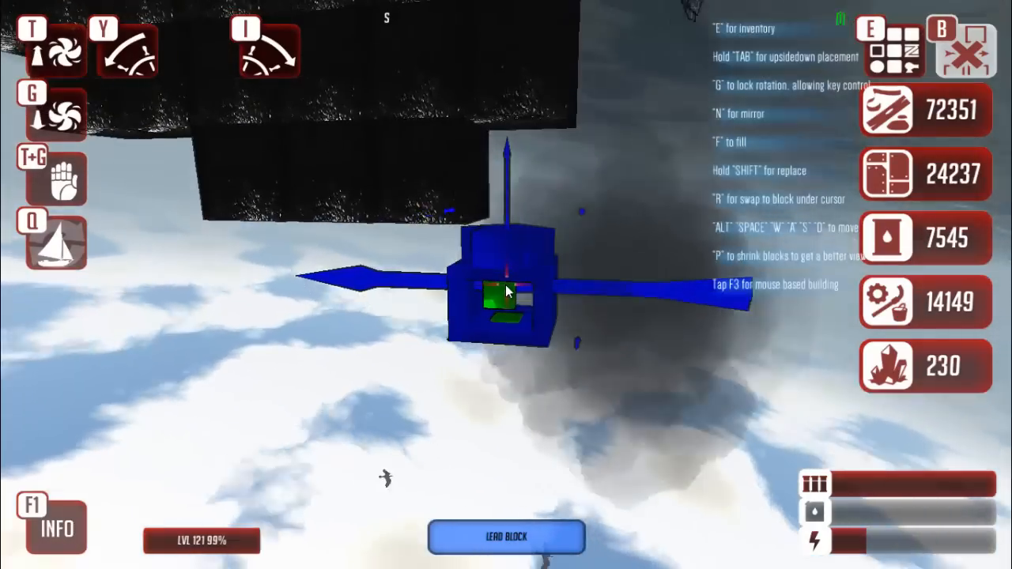
pyautogui.click(506, 291)
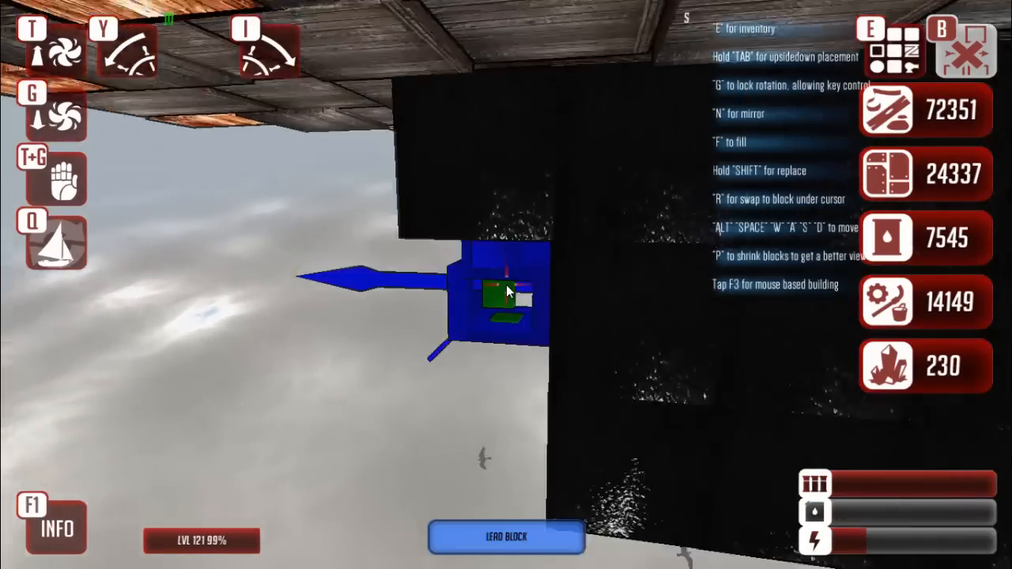
pyautogui.click(507, 292)
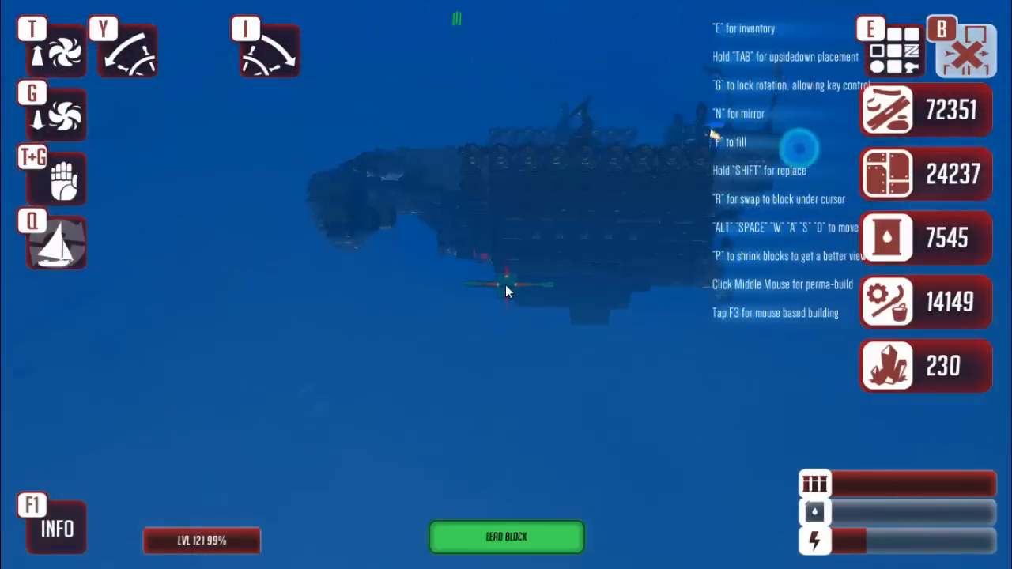
pyautogui.press('g')
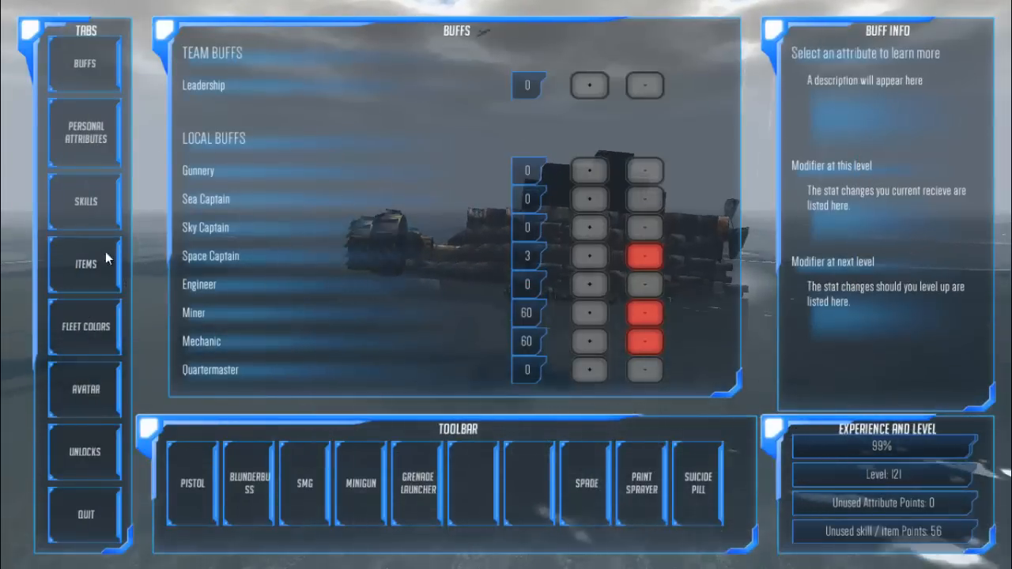
# View the character's Items tab, then switch to the Skills tab
pyautogui.click(84, 265)
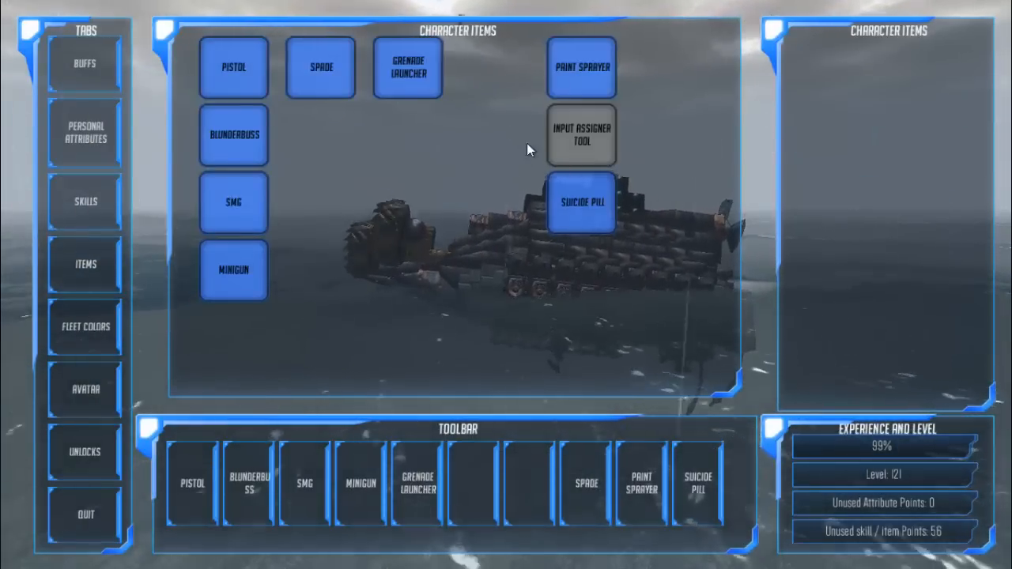
pyautogui.click(581, 135)
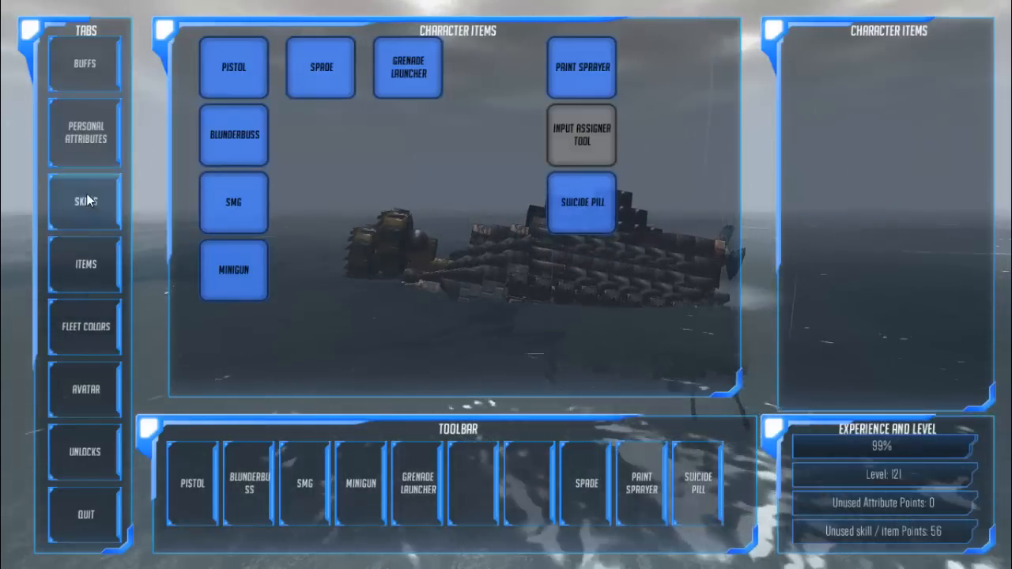
pyautogui.click(85, 201)
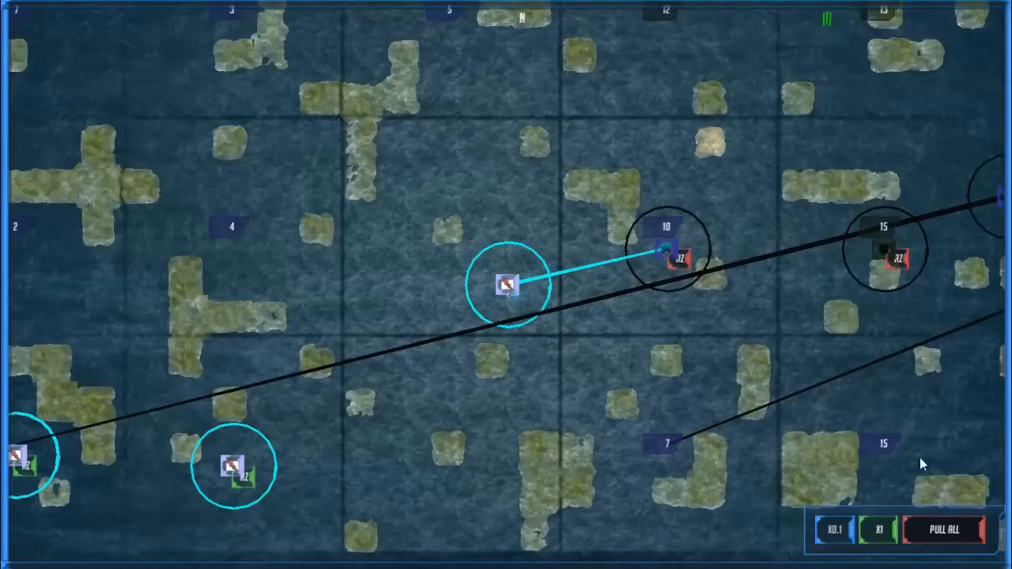
# Inspect the nearby enemy fleet, reselect your fleet and warp into its command seat
pyautogui.click(506, 284)
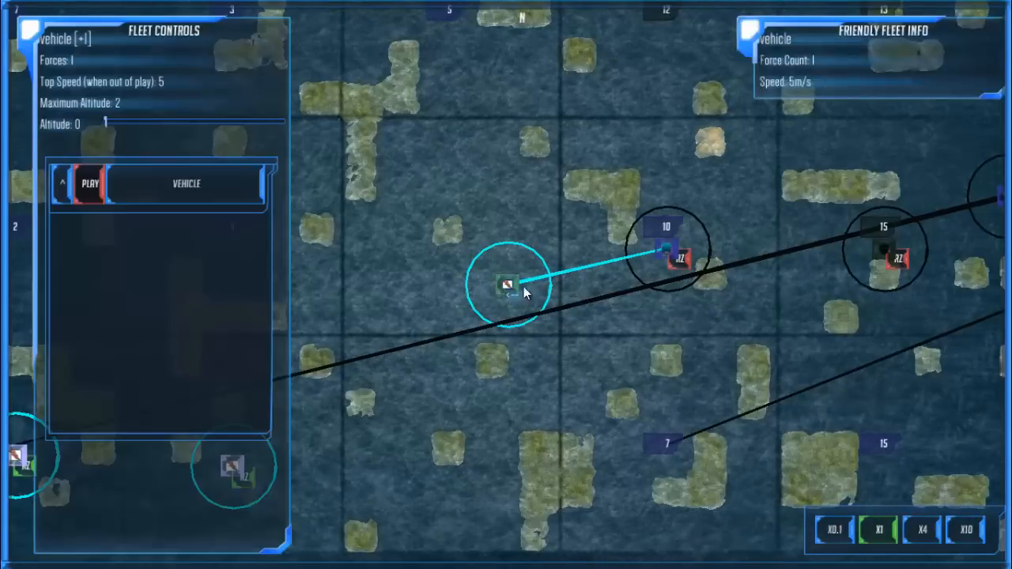
pyautogui.click(671, 261)
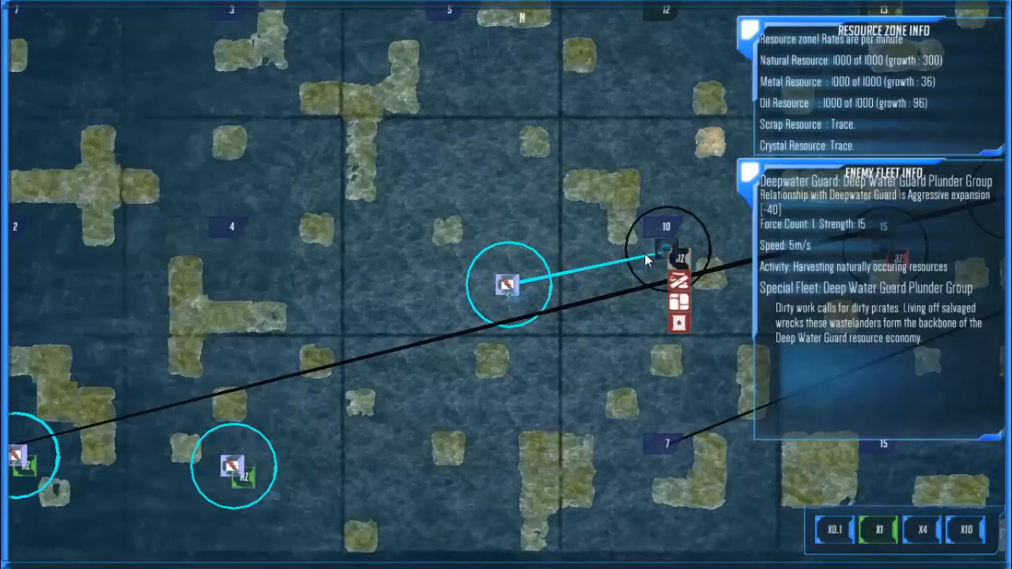
pyautogui.click(506, 284)
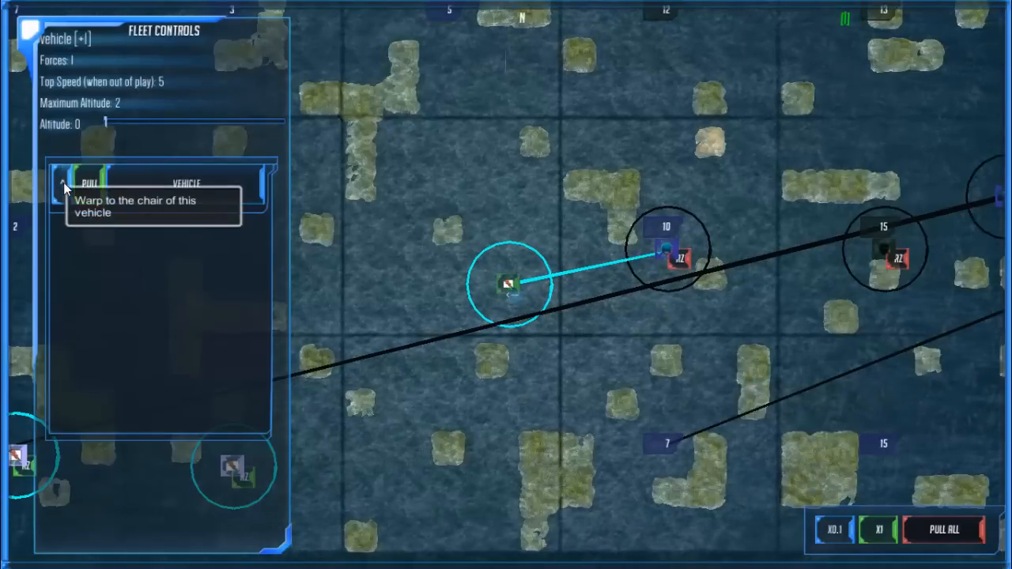
pyautogui.click(67, 184)
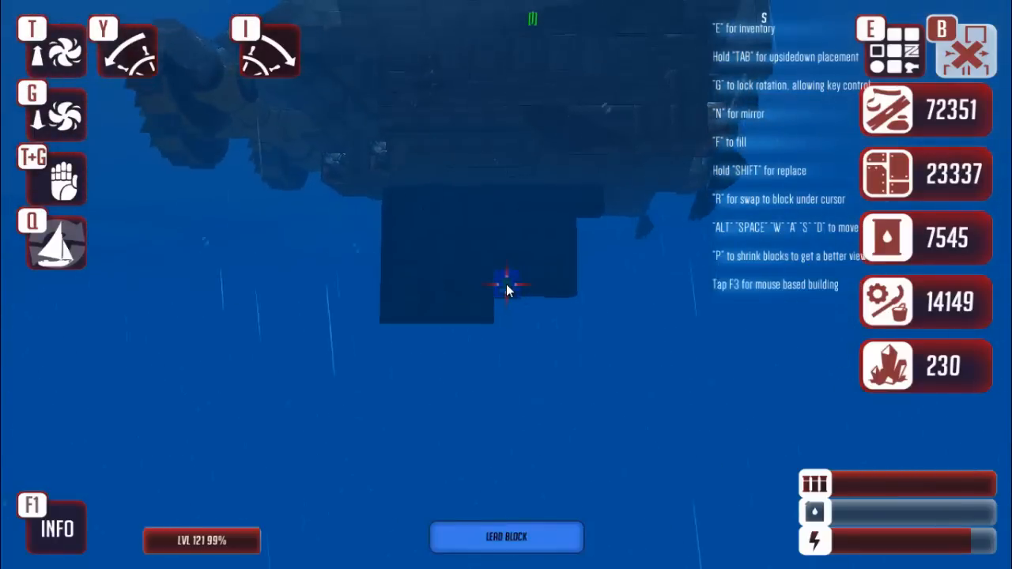
# Place two lead blocks beneath the hull to extend the stepped keel
pyautogui.click(506, 284)
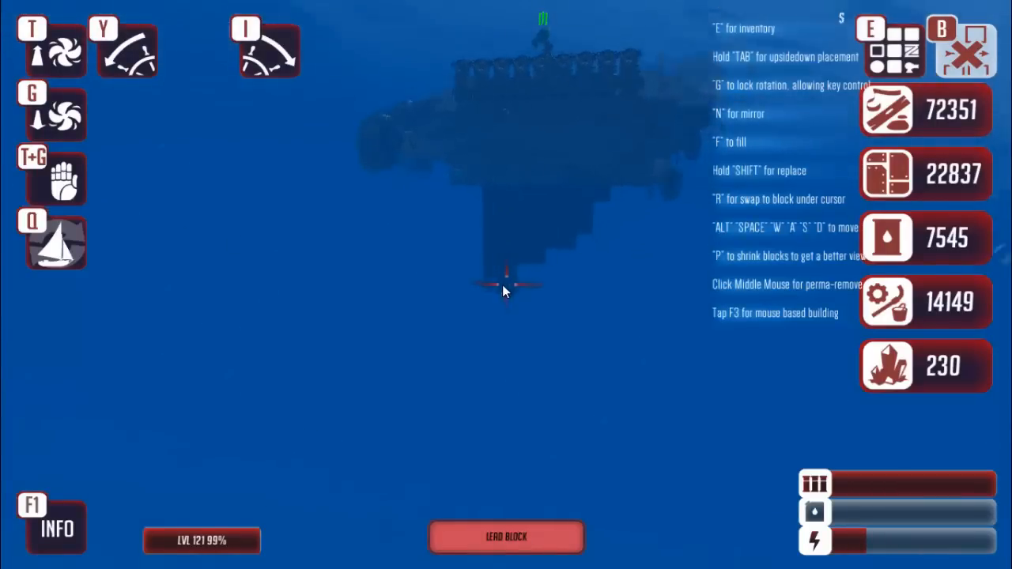
pyautogui.click(506, 284)
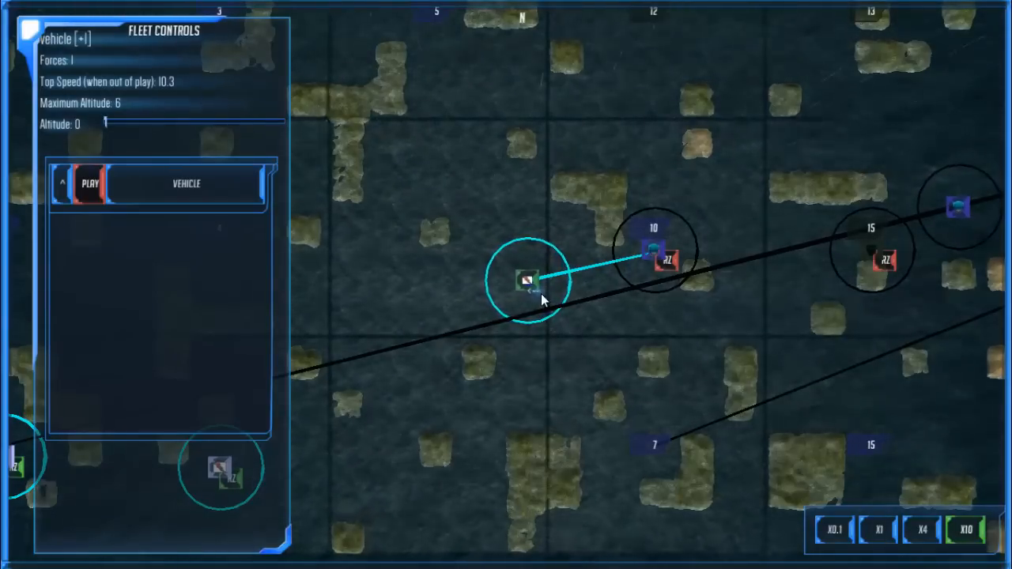
pyautogui.moveTo(613, 228)
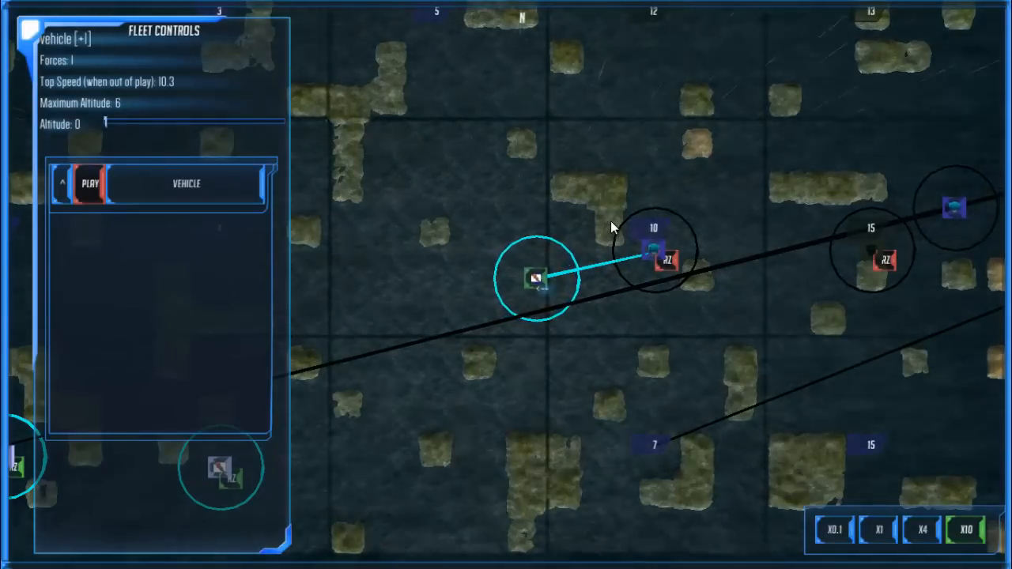
# Order the vehicle fleet to move near enemy fleet 10
pyautogui.click(539, 277)
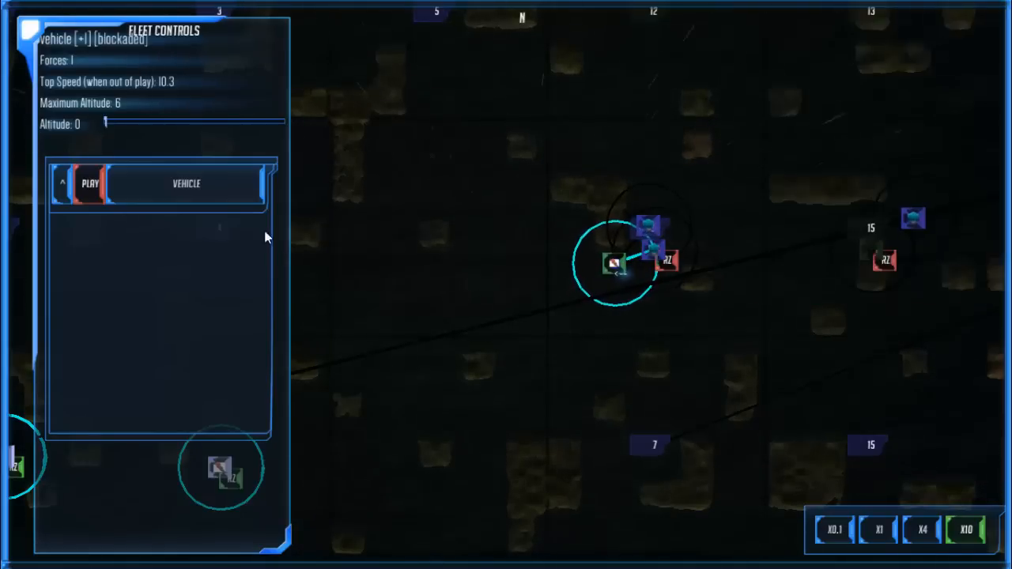
pyautogui.moveTo(87, 186)
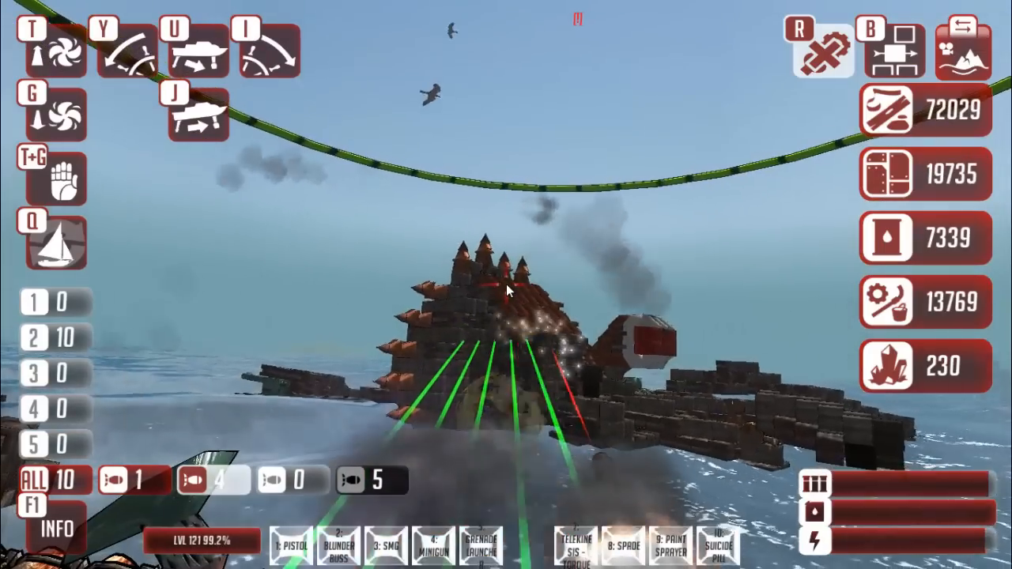
# Bring up the block catalogue in build mode near the fortress ship
pyautogui.click(508, 292)
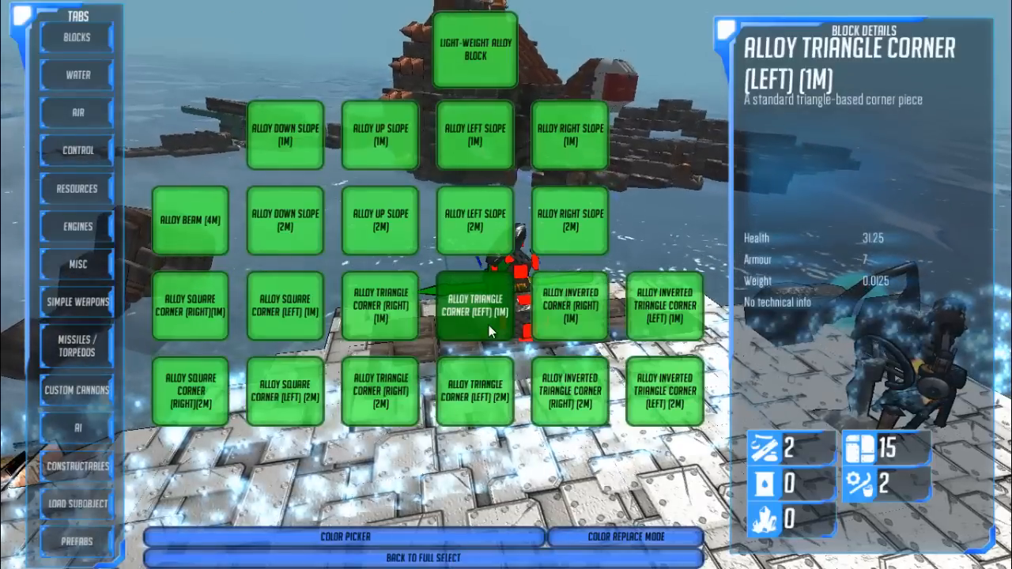
pyautogui.moveTo(76, 514)
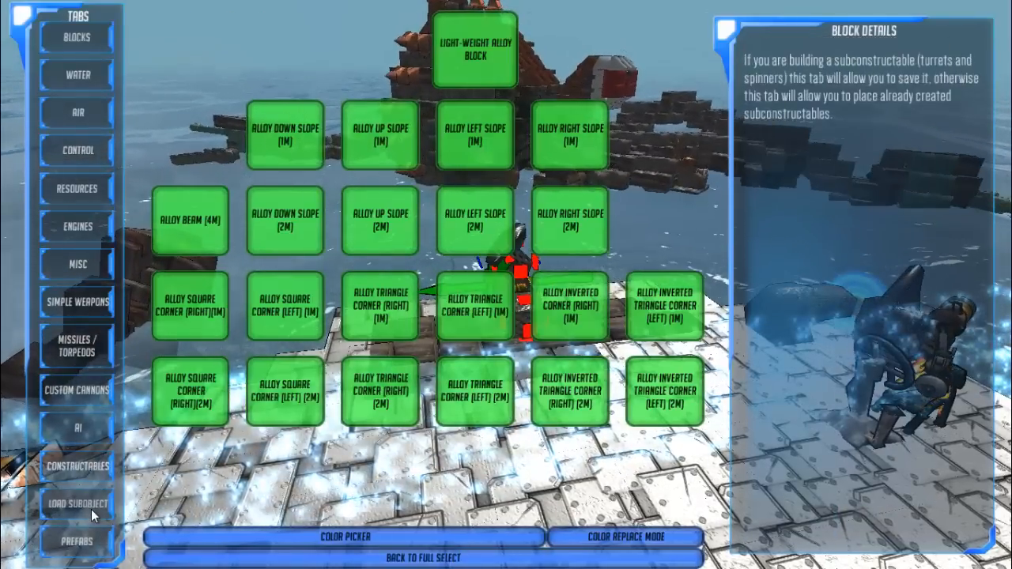
# Browse Custom Cannons and Prefabs, then choose the 360° Turret (Precision) spin block
pyautogui.click(76, 541)
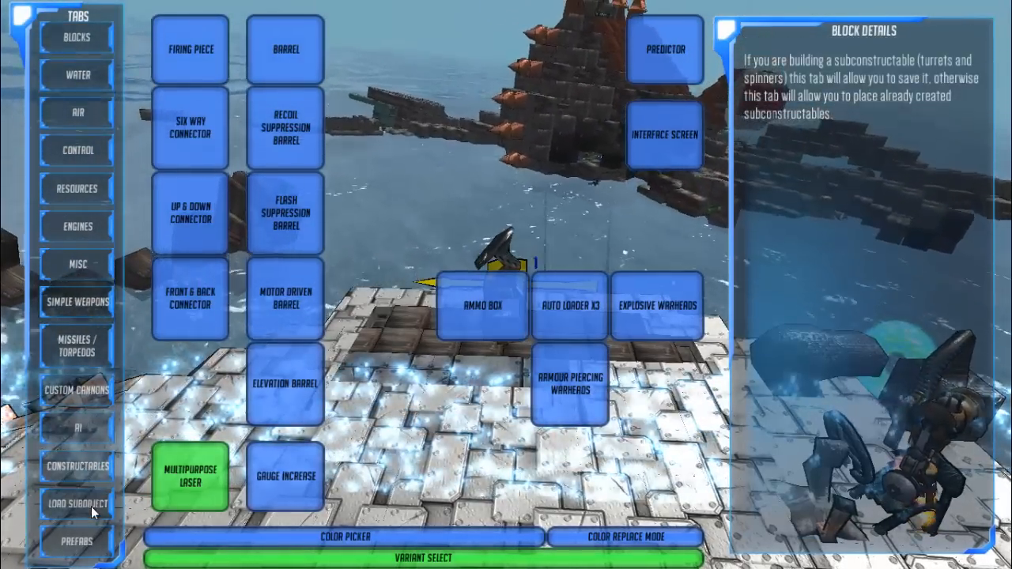
pyautogui.click(76, 542)
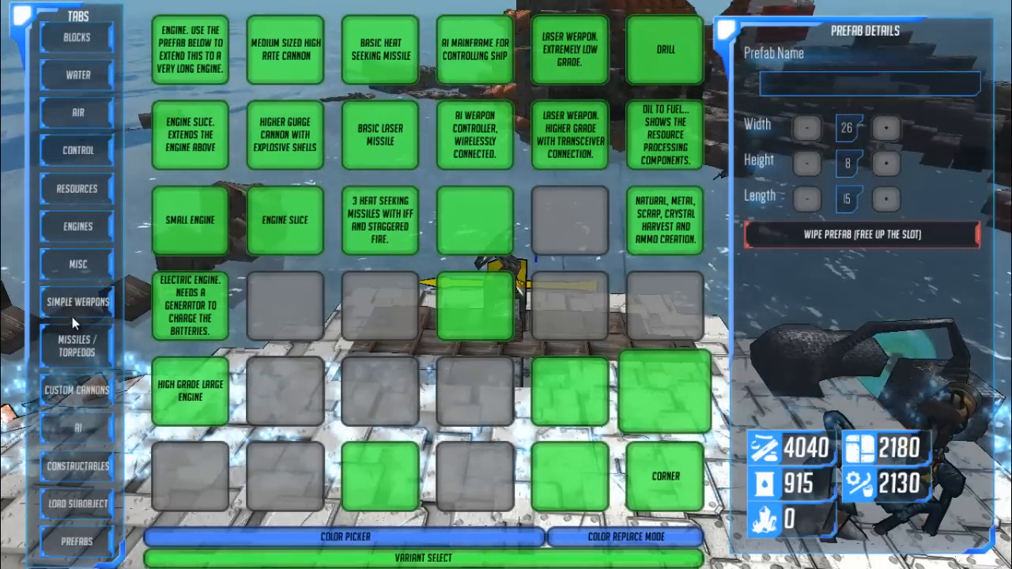
pyautogui.click(75, 37)
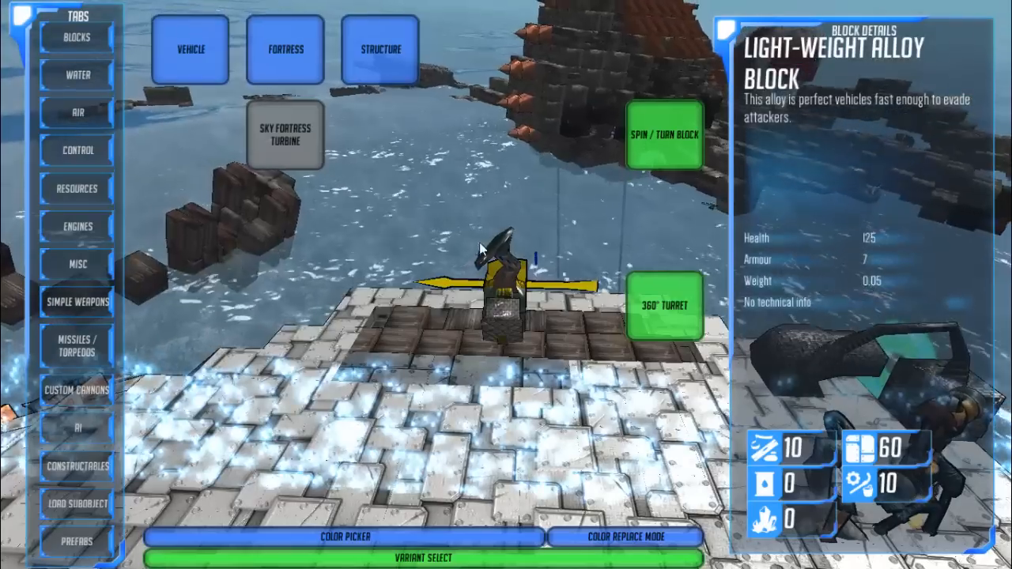
pyautogui.click(664, 304)
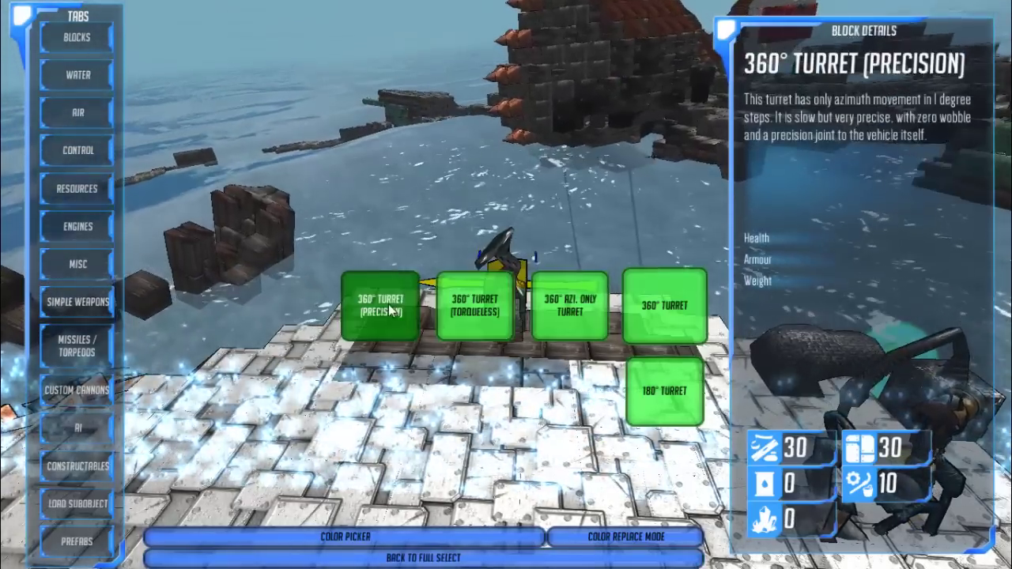
pyautogui.click(383, 310)
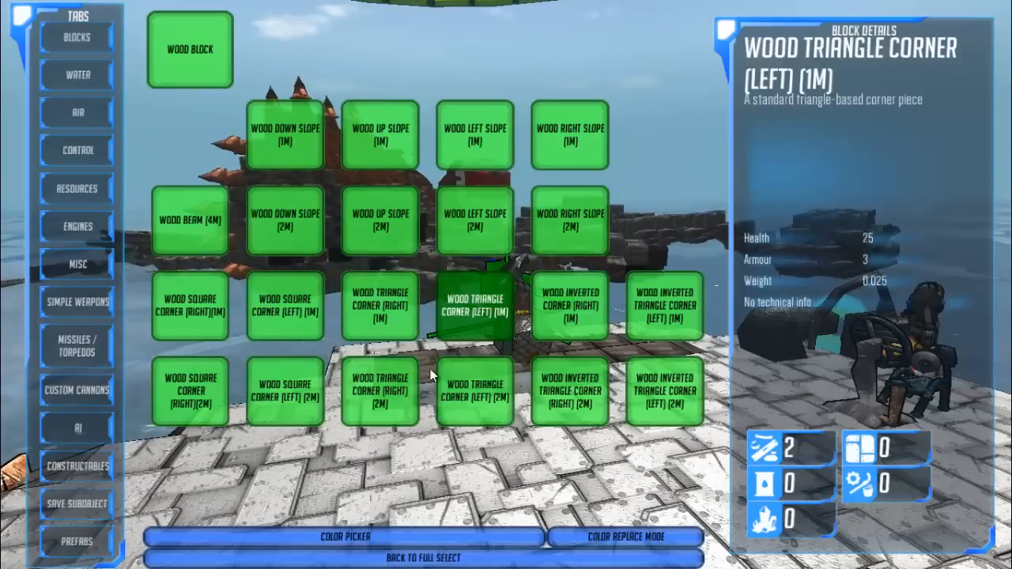
# Browse the prefab designs and wooden blocks, then close the build menu and swim toward the Kraken
pyautogui.click(77, 543)
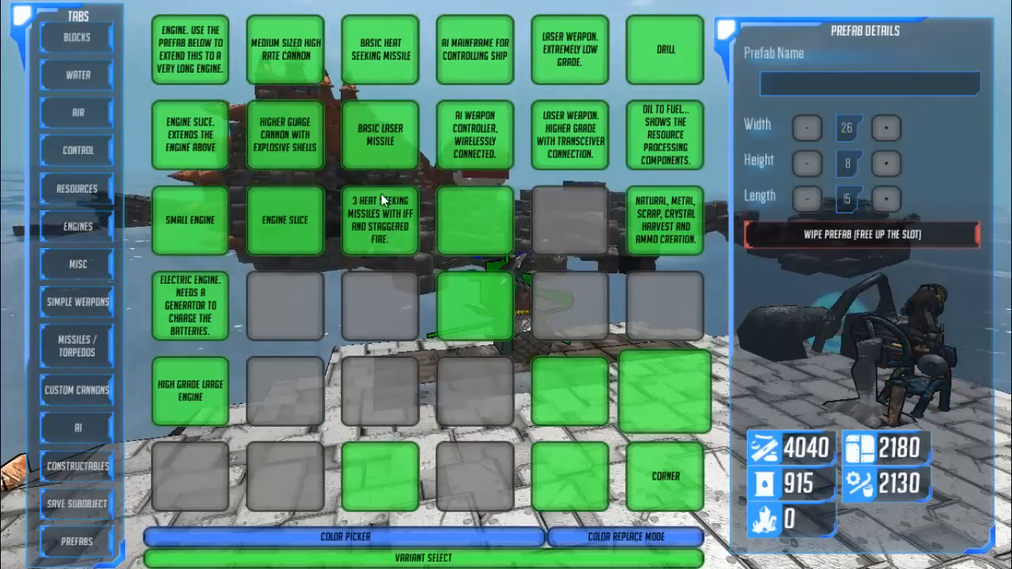
pyautogui.click(379, 220)
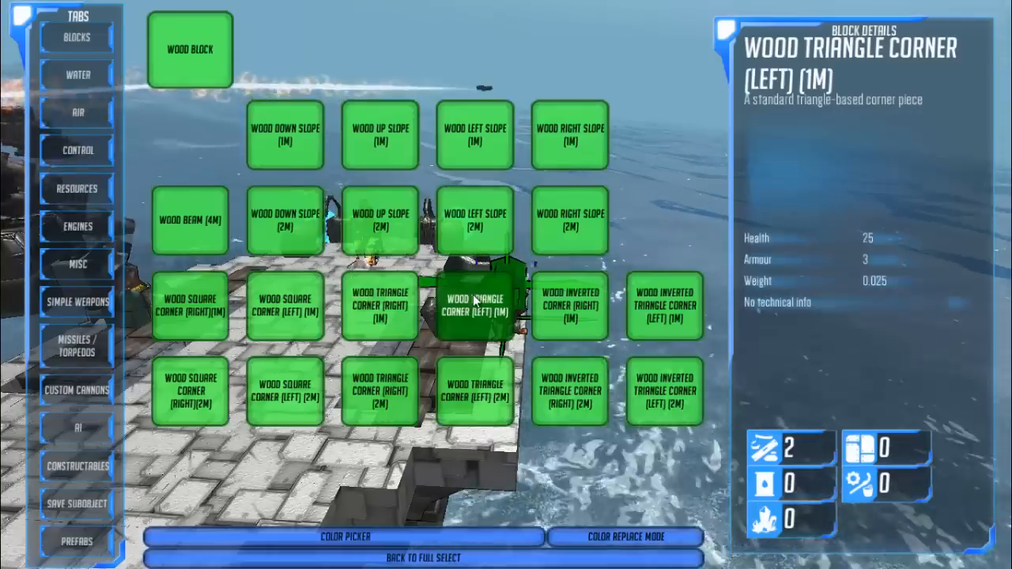
pyautogui.click(74, 541)
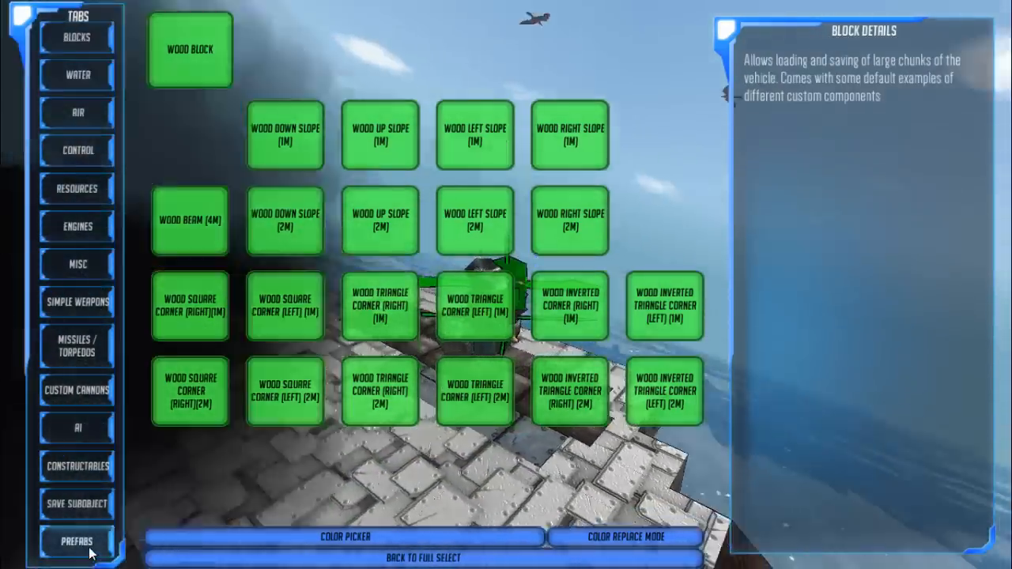
pyautogui.click(76, 540)
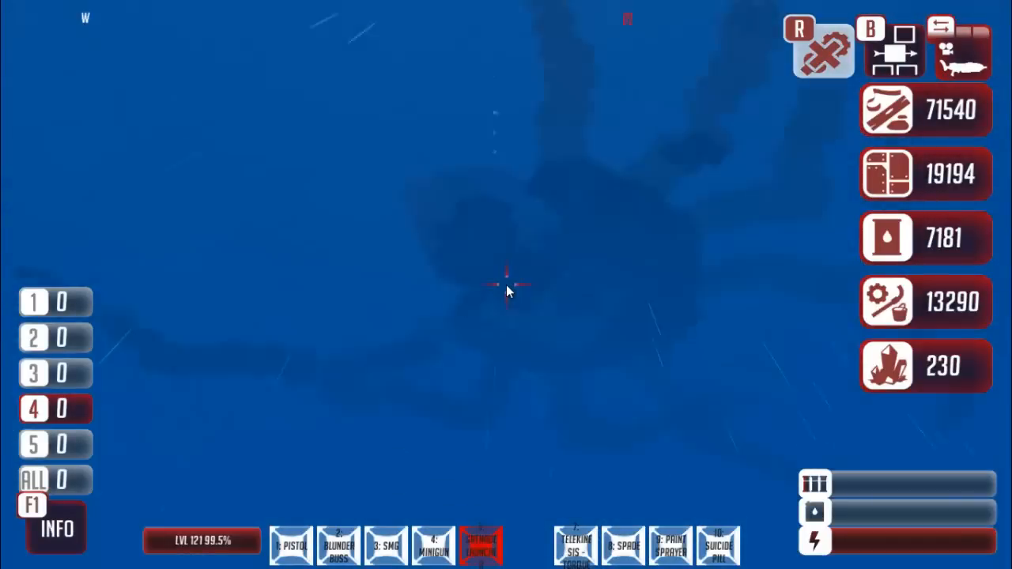
# Fly into the rusted Kraken hull and open its scrap-and-respawn Load Design dialog
pyautogui.click(507, 285)
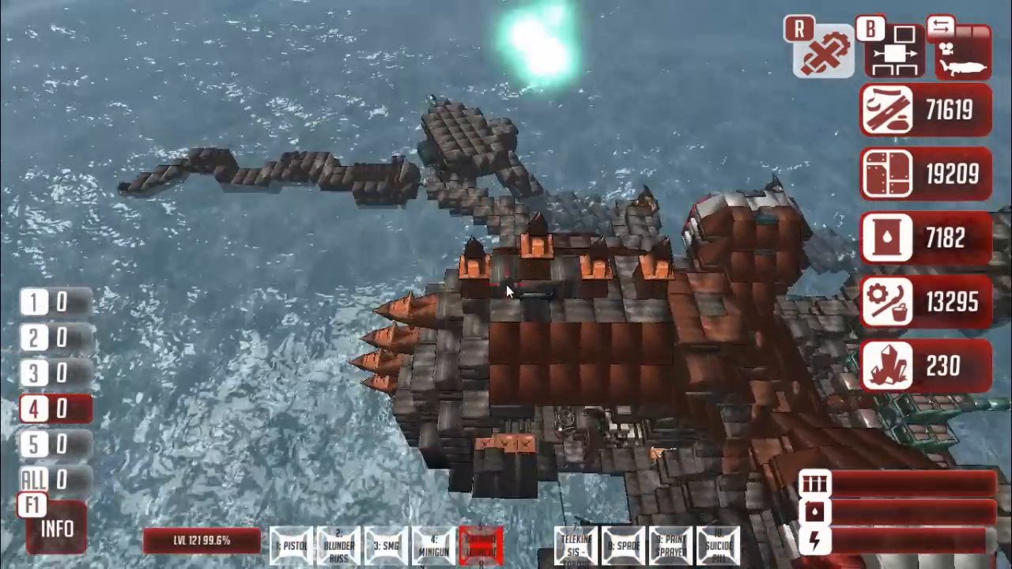
pyautogui.click(511, 291)
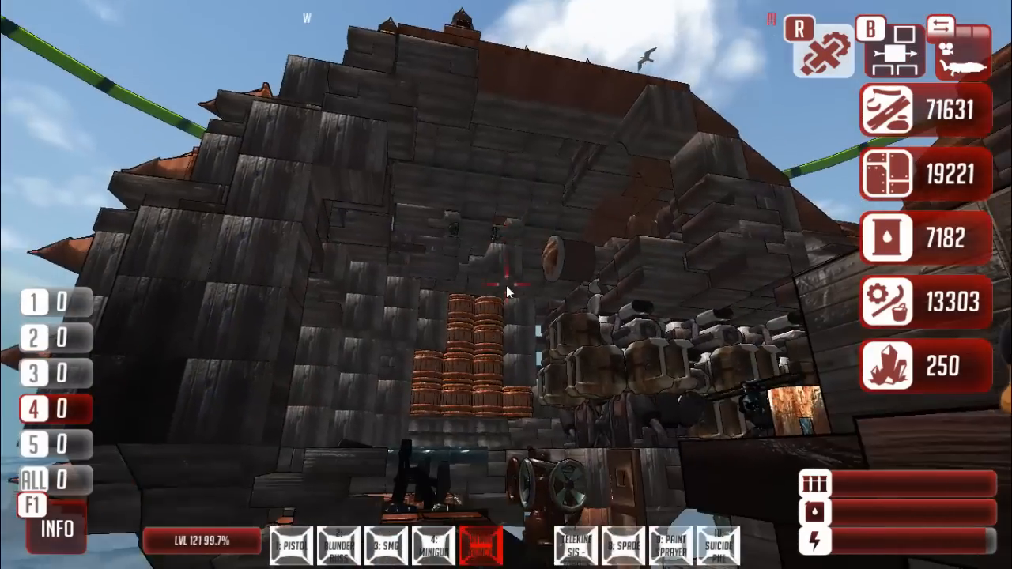
pyautogui.click(502, 290)
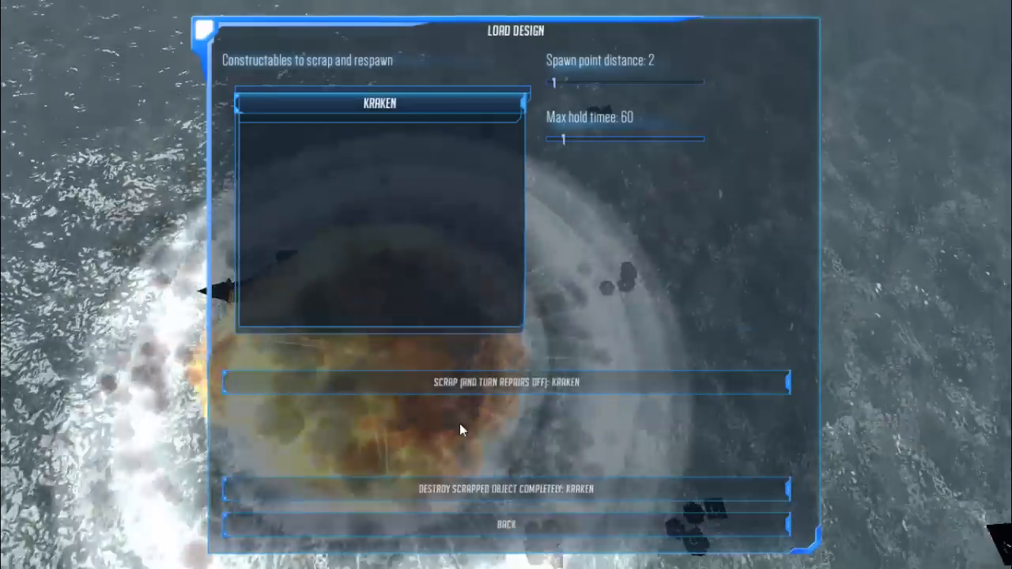
# Stand at the control chair and open the Blocks tab showing wood pieces
pyautogui.click(506, 524)
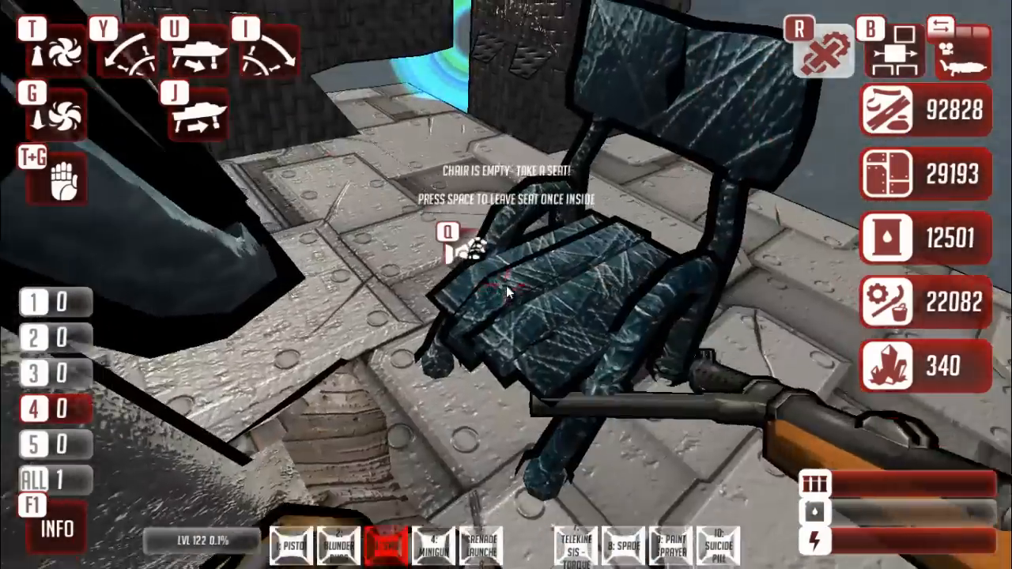
pyautogui.press('space')
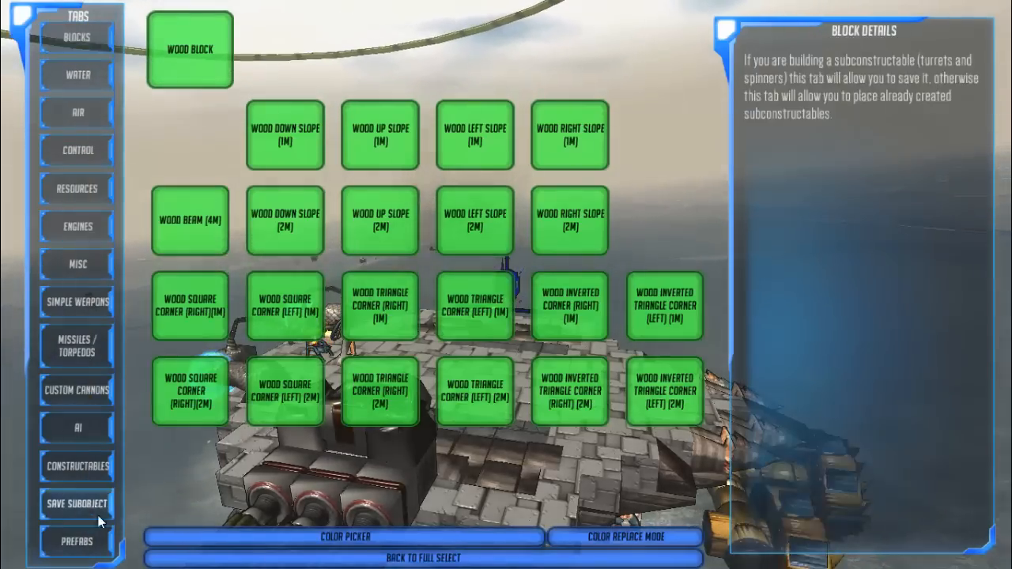
# Exit the build menu to the first-person view of the boat on open water
pyautogui.click(74, 542)
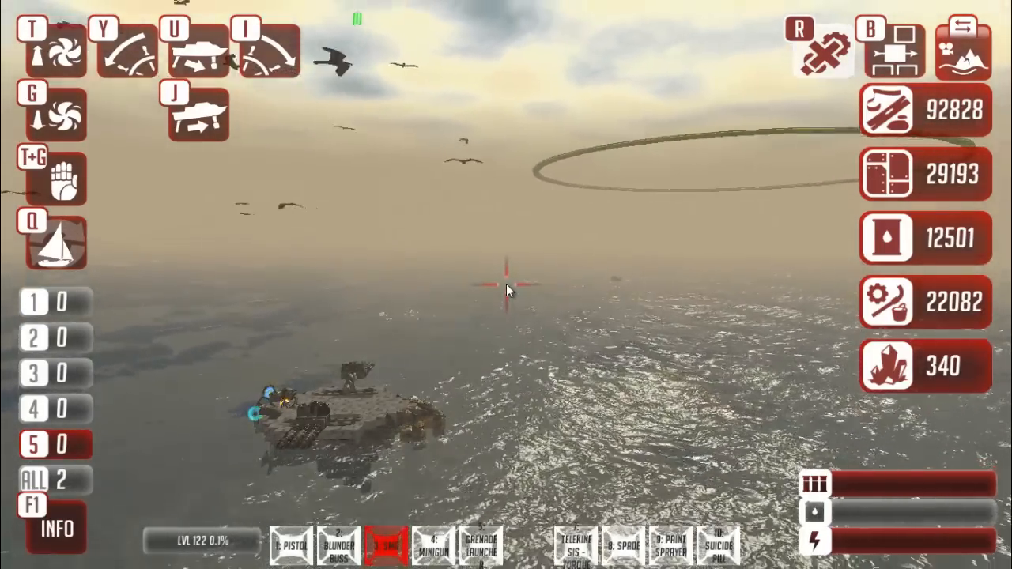
# Save the campaign into slot 3, Season 2
pyautogui.press('Escape')
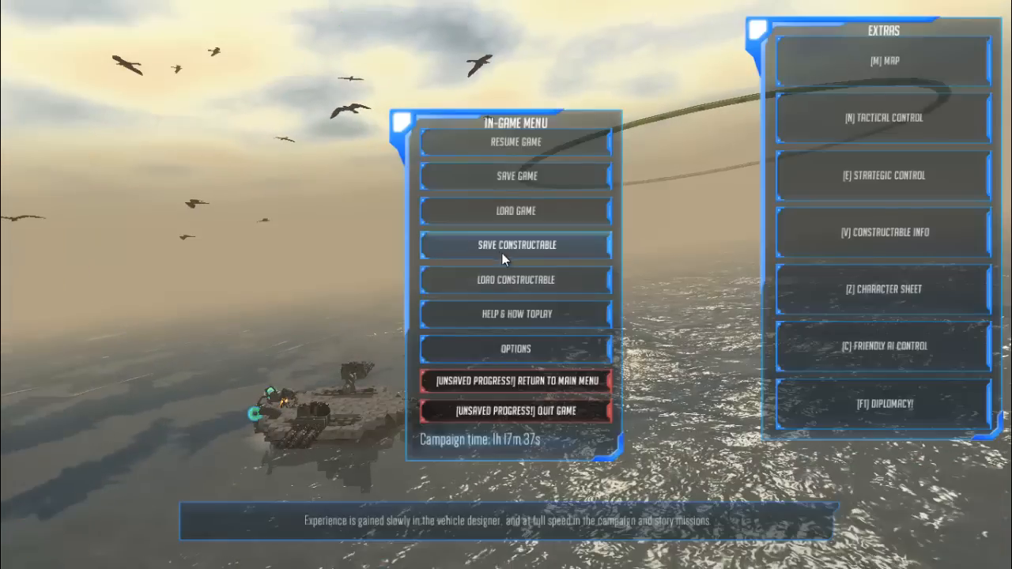
pyautogui.click(514, 176)
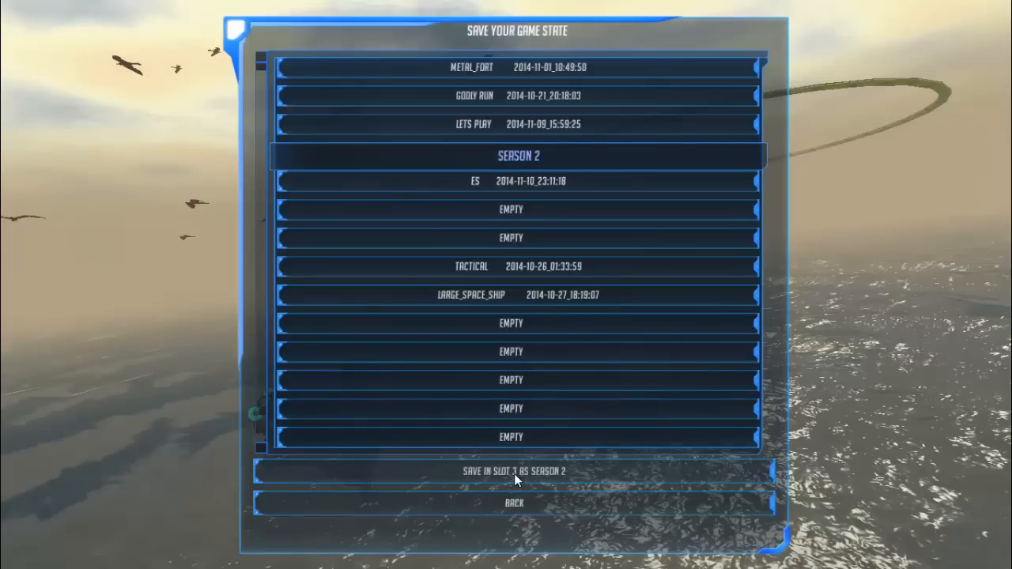
pyautogui.click(512, 502)
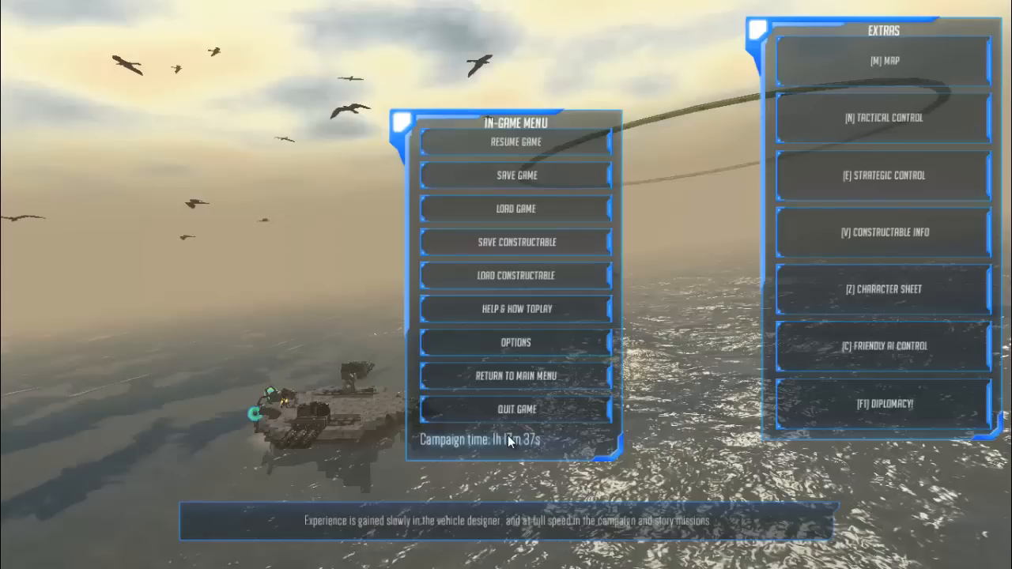
pyautogui.moveTo(629, 433)
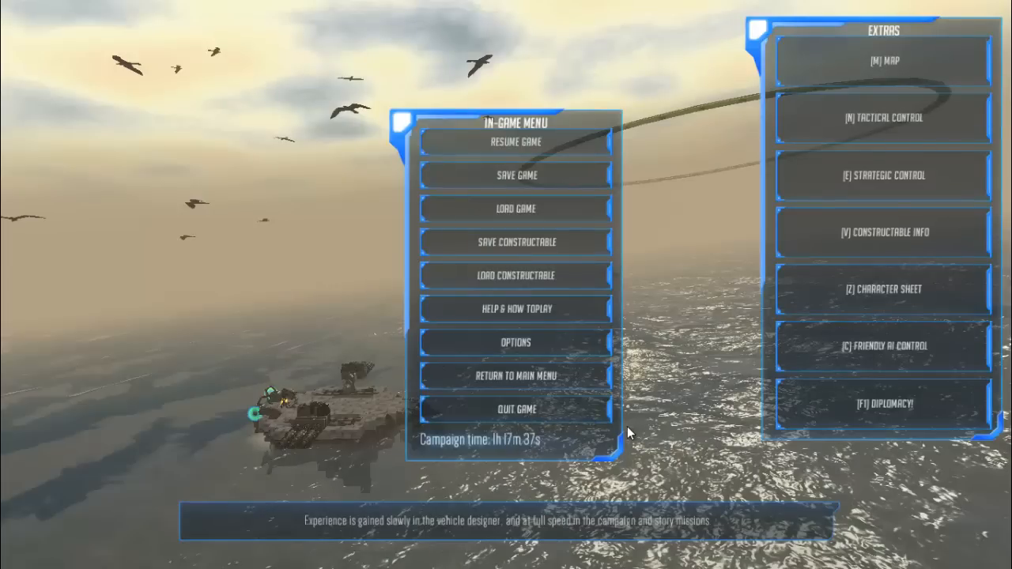